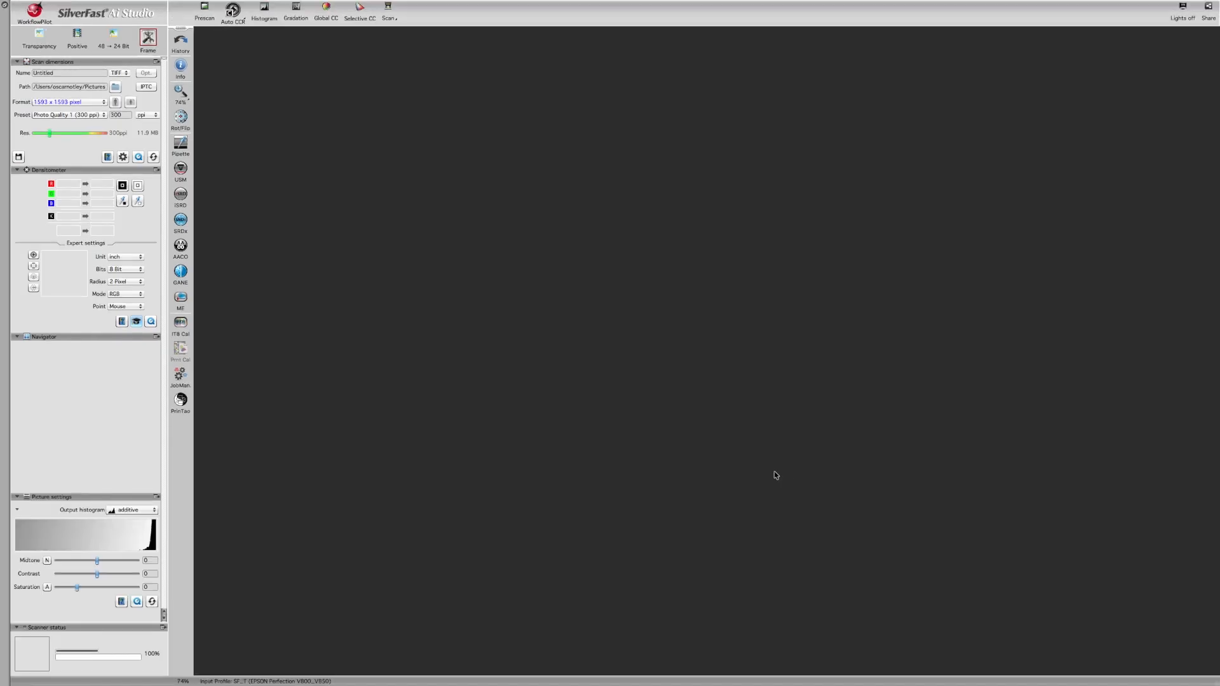
# - Set the scan bit depth to 48 → 24 Bit colour
pyautogui.click(204, 17)
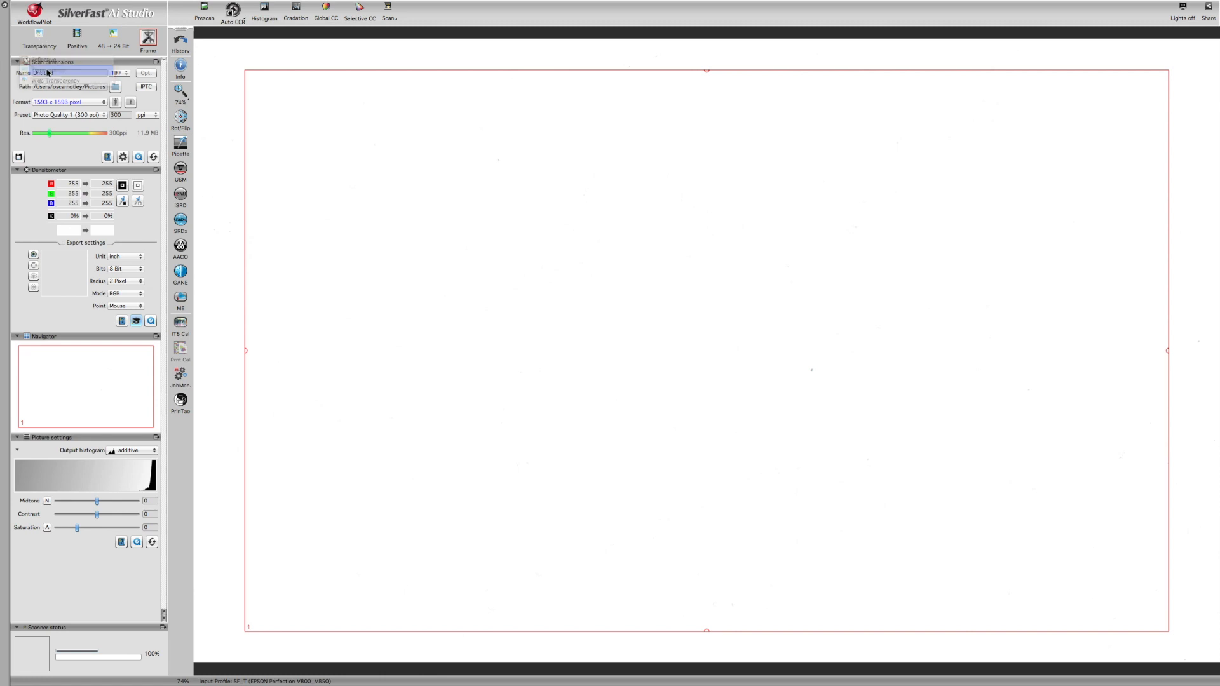
pyautogui.click(110, 46)
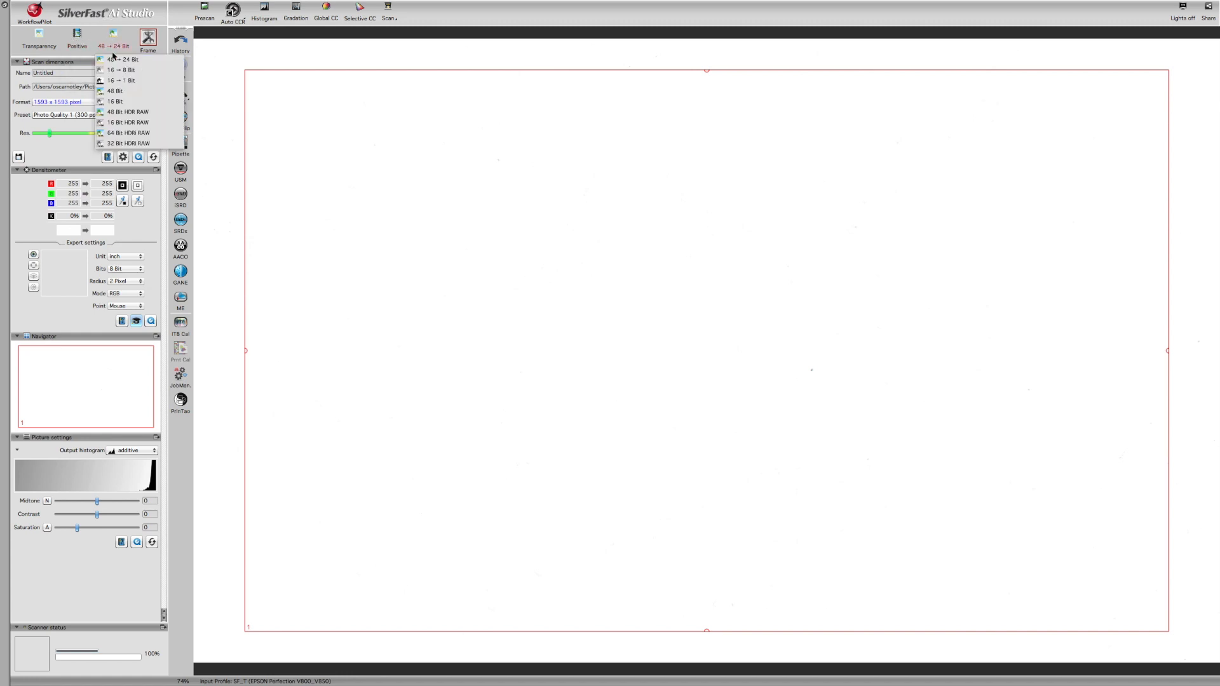
pyautogui.moveTo(132, 59)
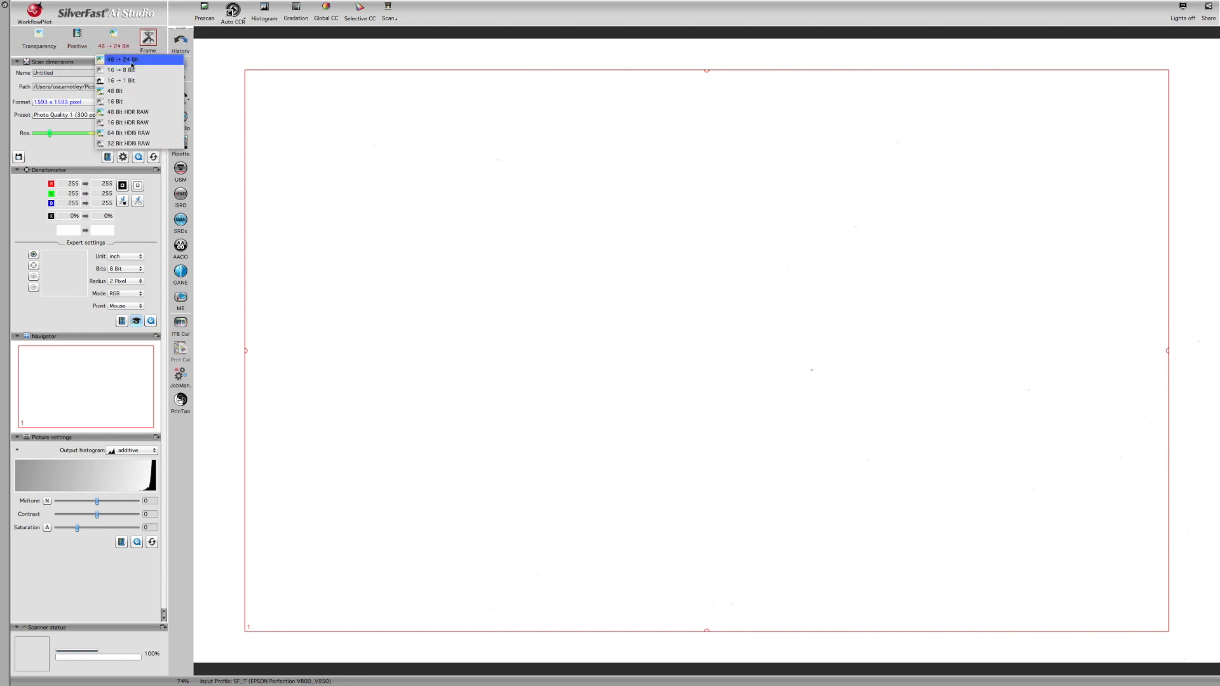
pyautogui.click(128, 58)
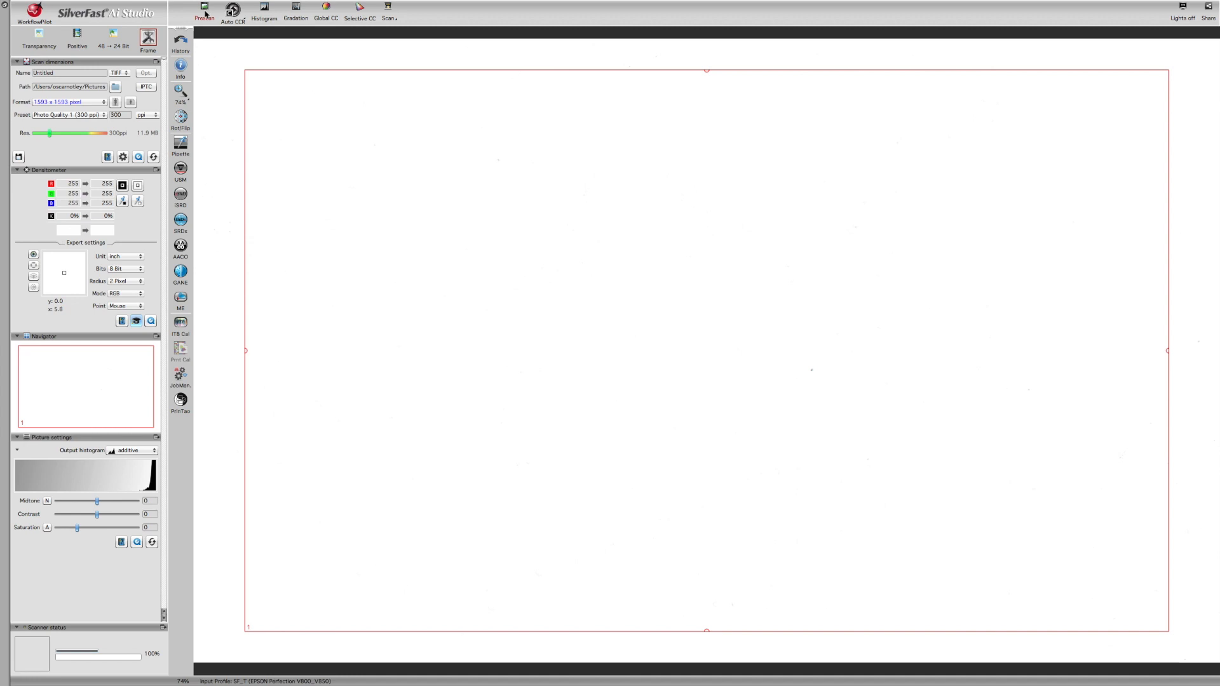
# - Run a prescan of the holder with the lighthouse and sunset slides
pyautogui.click(202, 10)
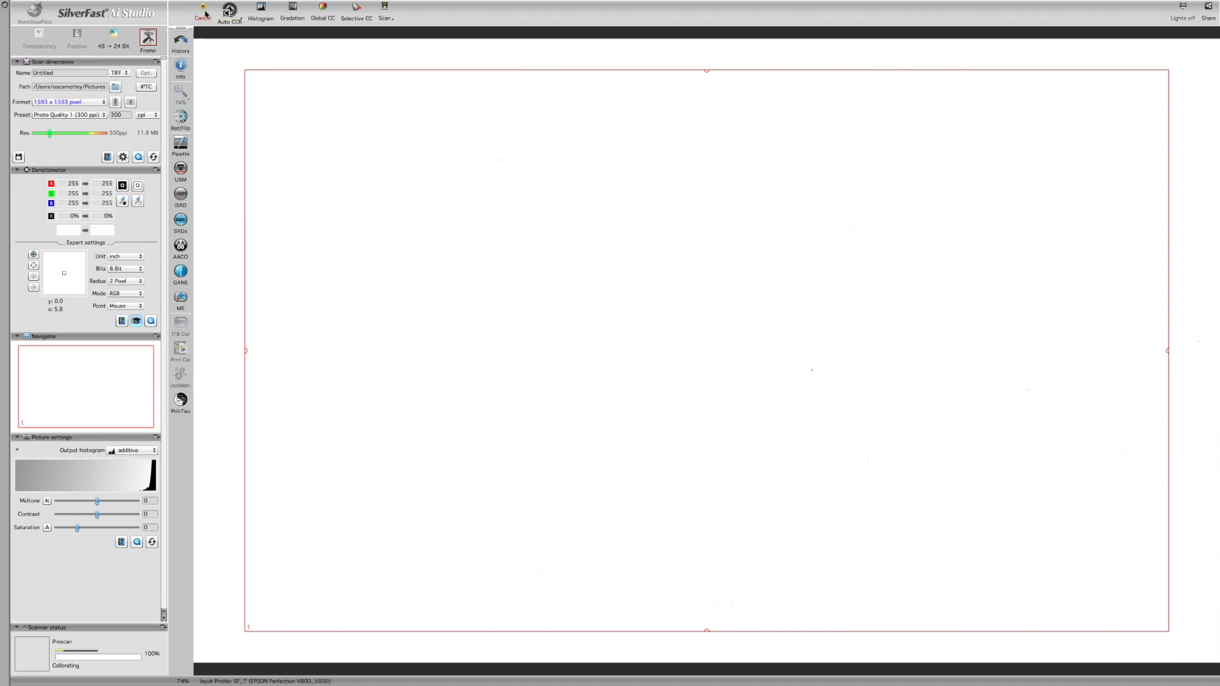
pyautogui.moveTo(226, 12)
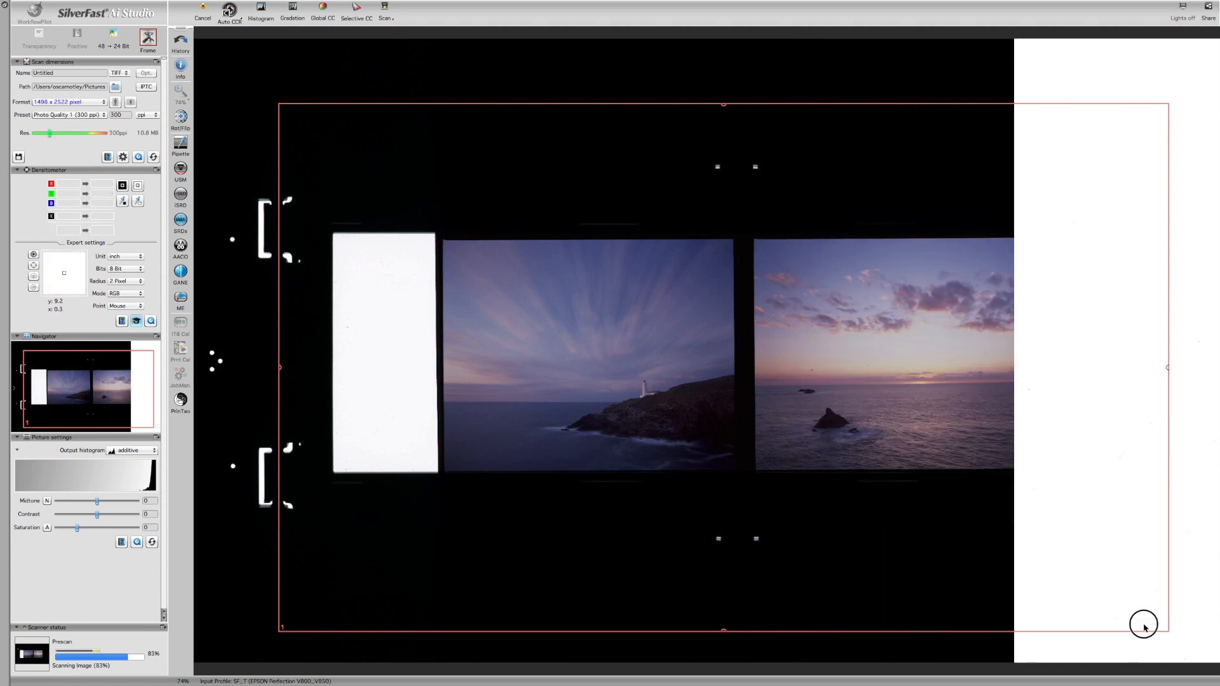
# - Fit the scan frame tightly around the lighthouse slide
pyautogui.moveTo(1143, 625); pyautogui.dragTo(732, 467)
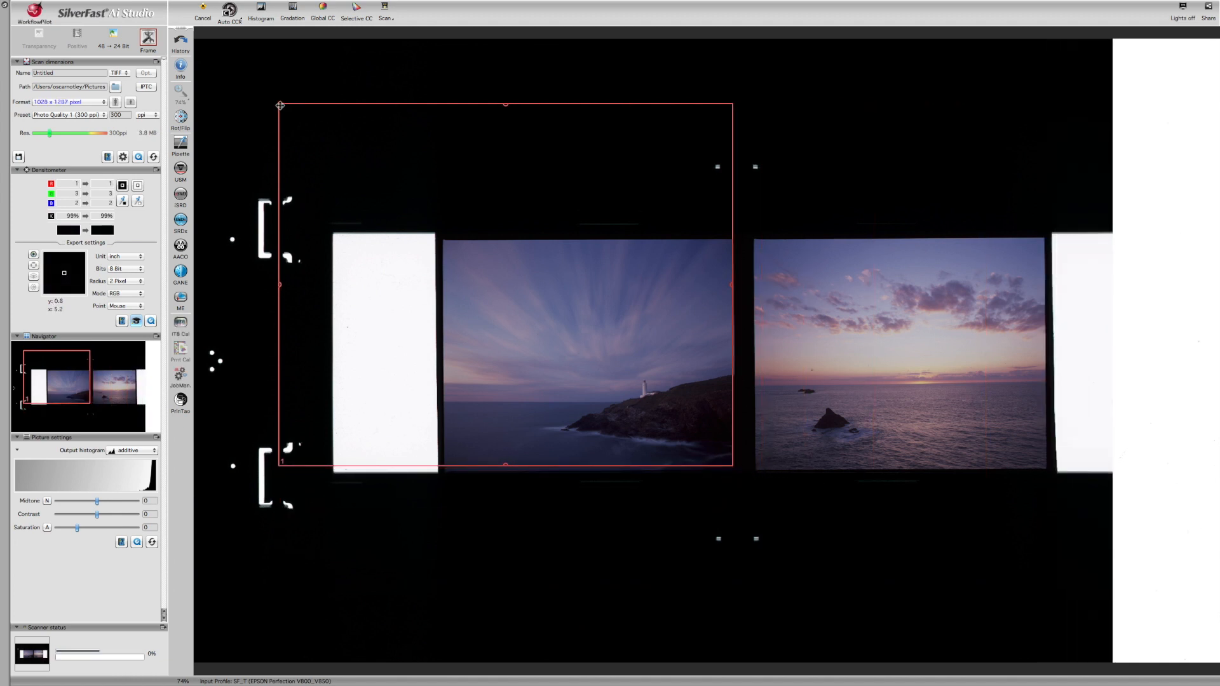
pyautogui.moveTo(281, 105); pyautogui.dragTo(447, 250)
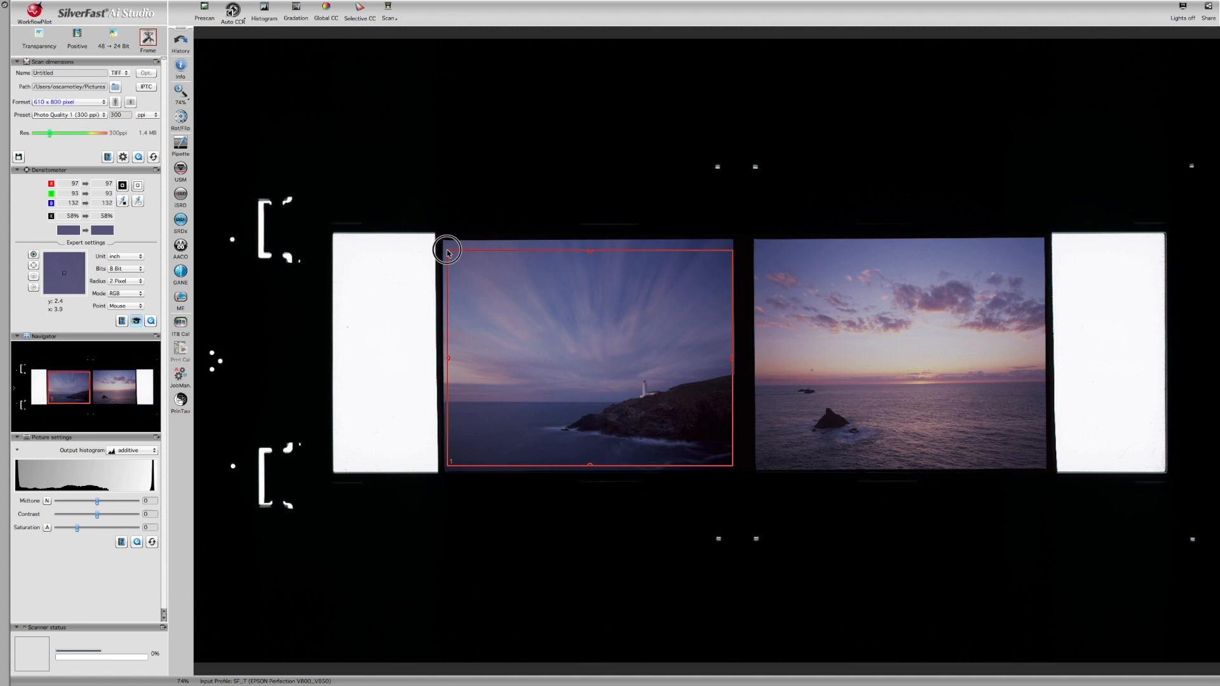
pyautogui.moveTo(447, 249); pyautogui.dragTo(448, 242)
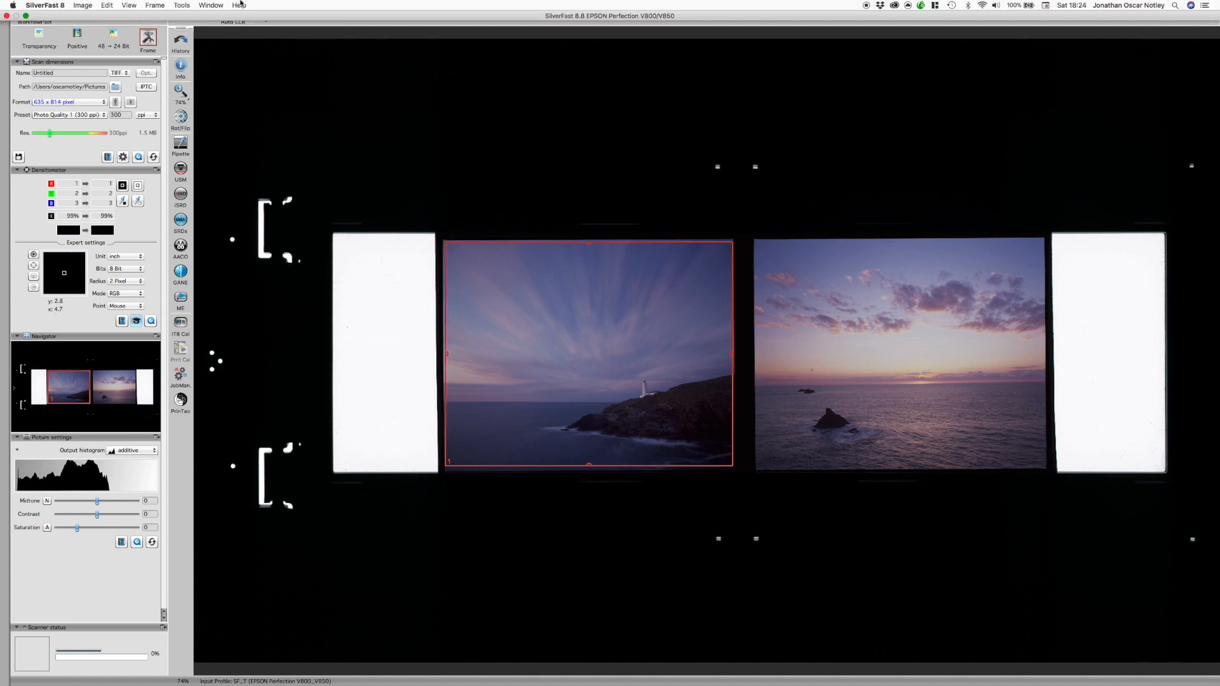
# - Duplicate the lighthouse frame and move the copy onto the sunset slide
pyautogui.click(151, 5)
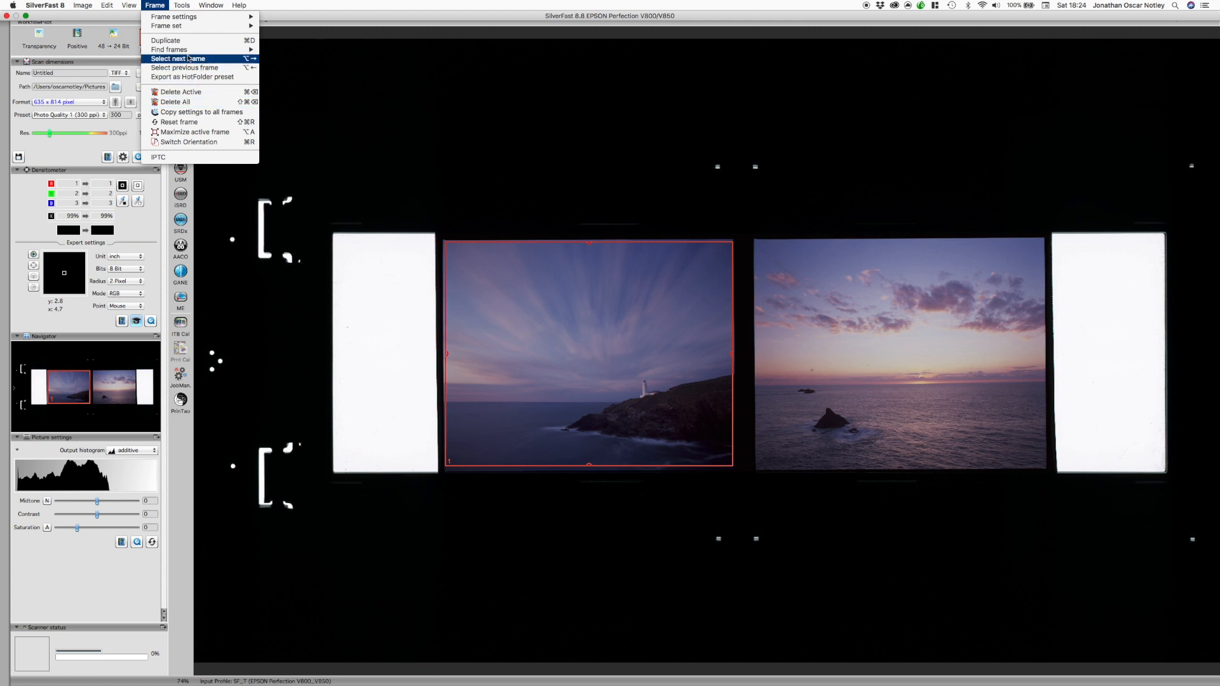
pyautogui.click(178, 58)
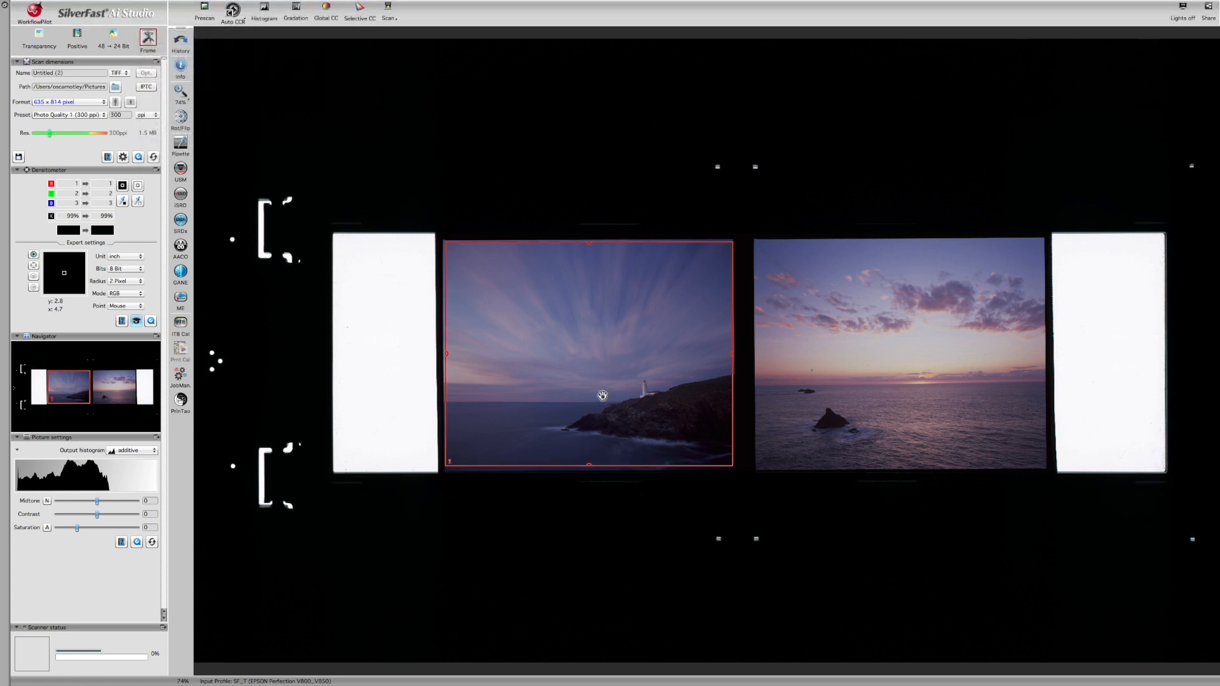
pyautogui.click(905, 402)
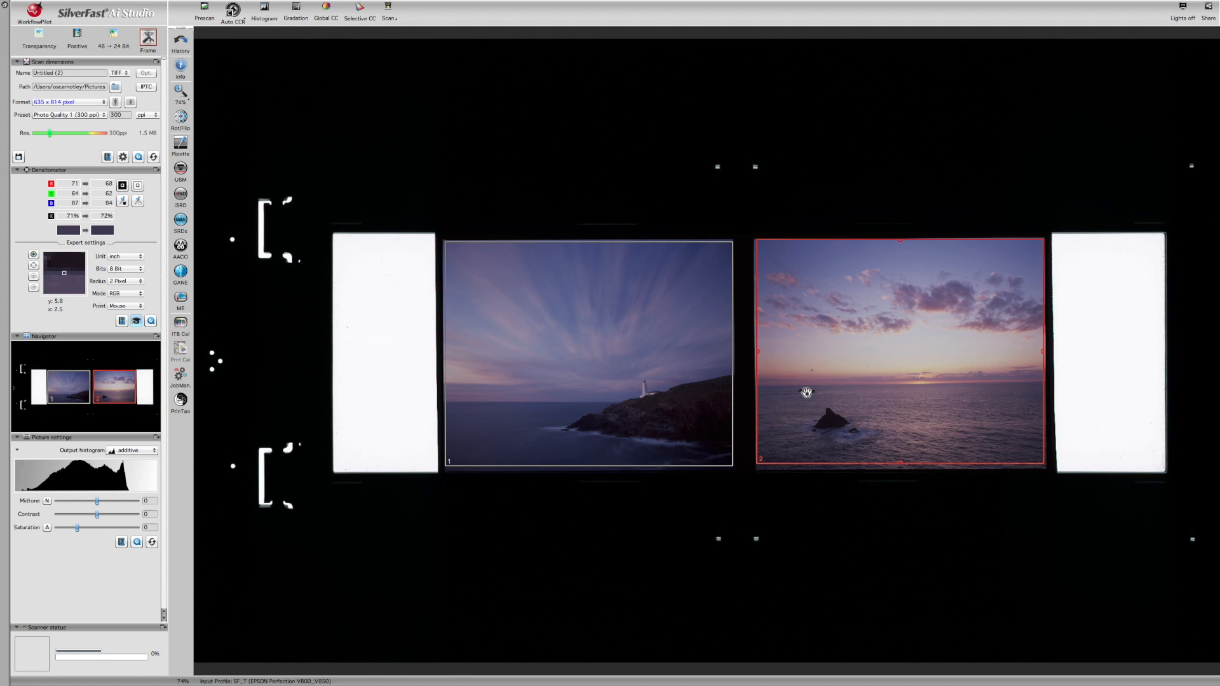
pyautogui.moveTo(572, 390)
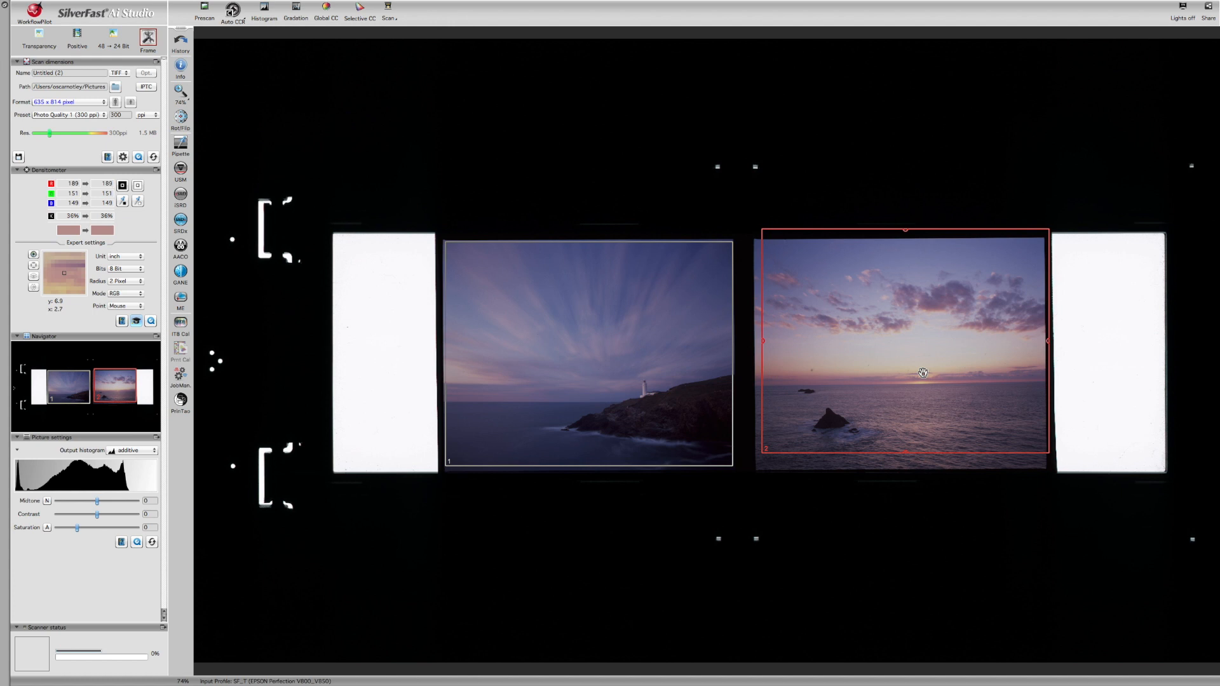
pyautogui.click(587, 354)
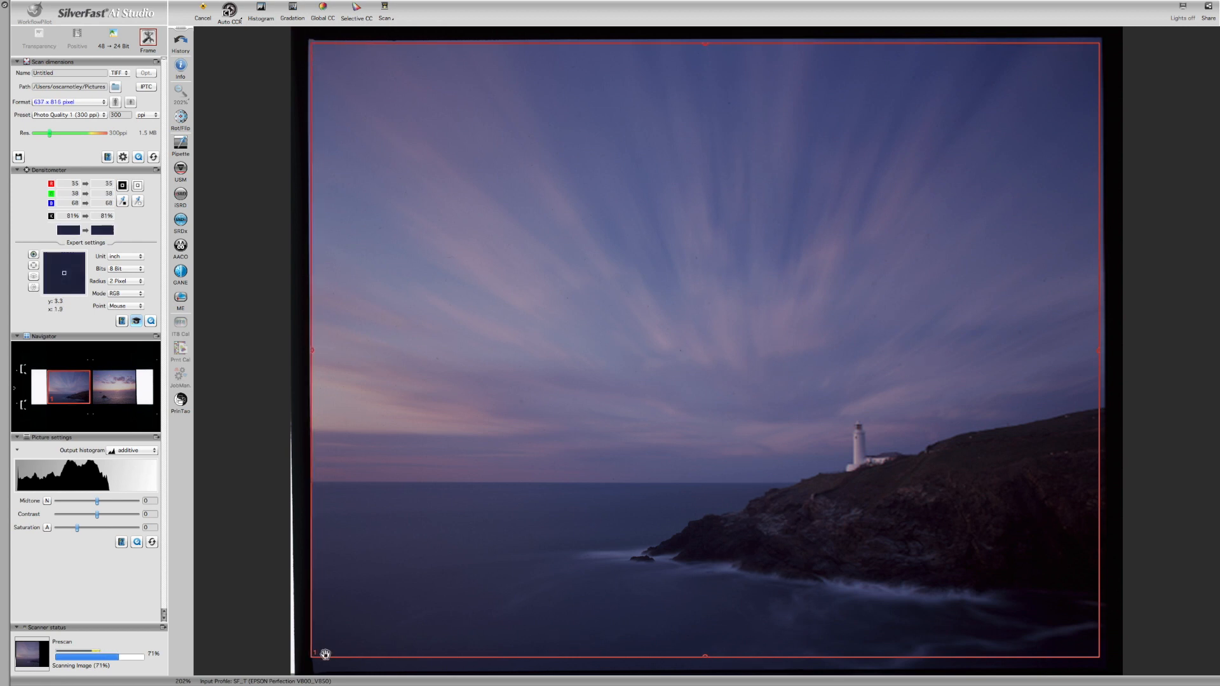
# - Pull the lighthouse frame corner onto the picture's edge in the zoomed prescan
pyautogui.moveTo(326, 654); pyautogui.dragTo(321, 665)
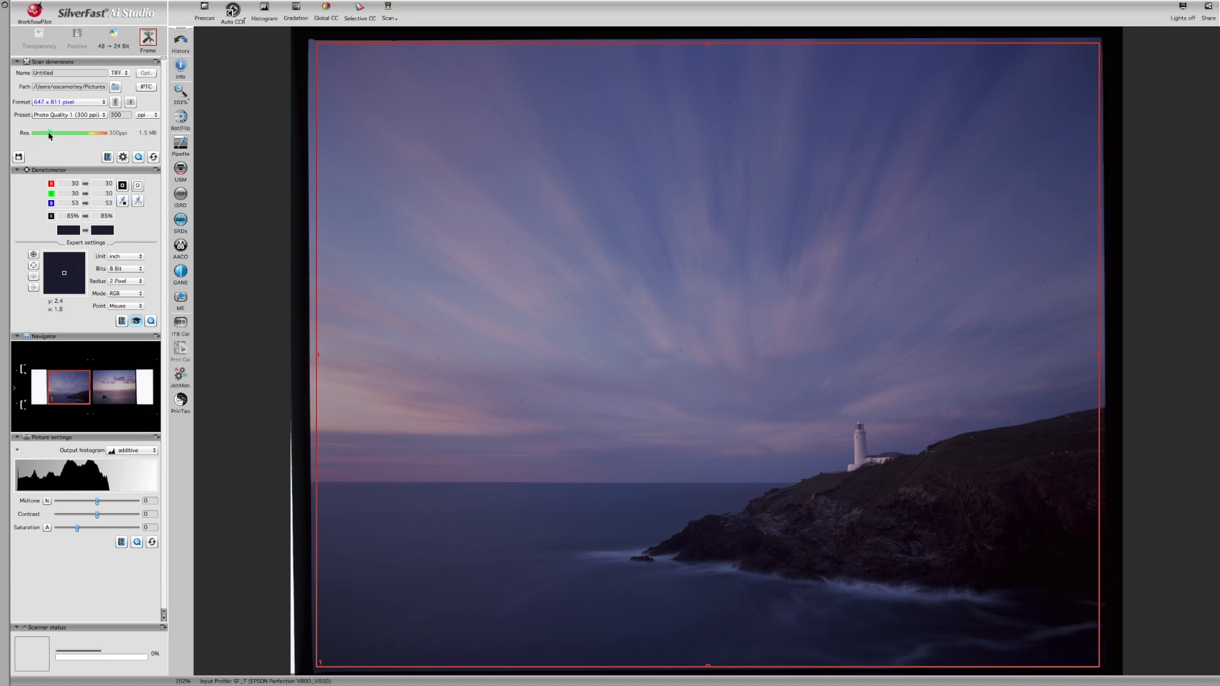
# - Set the lighthouse scan to 2400 ppi and name the file Lighthouse
pyautogui.moveTo(49, 133); pyautogui.dragTo(75, 138)
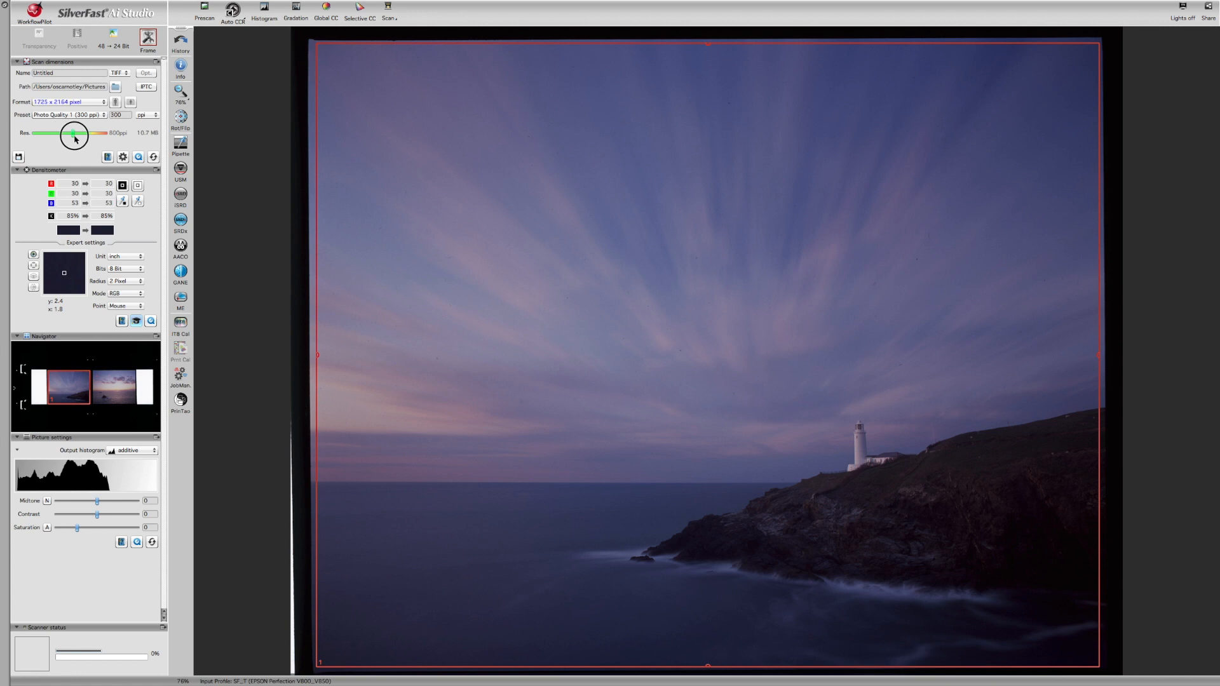
pyautogui.moveTo(74, 134); pyautogui.dragTo(89, 134)
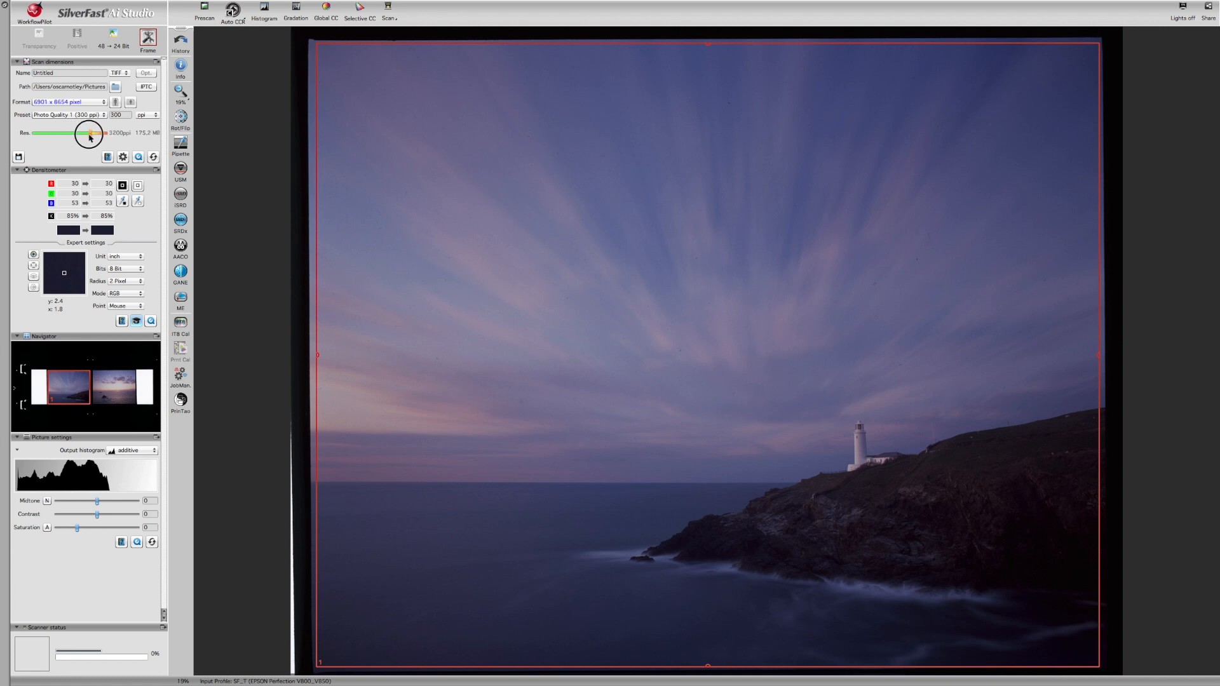
pyautogui.moveTo(94, 132); pyautogui.dragTo(86, 133)
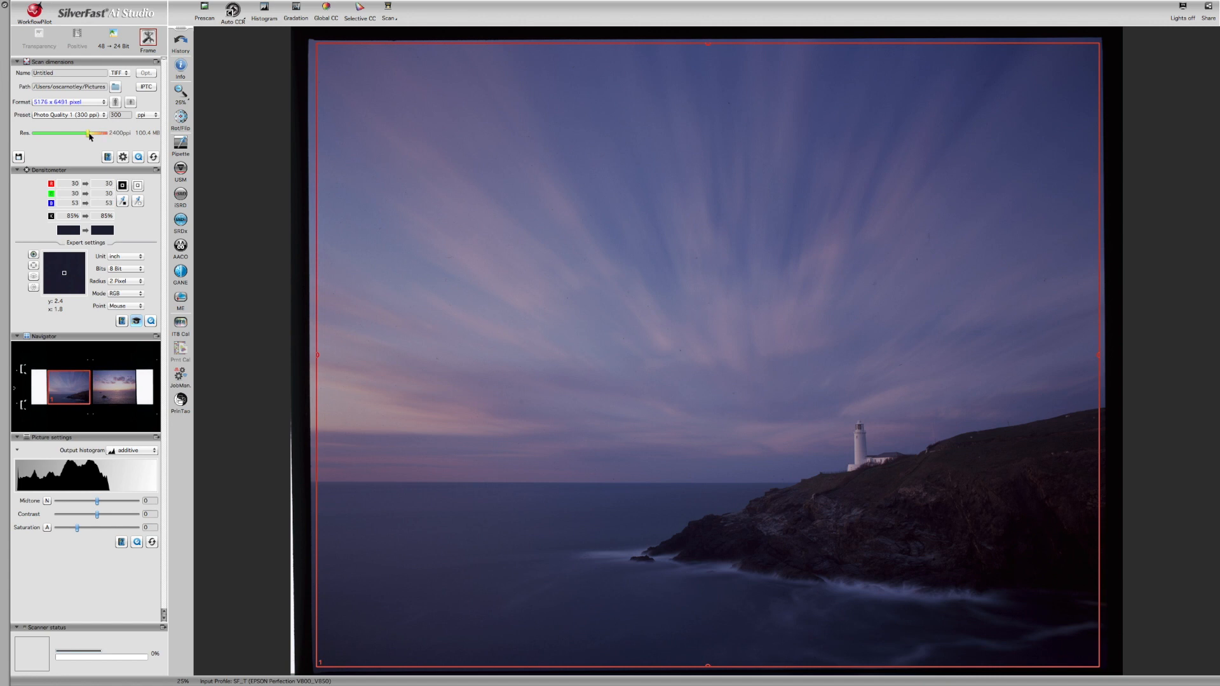
pyautogui.click(59, 75)
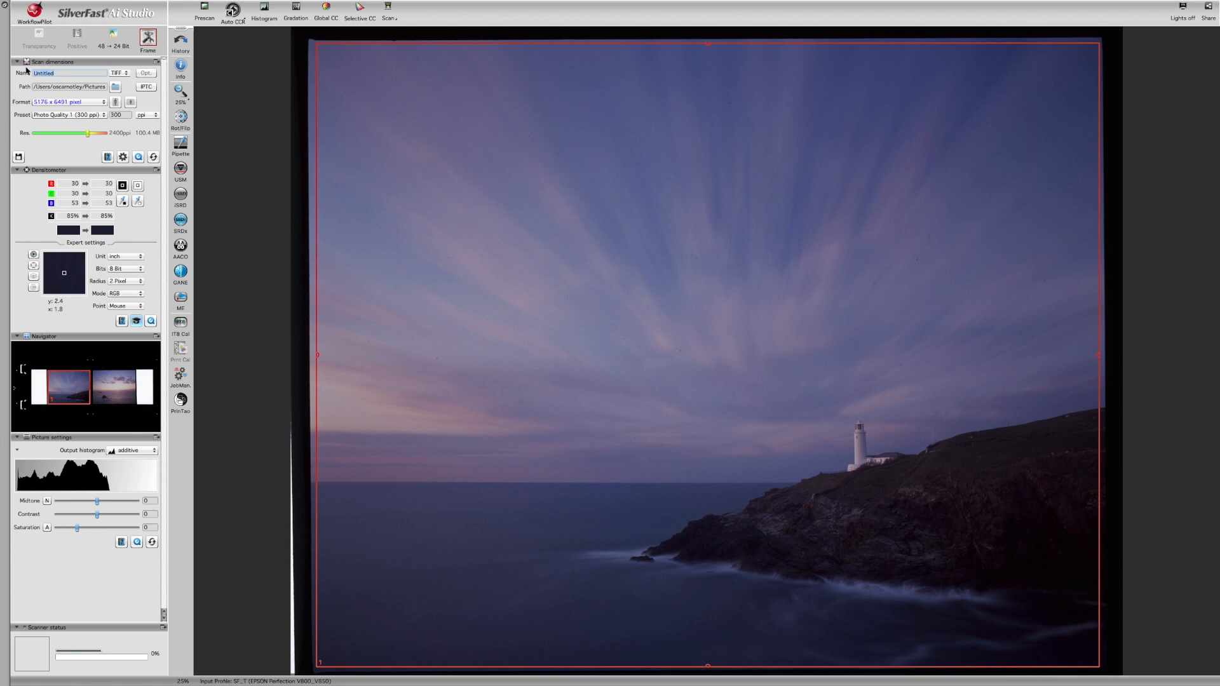
pyautogui.write('Lighthouse')
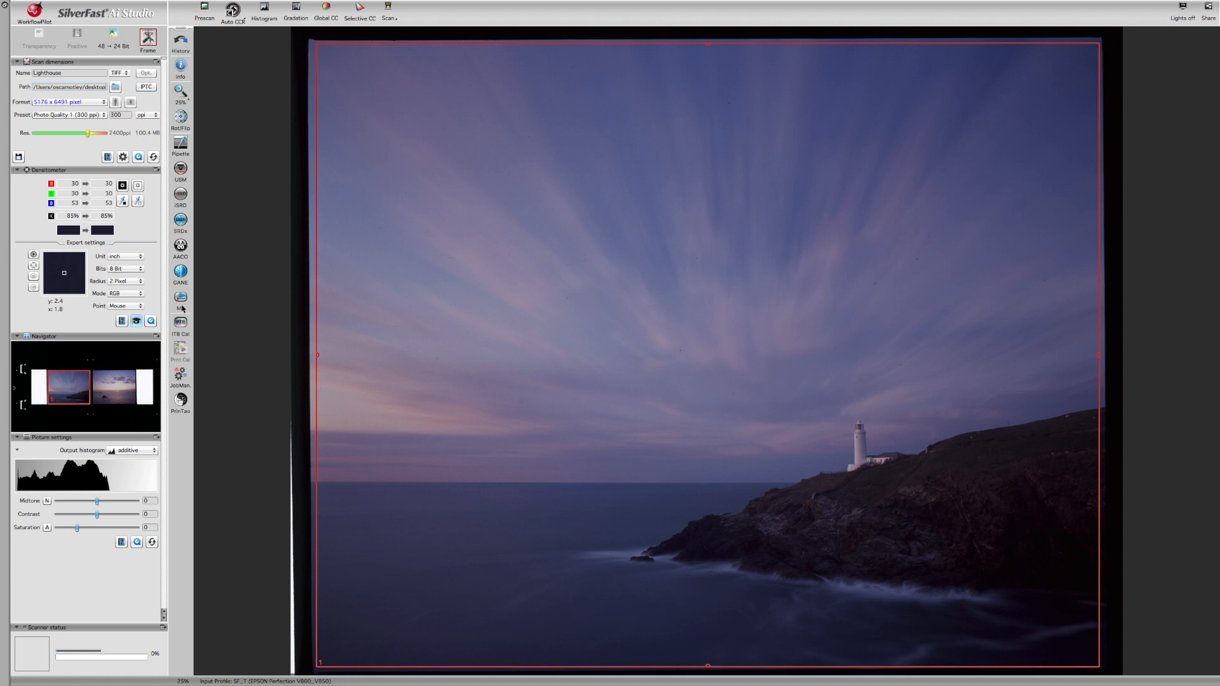
# - In the Histogram, drag the highlight point to 170 and adjust the shadow point
pyautogui.click(264, 18)
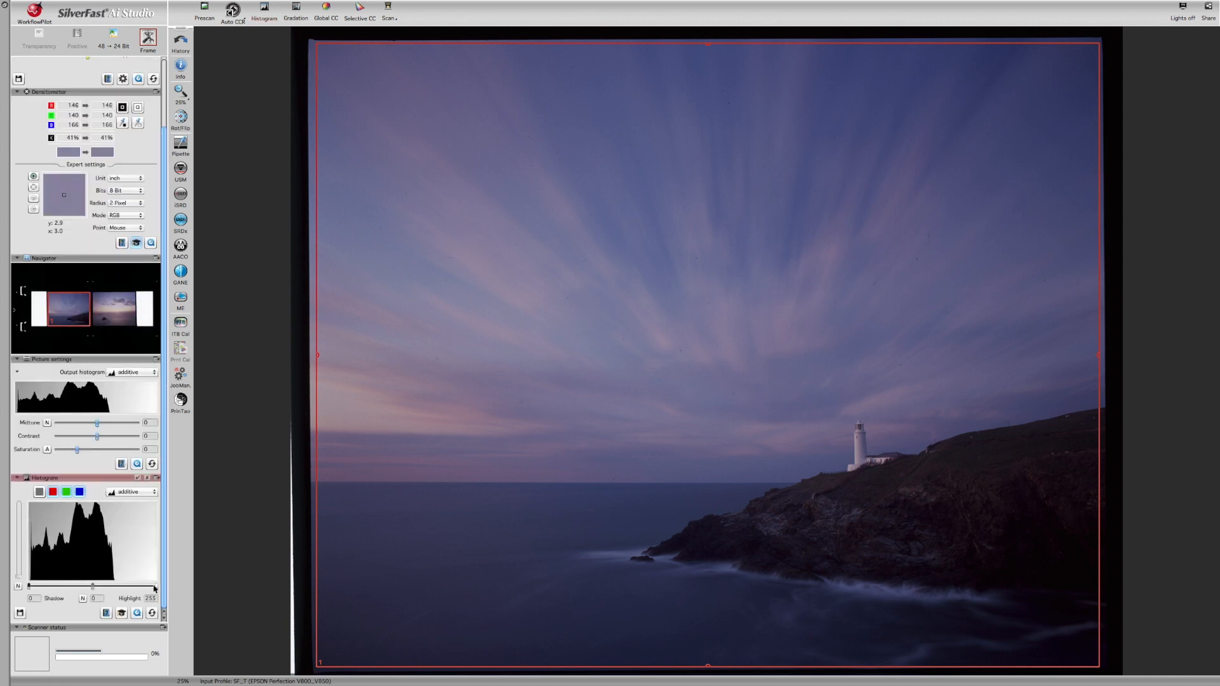
pyautogui.moveTo(154, 585); pyautogui.dragTo(113, 586)
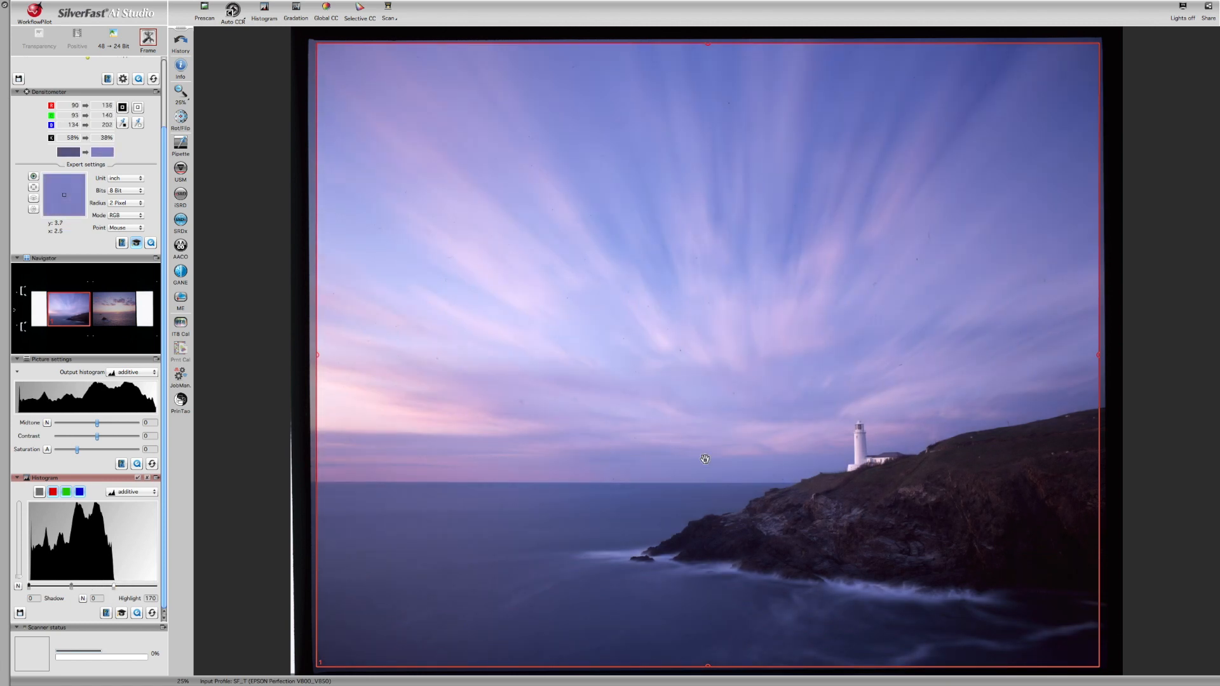
pyautogui.moveTo(671, 430)
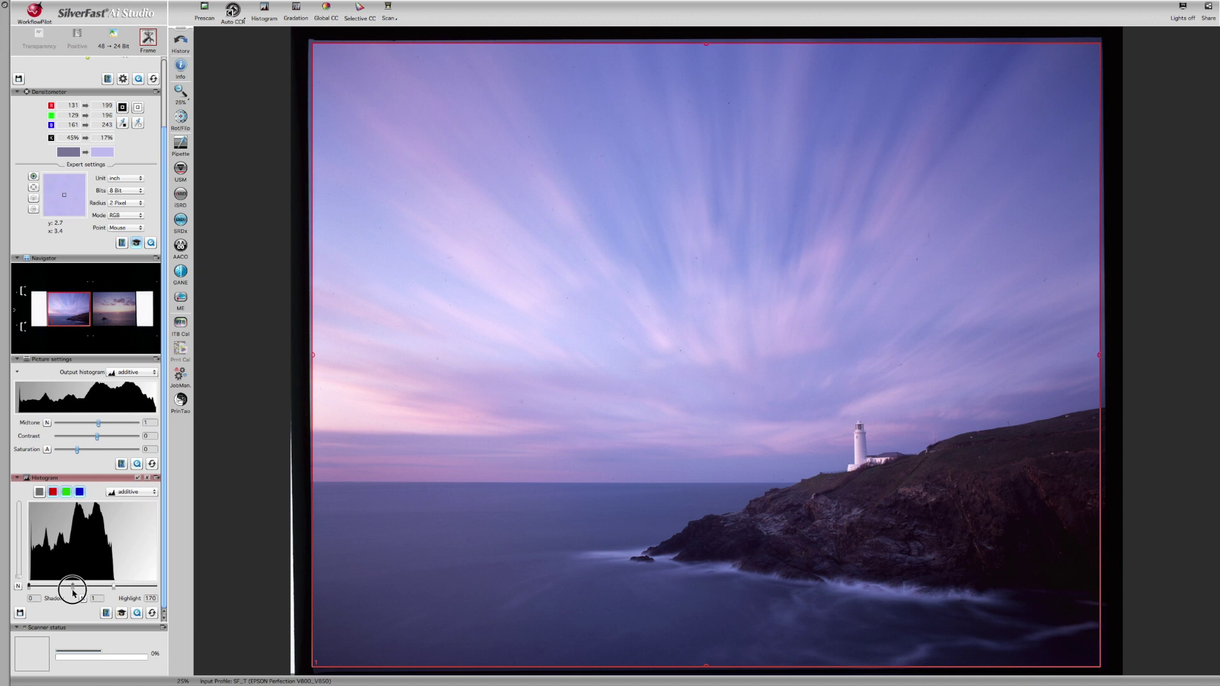
pyautogui.moveTo(99, 586); pyautogui.dragTo(72, 587)
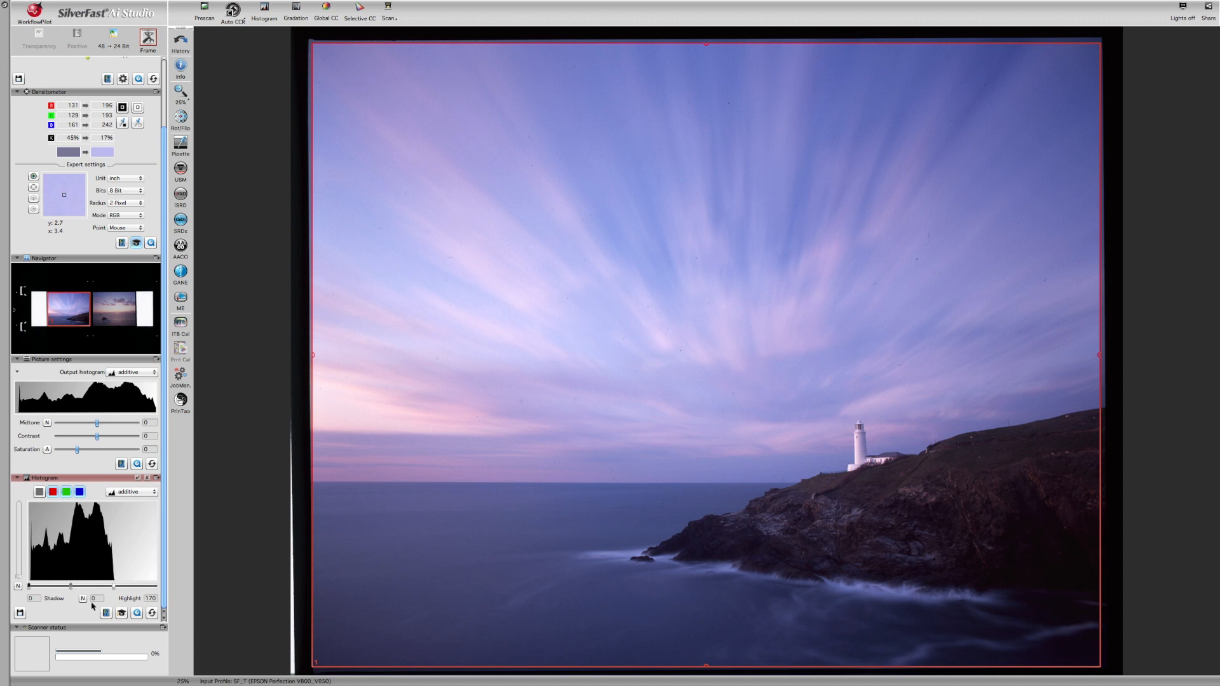
pyautogui.moveTo(101, 355)
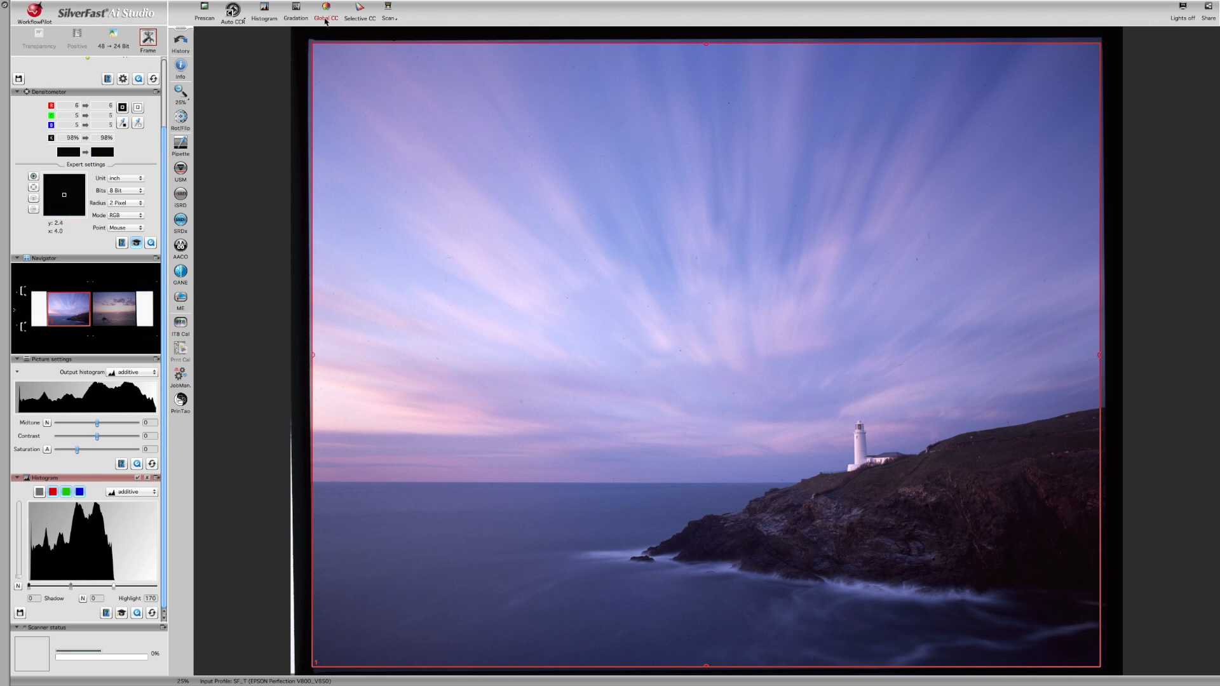
pyautogui.moveTo(324, 21)
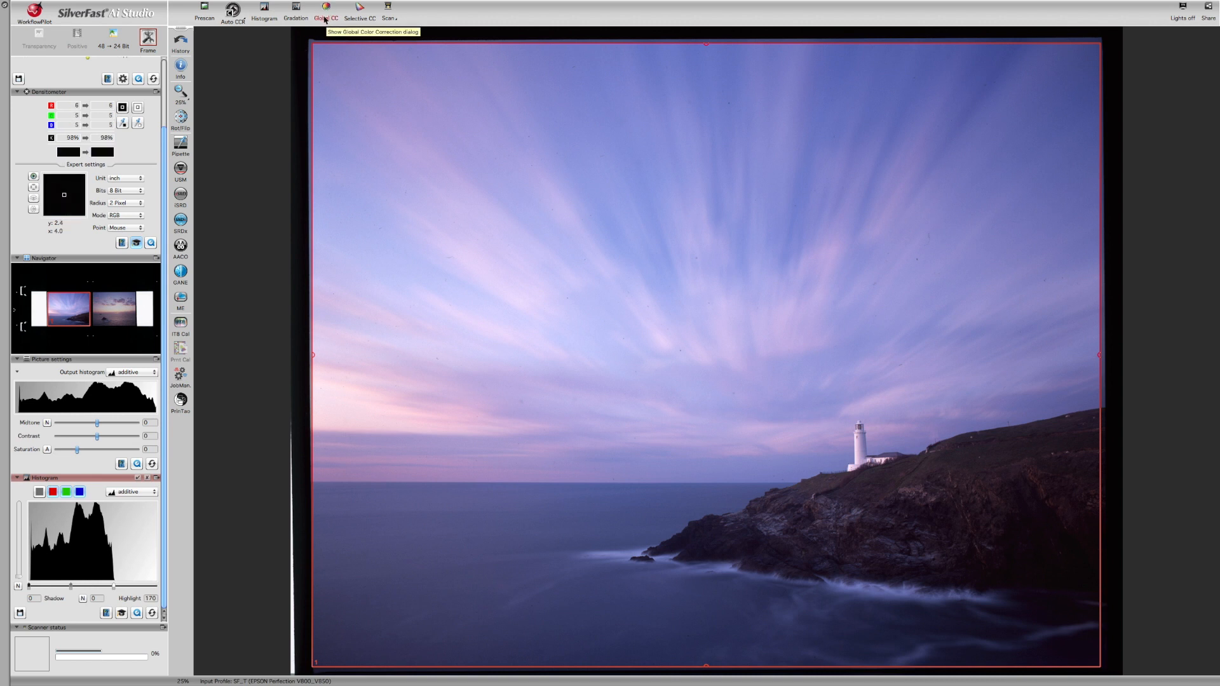
pyautogui.moveTo(365, 14)
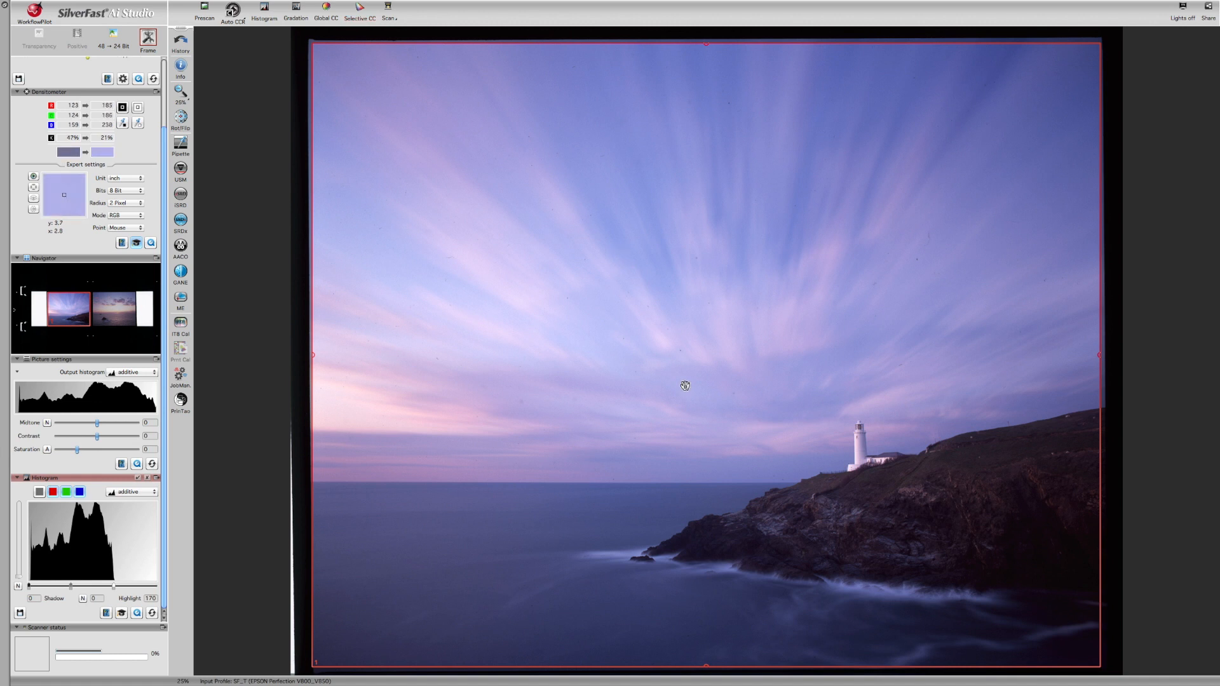
pyautogui.moveTo(469, 194)
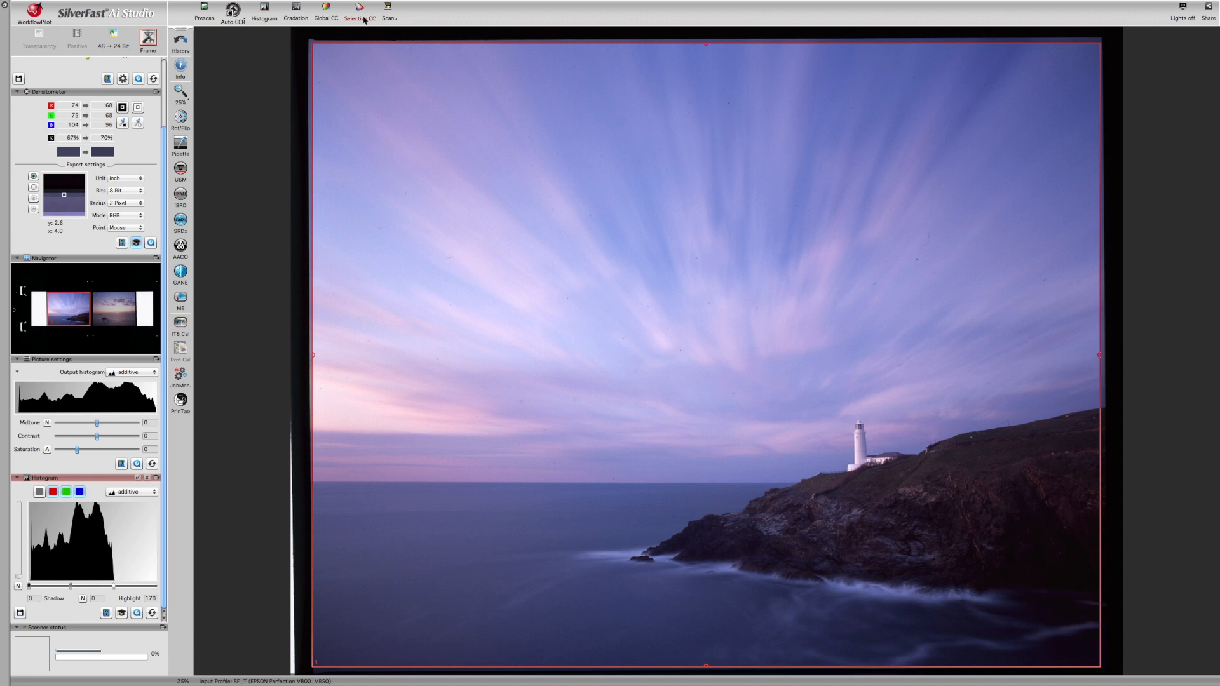
pyautogui.moveTo(369, 19)
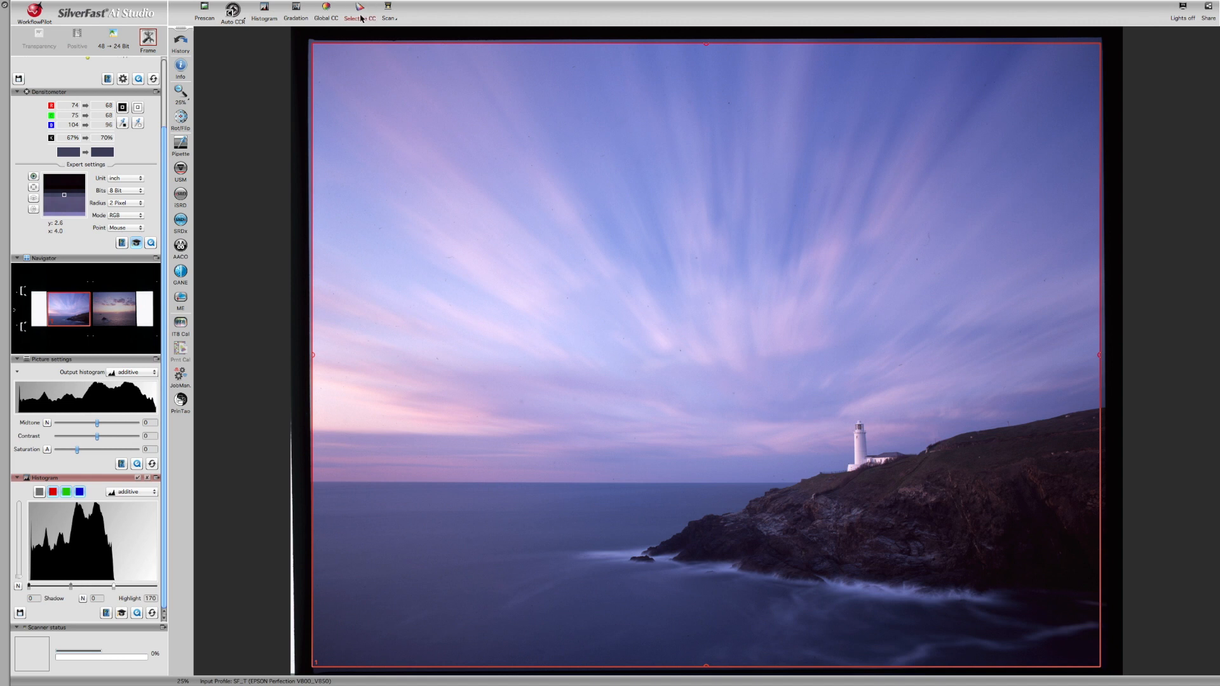
pyautogui.click(362, 7)
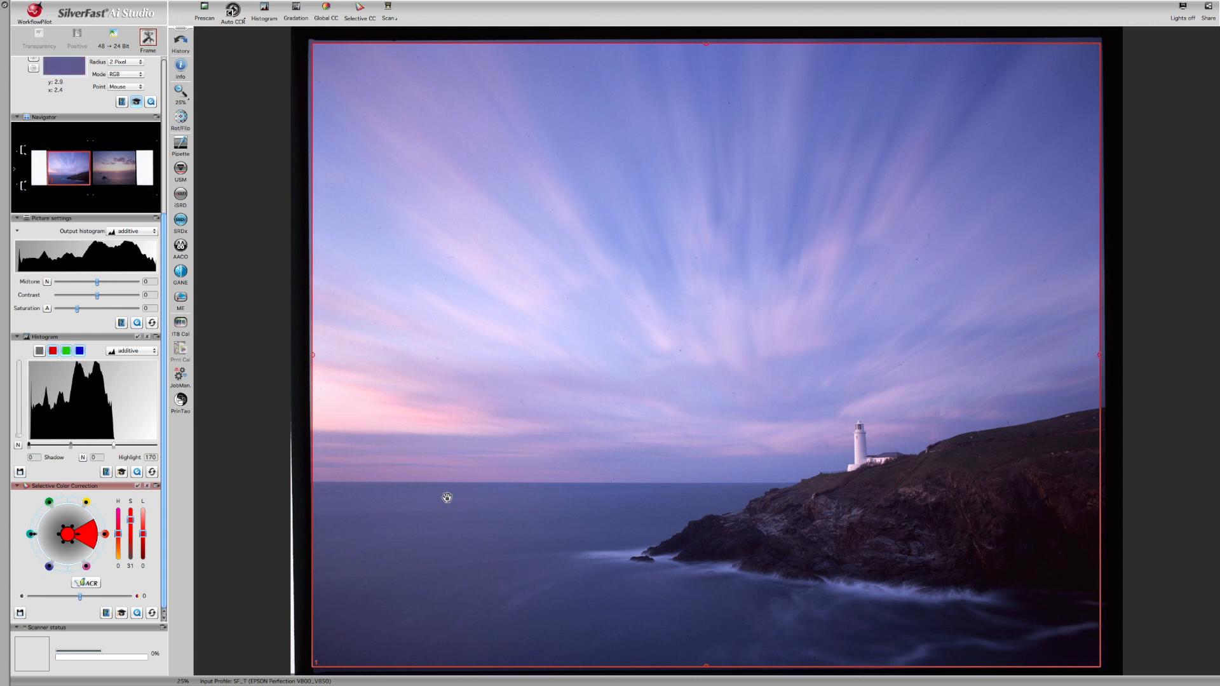
pyautogui.moveTo(130, 529); pyautogui.dragTo(129, 509)
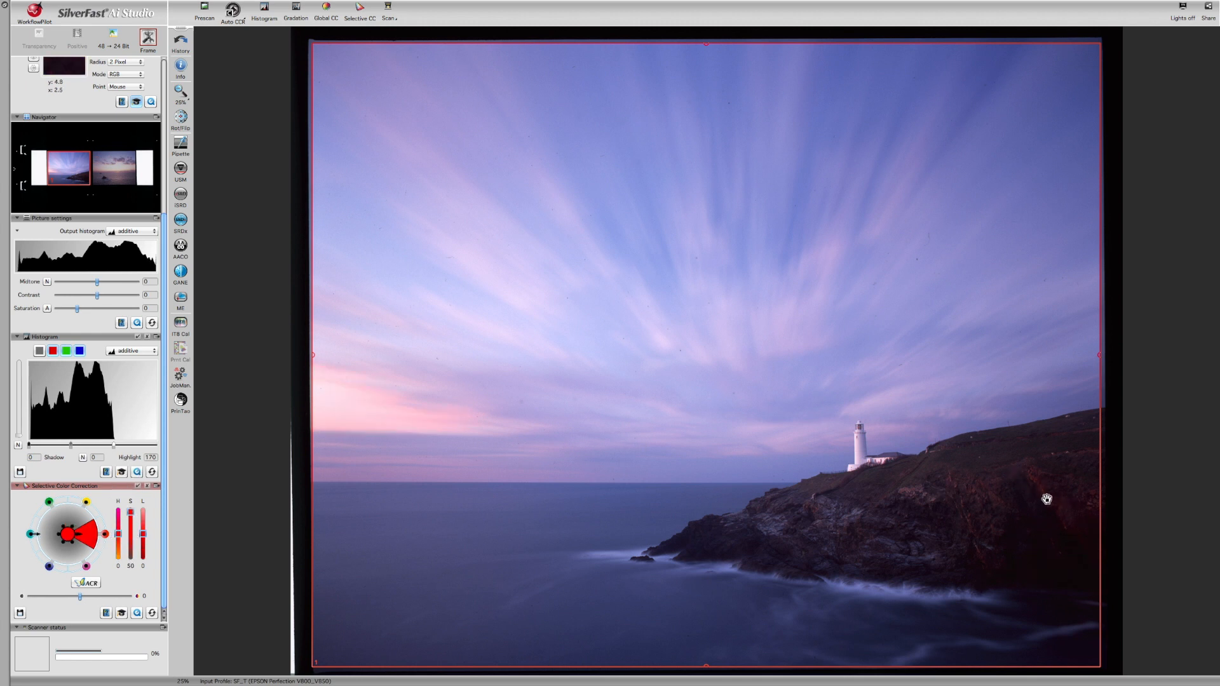
pyautogui.moveTo(131, 529); pyautogui.dragTo(131, 541)
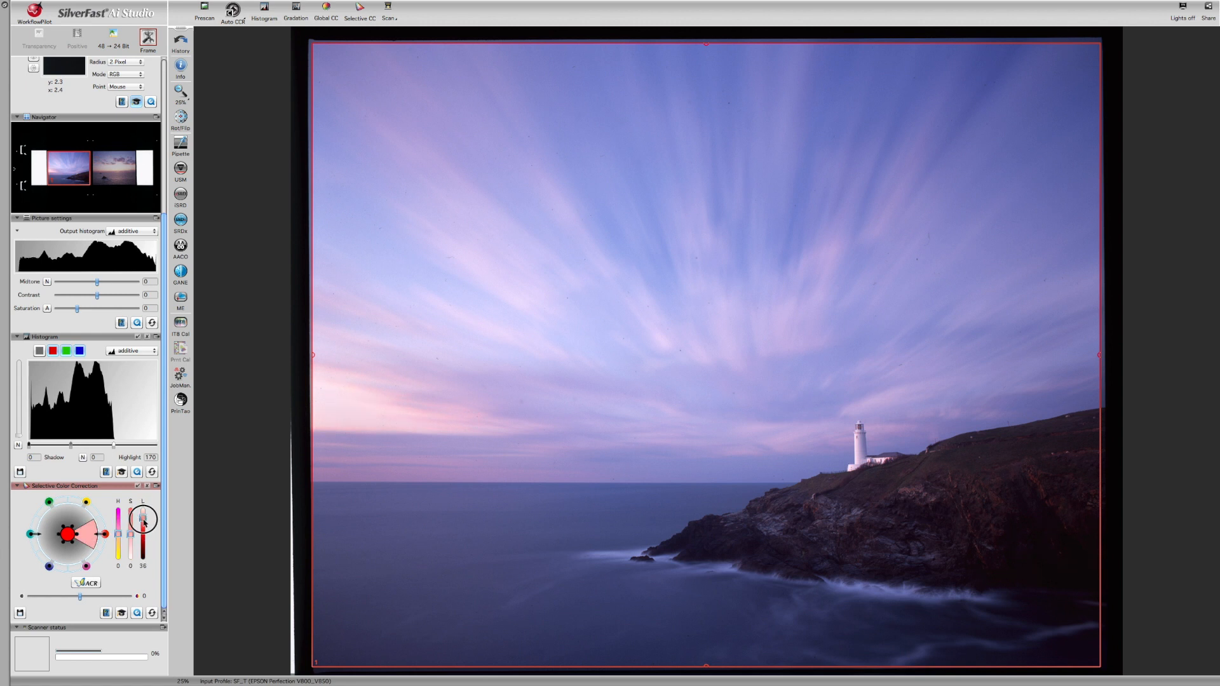
pyautogui.moveTo(142, 517); pyautogui.dragTo(142, 540)
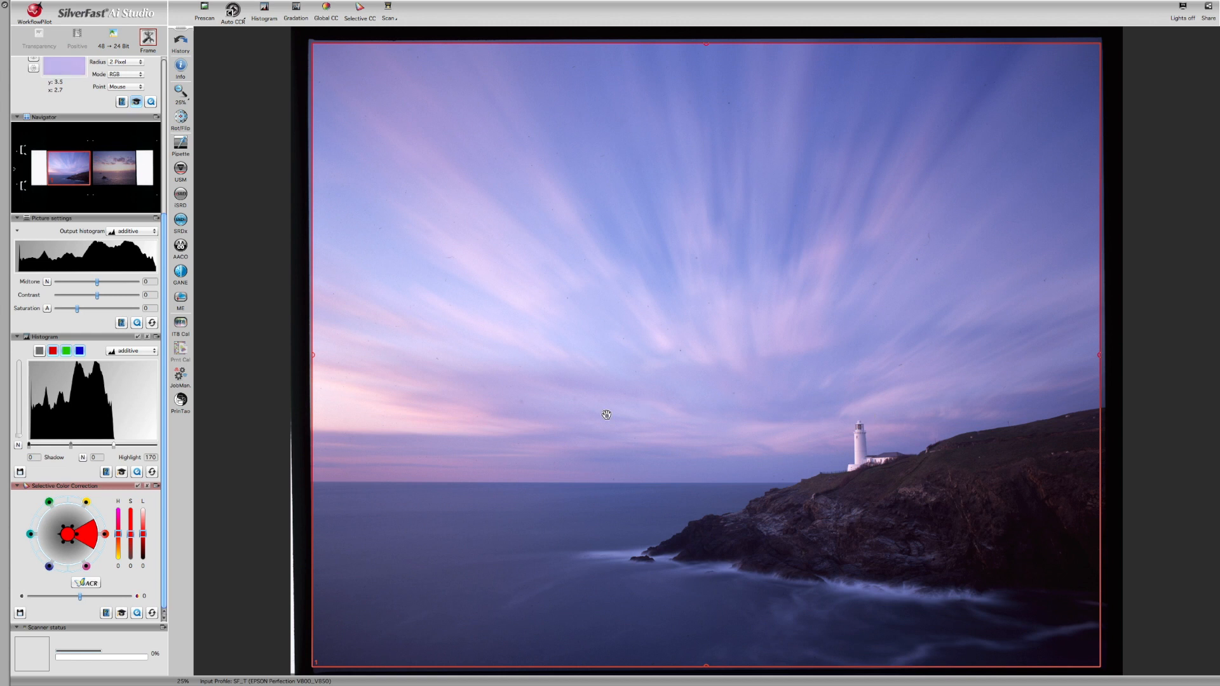
pyautogui.moveTo(696, 397)
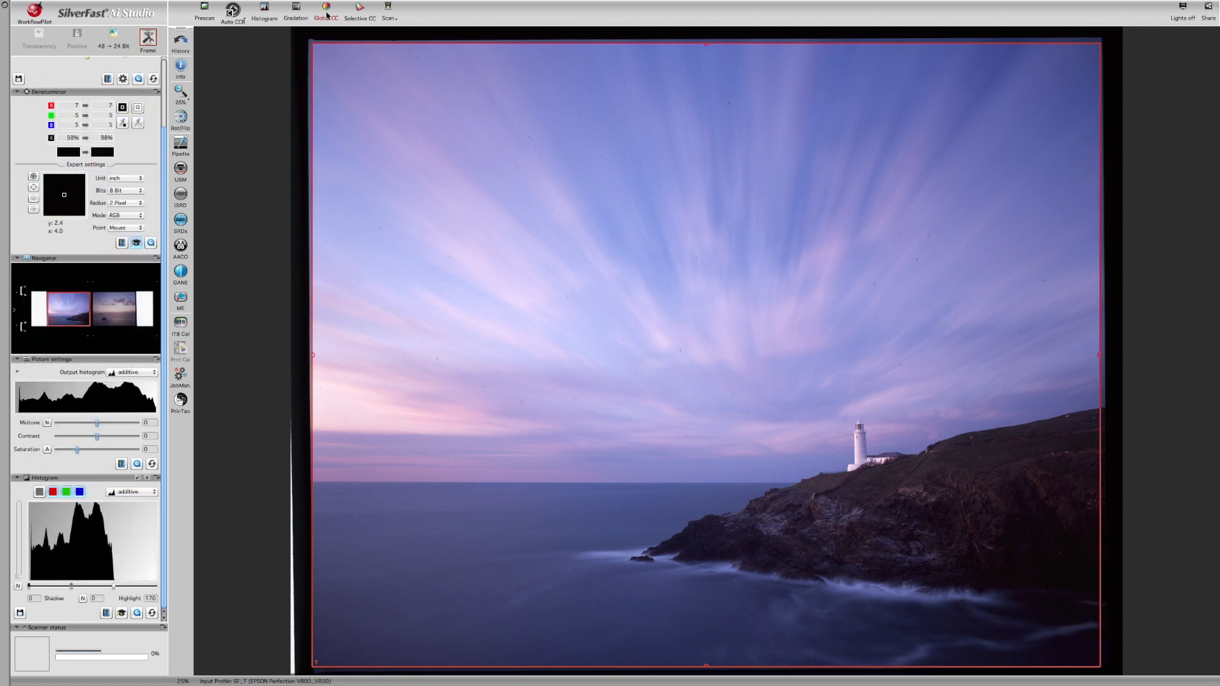
# - In Global Colour Correction, shift the overall cast toward red/yellow for warmer tones
pyautogui.click(323, 6)
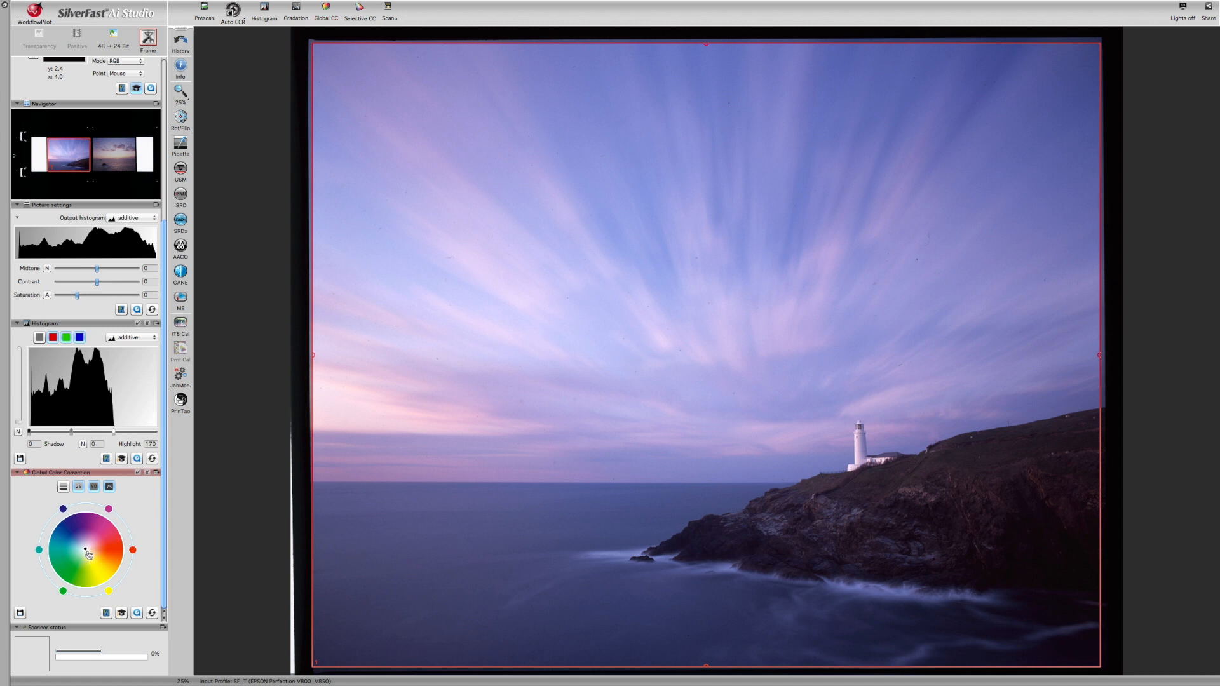
pyautogui.moveTo(85, 554)
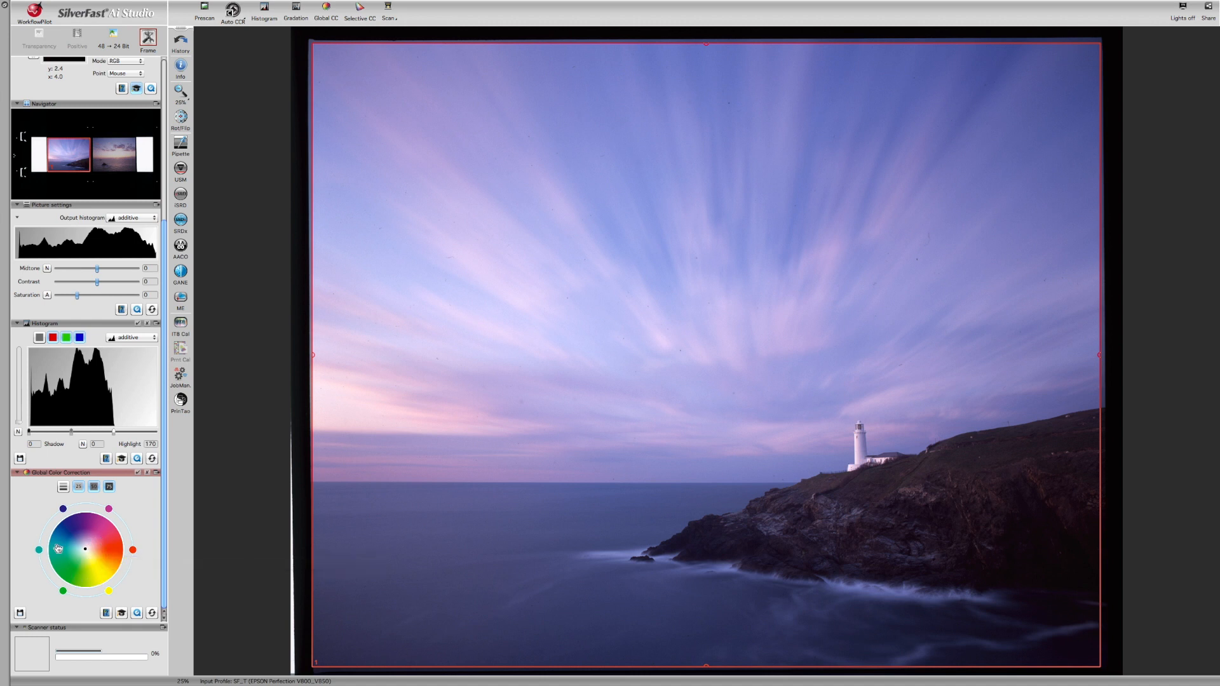
pyautogui.moveTo(812, 574)
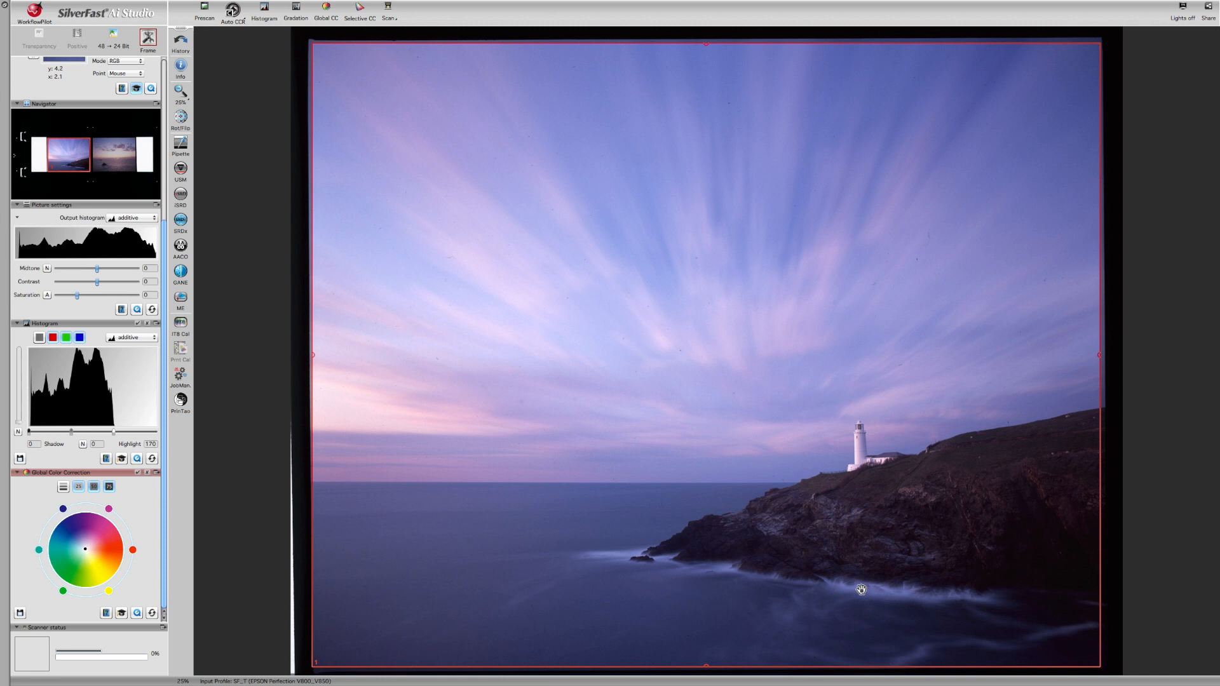
pyautogui.moveTo(872, 581)
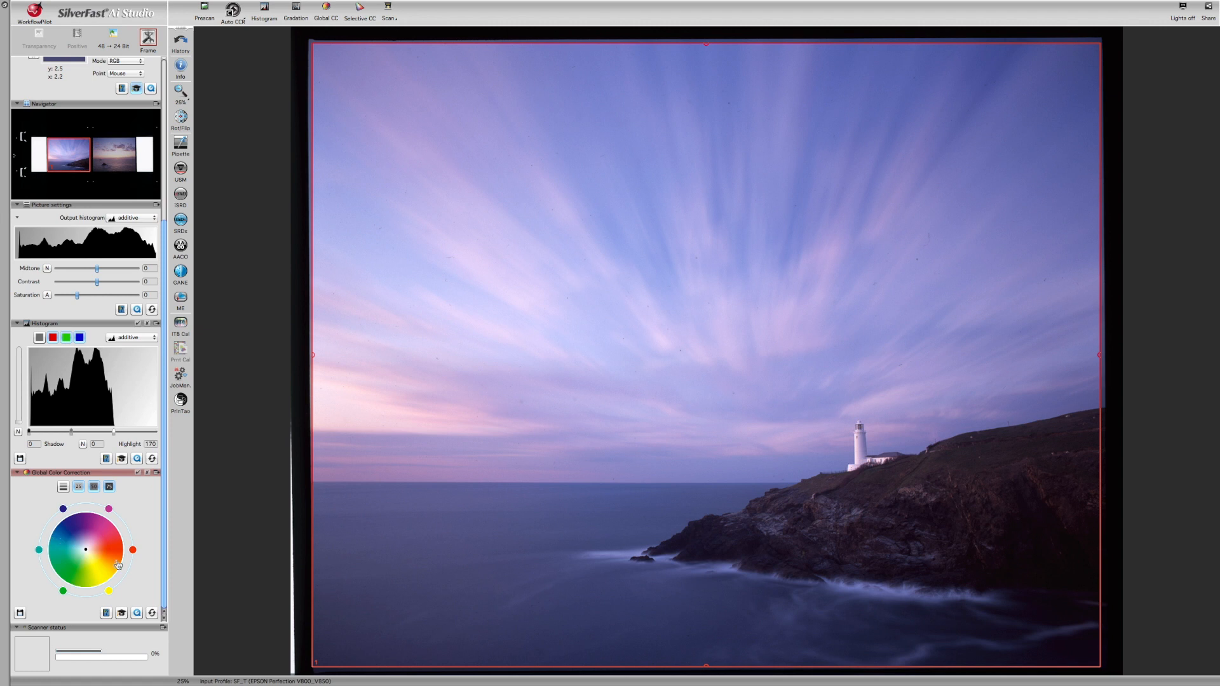
pyautogui.click(94, 556)
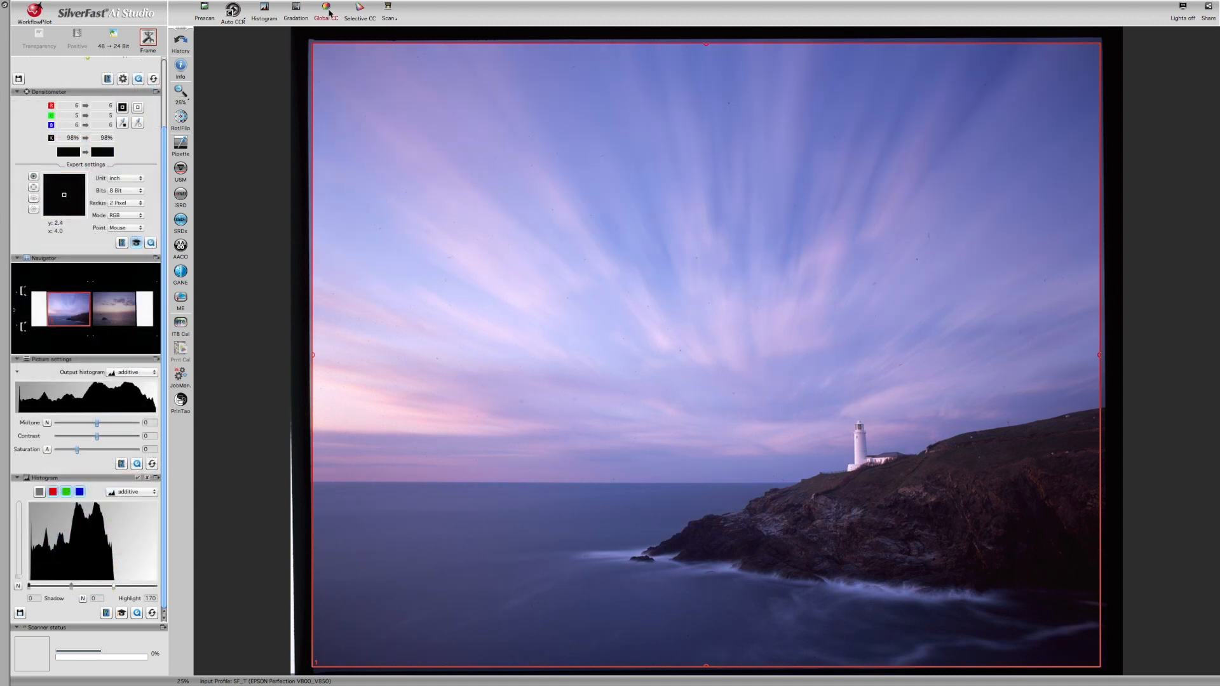
pyautogui.click(325, 6)
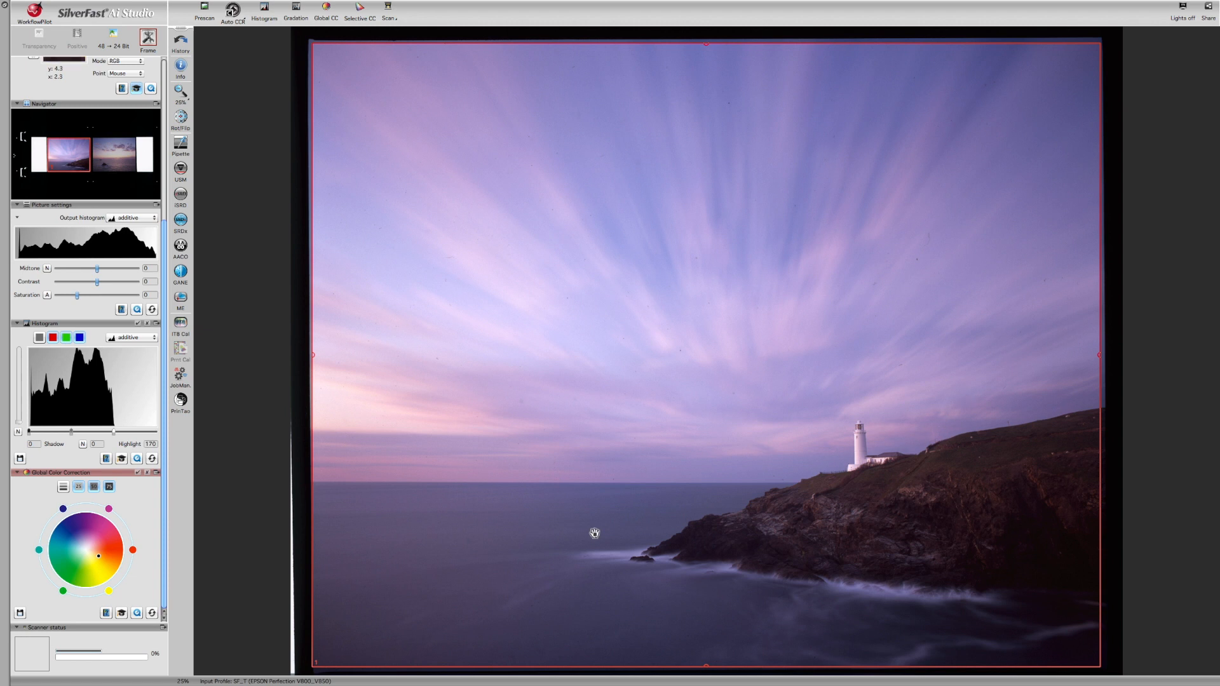
pyautogui.moveTo(884, 452)
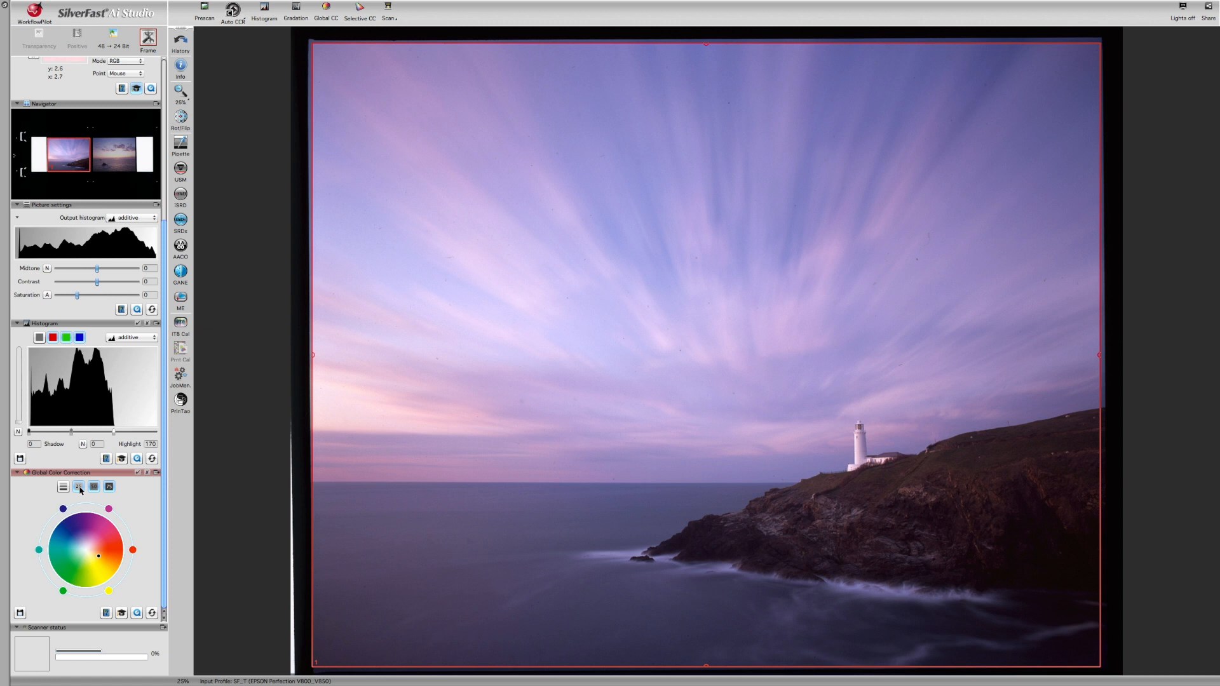
pyautogui.moveTo(78, 487)
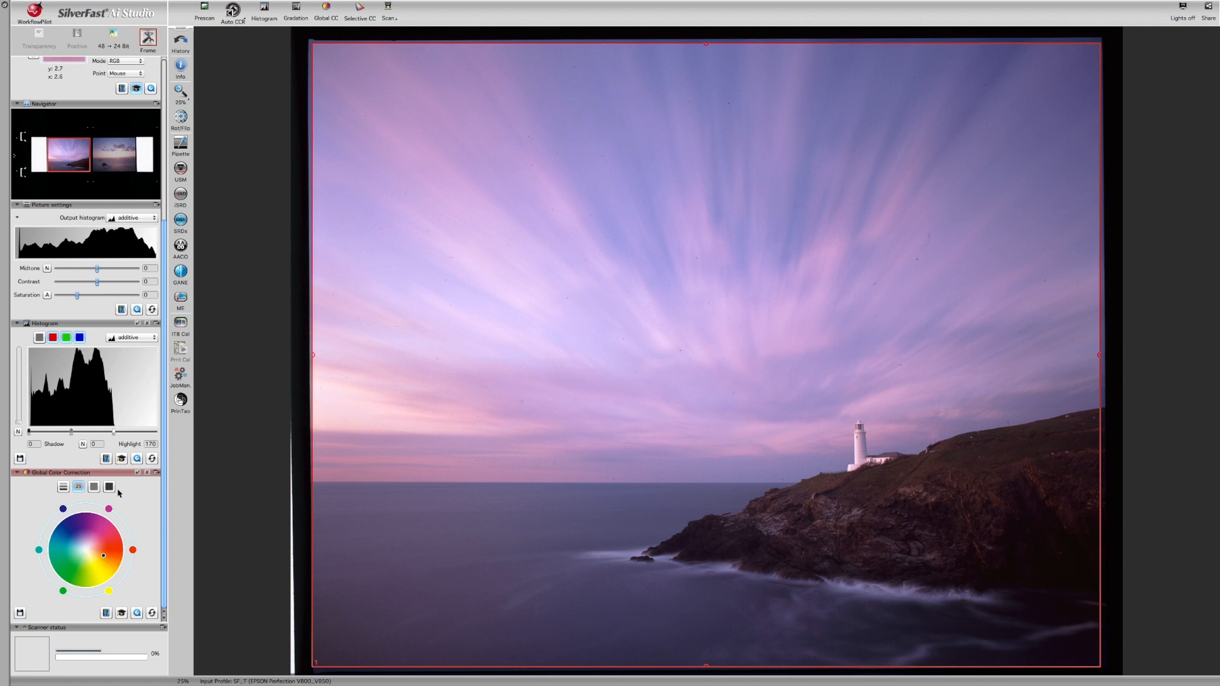
# - Pick a different tonal range and push it toward red for a pink sky
pyautogui.click(109, 488)
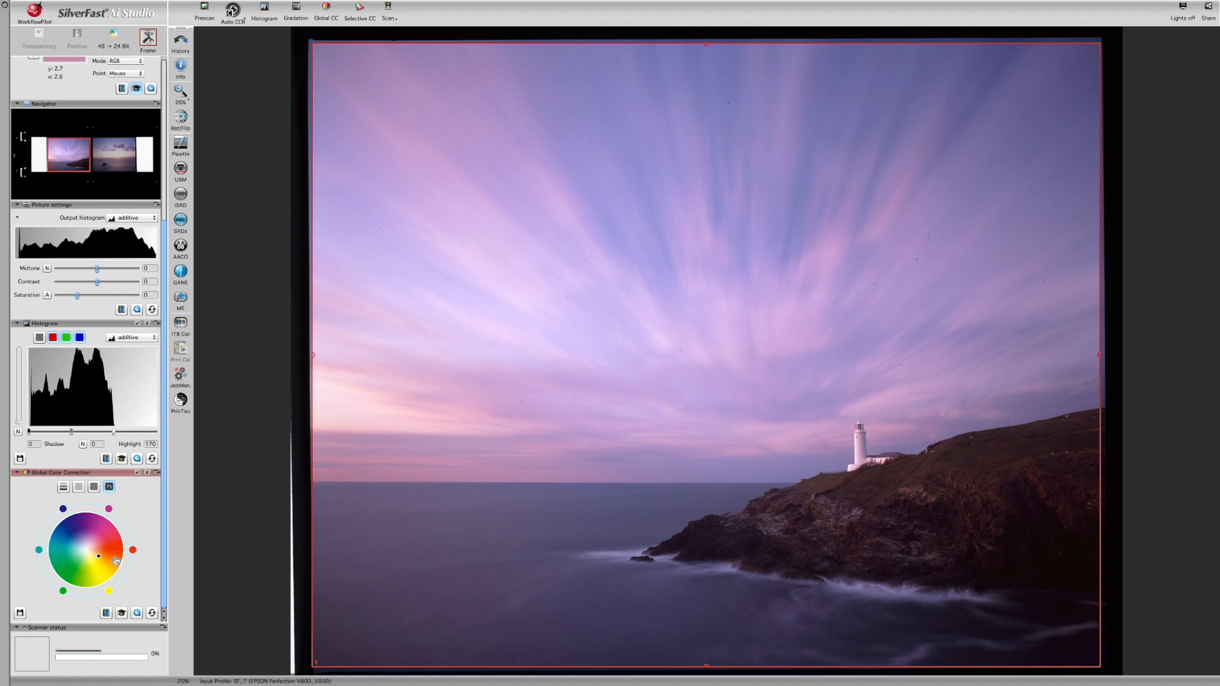
pyautogui.click(101, 573)
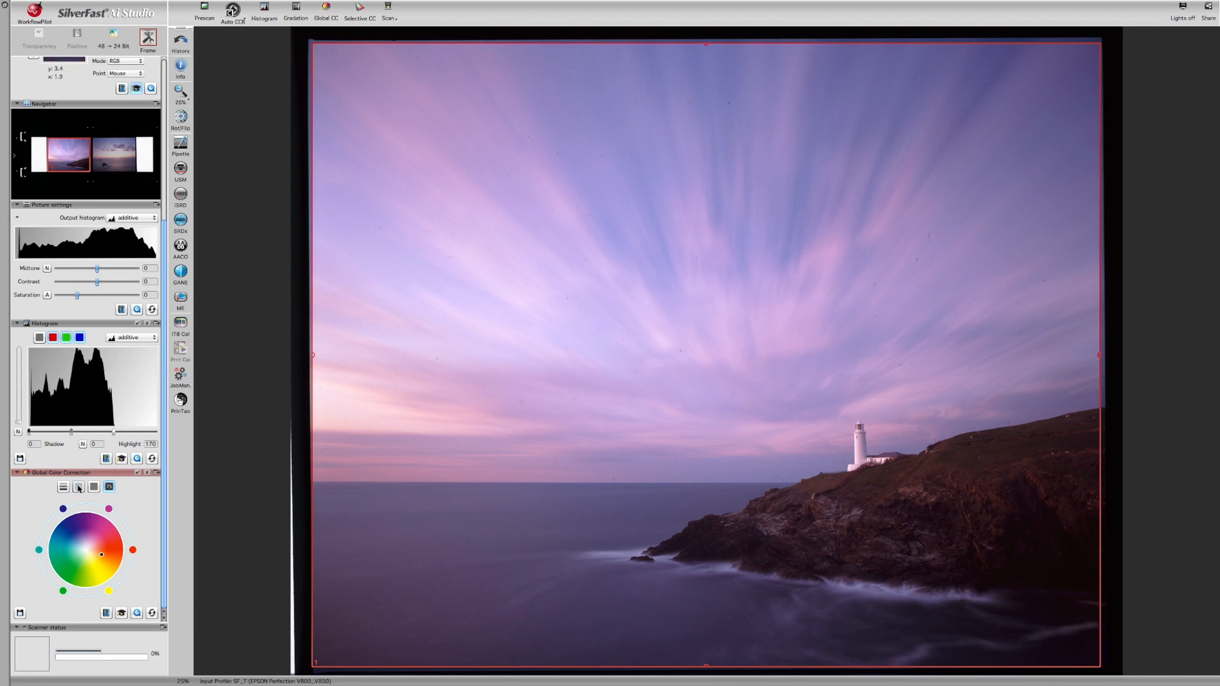
pyautogui.moveTo(472, 420)
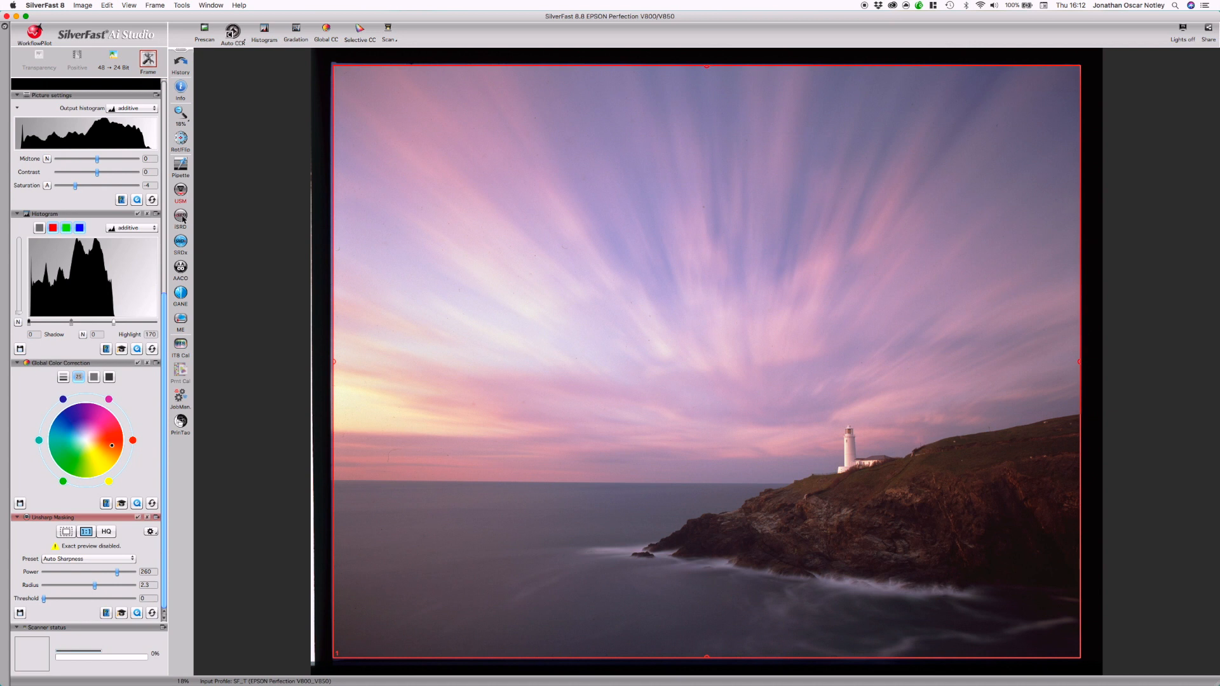
# - Turn on automatic iSRD dust removal and render an HQ exact preview
pyautogui.click(180, 215)
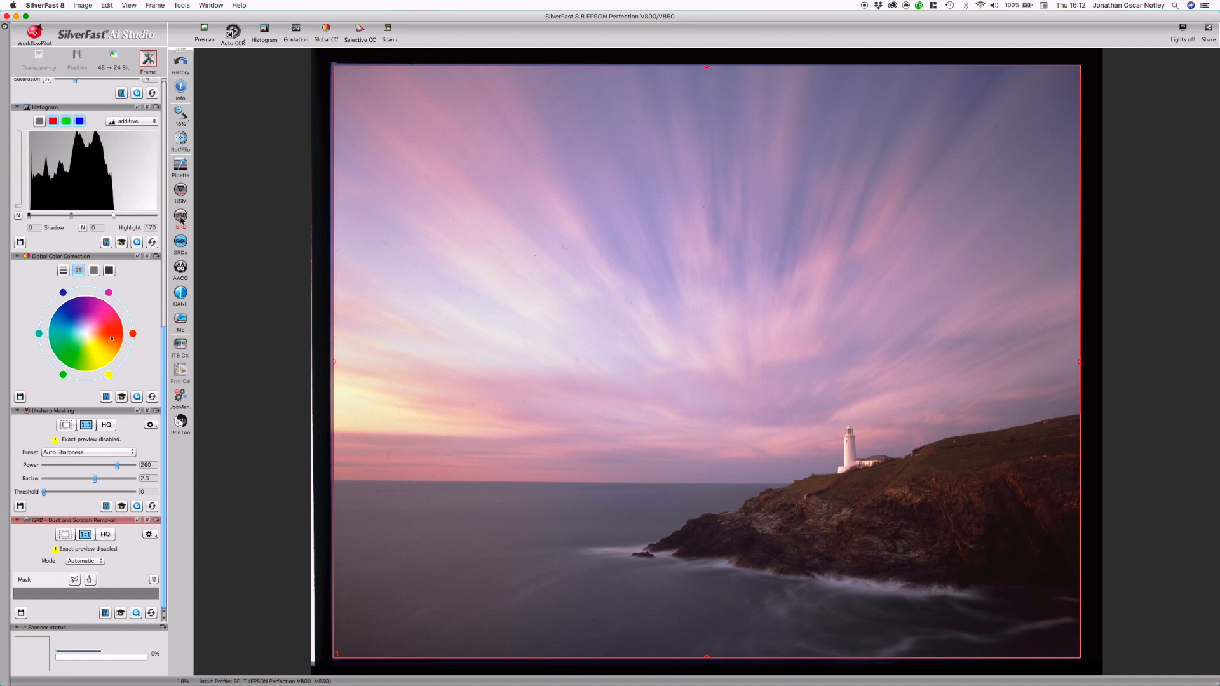
pyautogui.moveTo(180, 469)
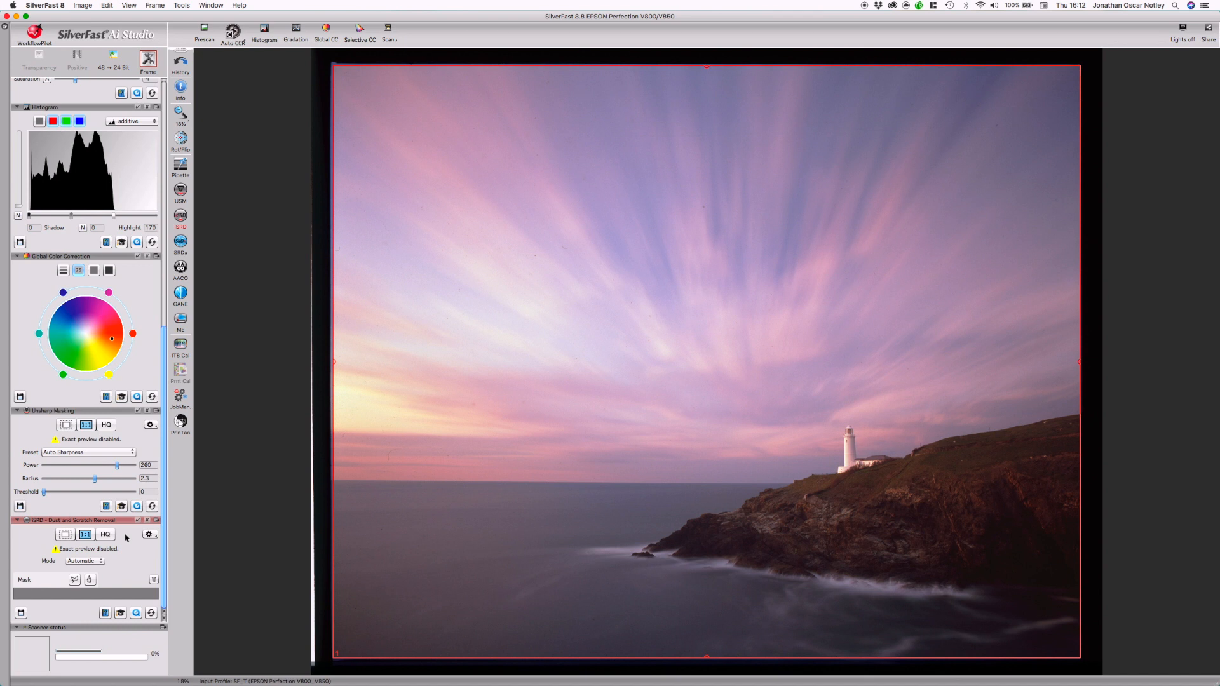
pyautogui.moveTo(388, 464)
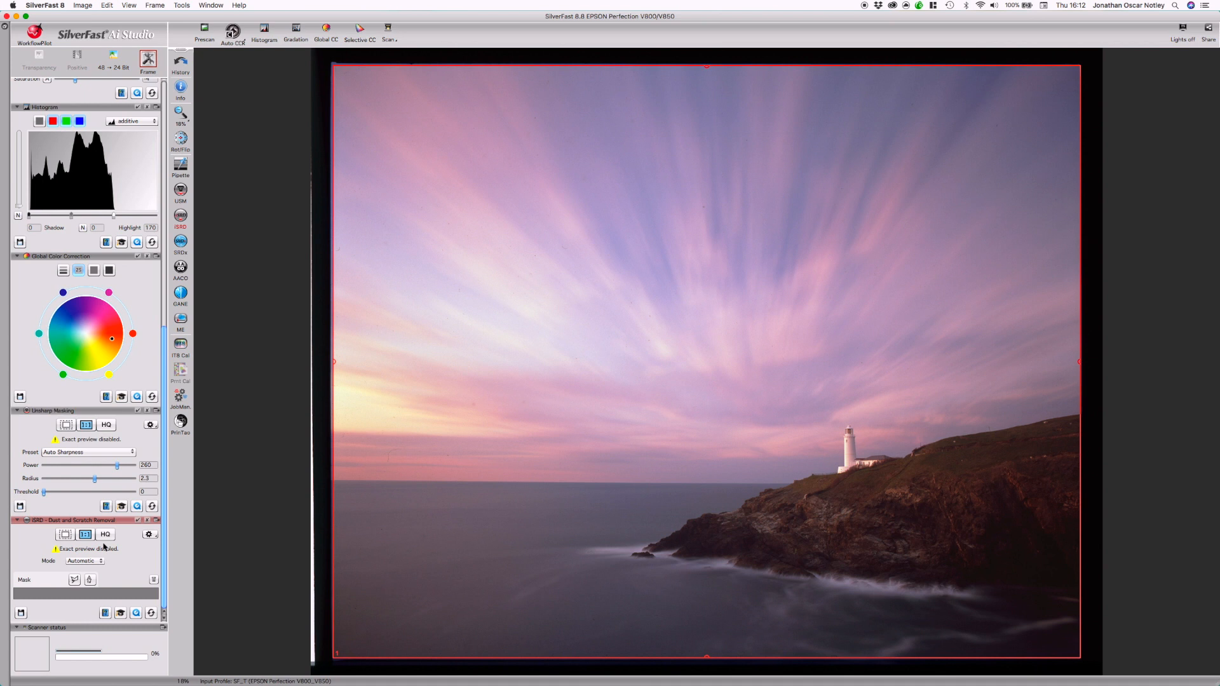
pyautogui.click(104, 533)
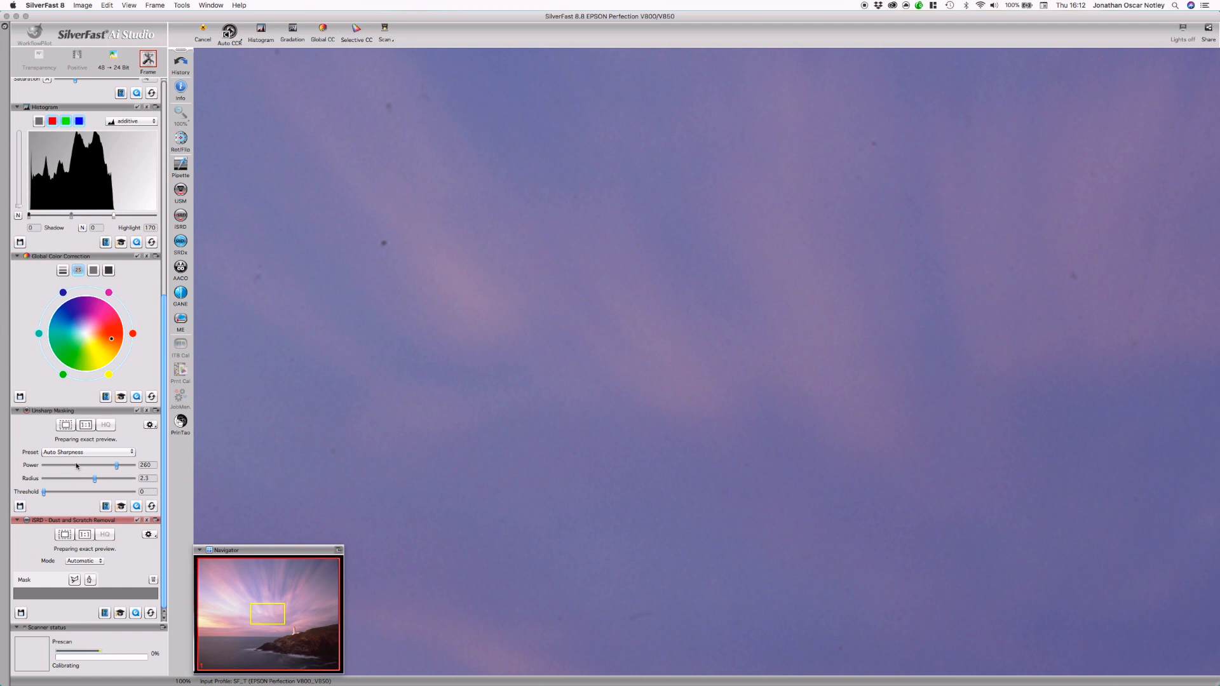
pyautogui.moveTo(49, 535)
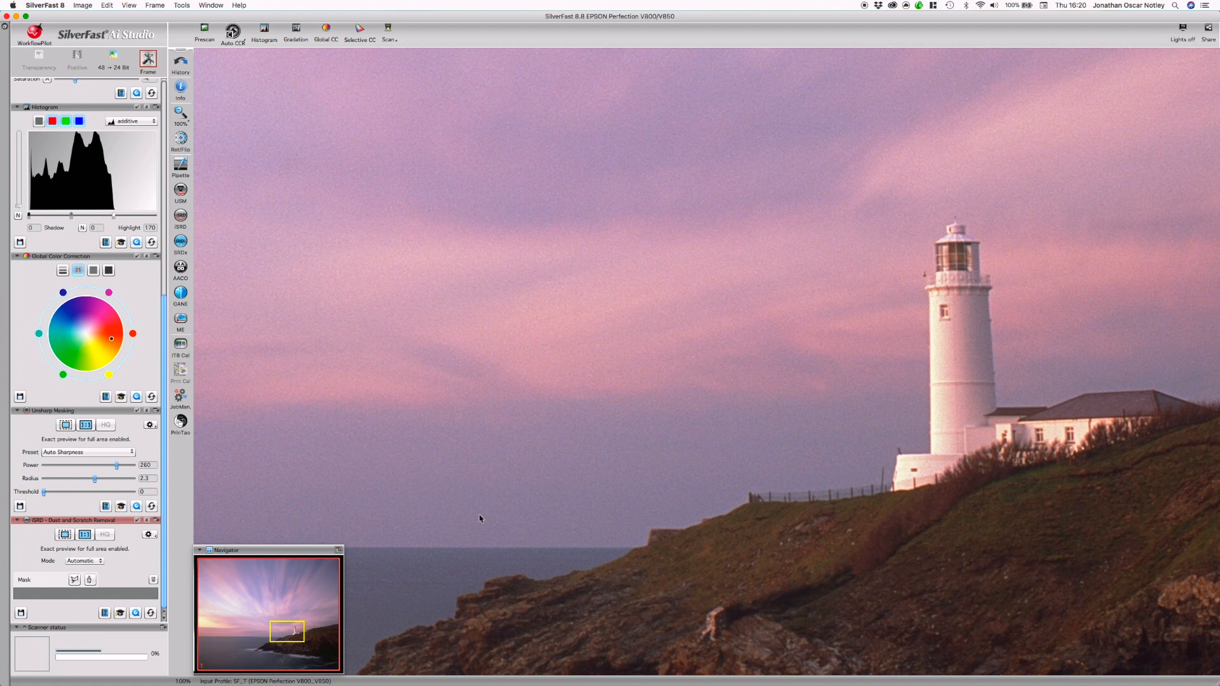
pyautogui.moveTo(660, 364)
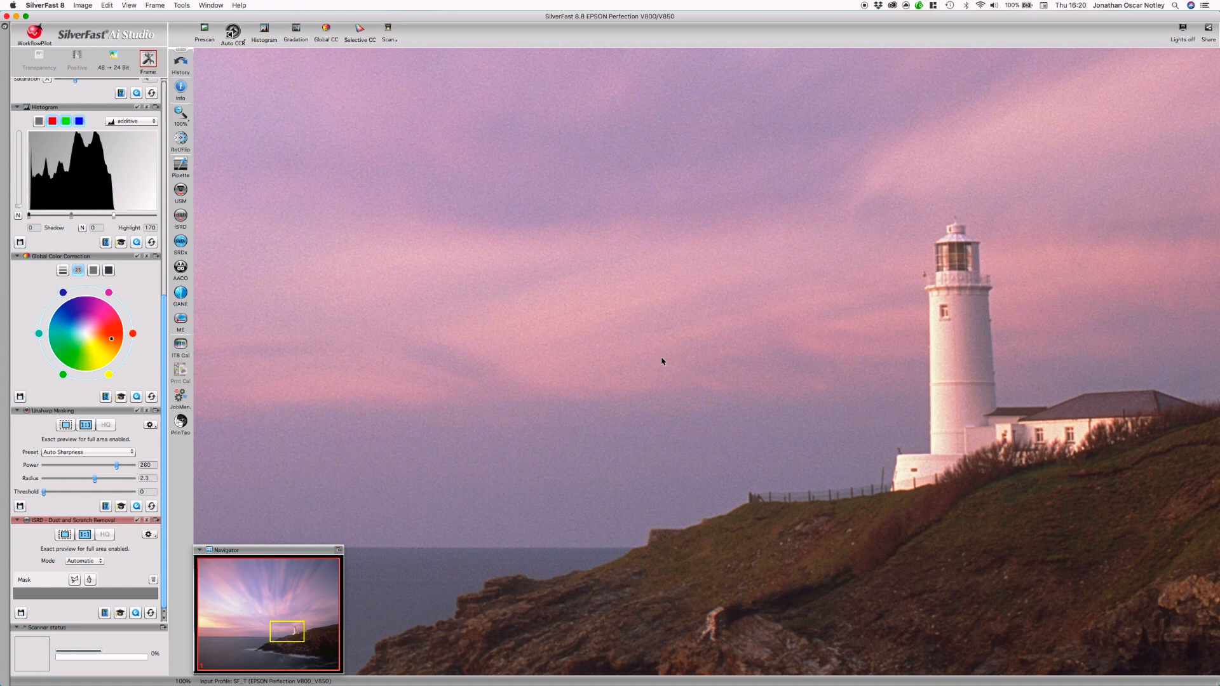
pyautogui.moveTo(910, 510)
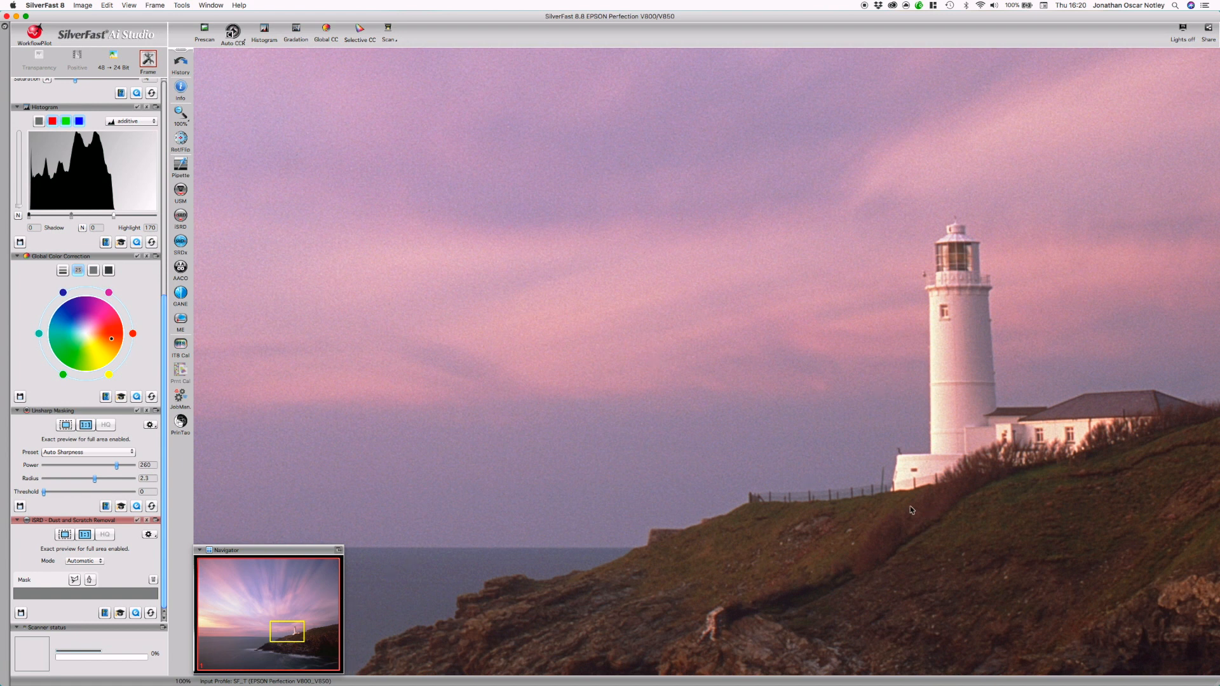
# - Pan the 100% preview over the lighthouse and cliffs, keeping the Auto Sharpness USM preset
pyautogui.moveTo(286, 629); pyautogui.dragTo(287, 640)
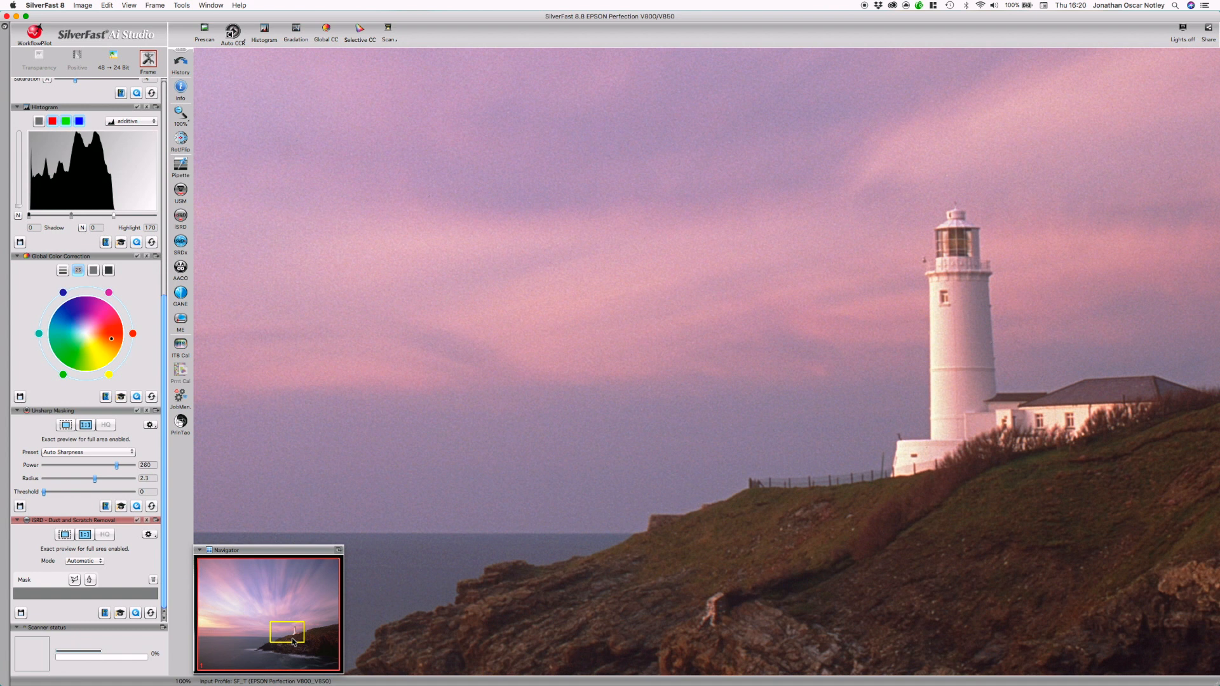
pyautogui.moveTo(287, 631); pyautogui.dragTo(286, 641)
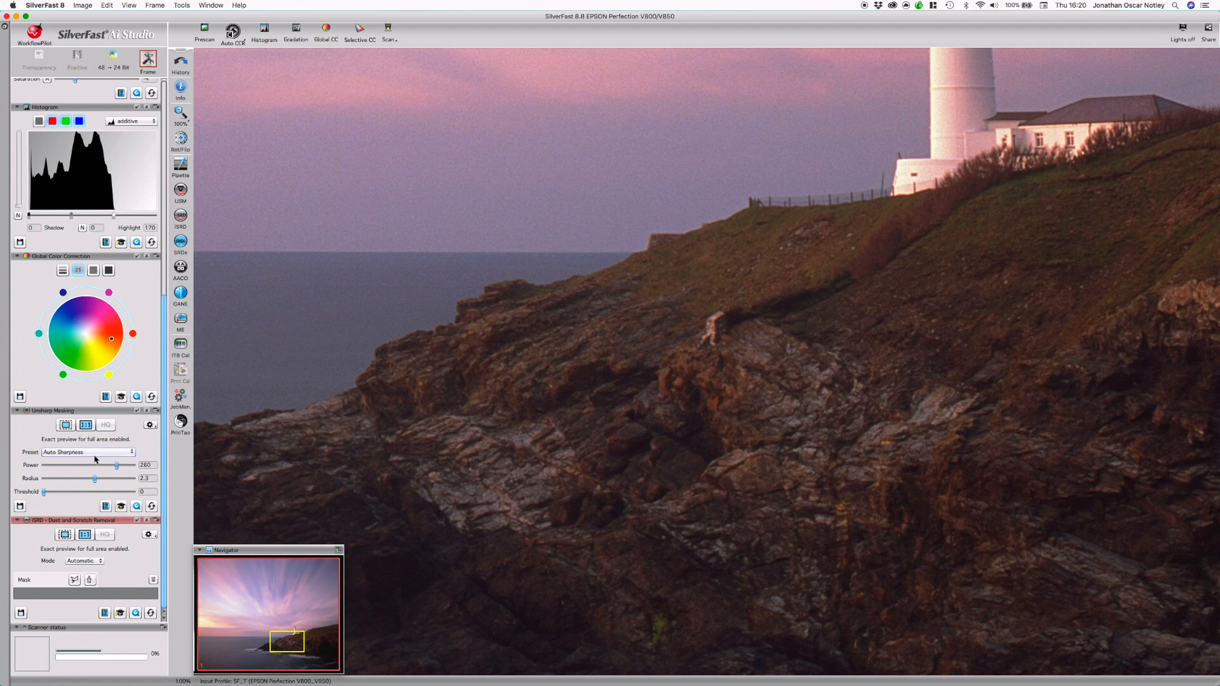
pyautogui.click(94, 452)
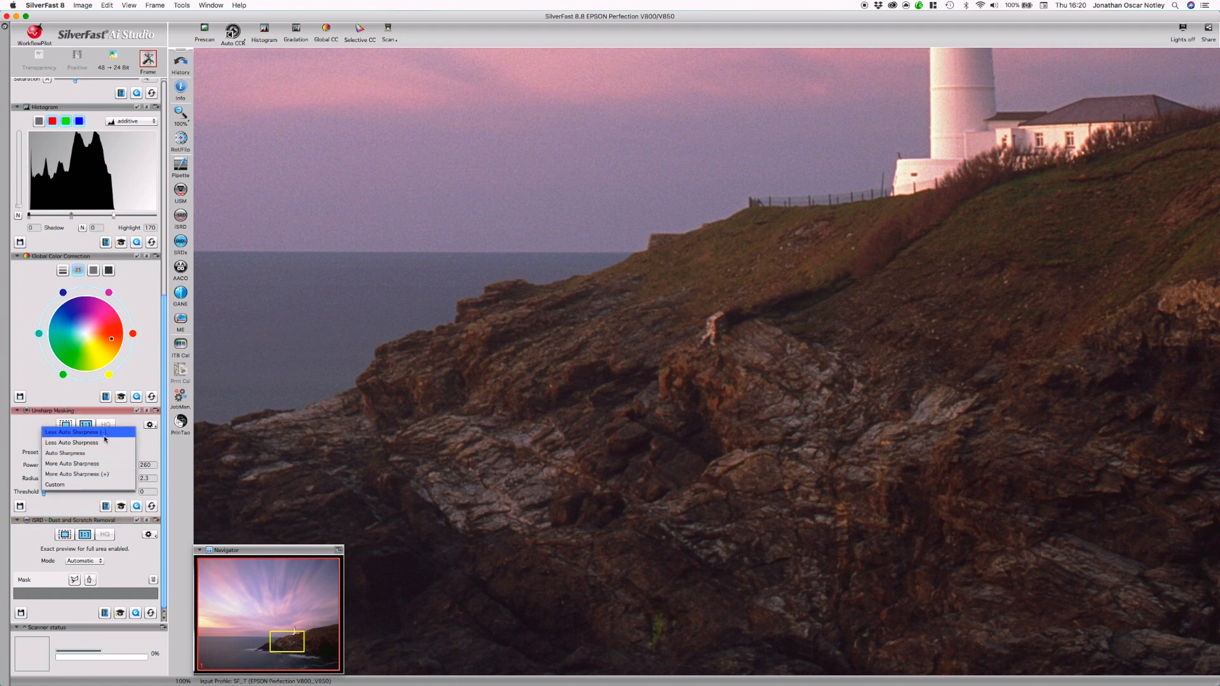
pyautogui.click(64, 453)
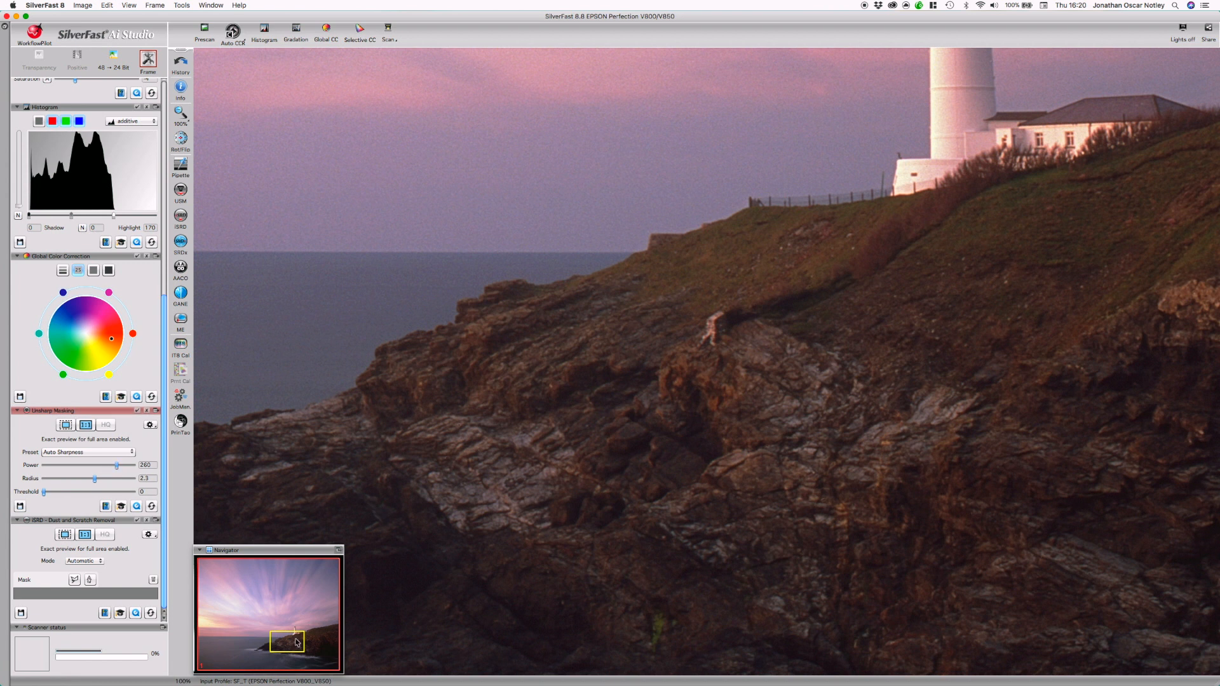
pyautogui.moveTo(288, 651)
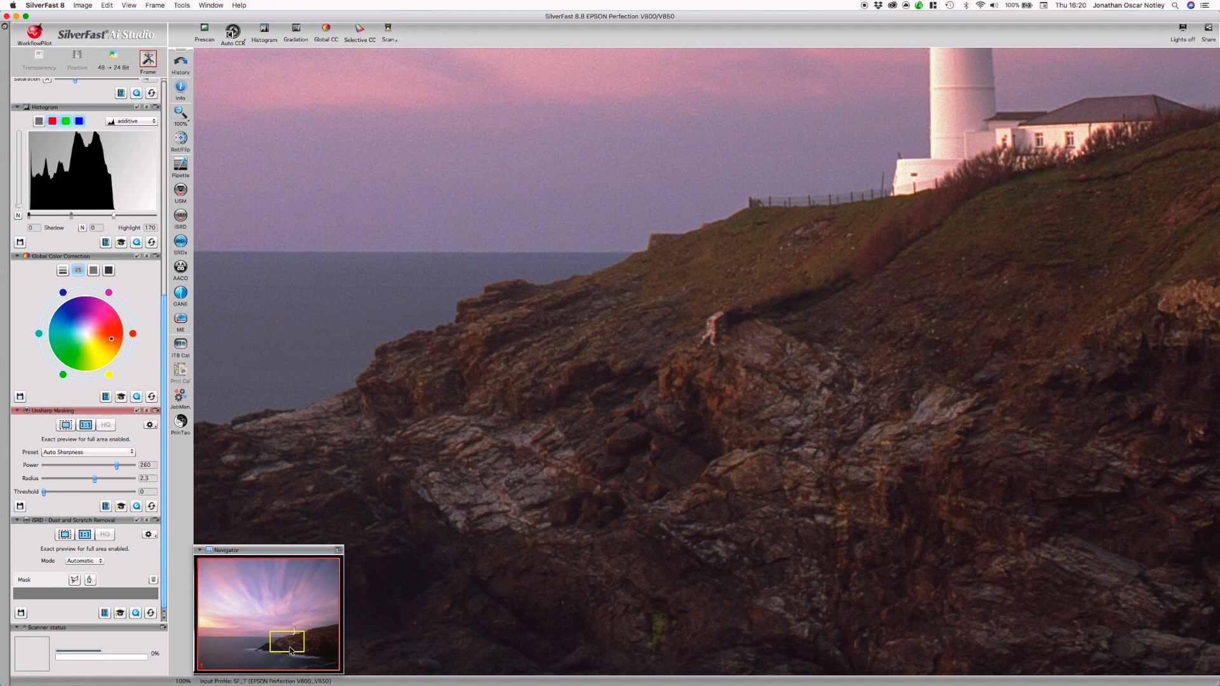
pyautogui.moveTo(289, 644); pyautogui.dragTo(267, 625)
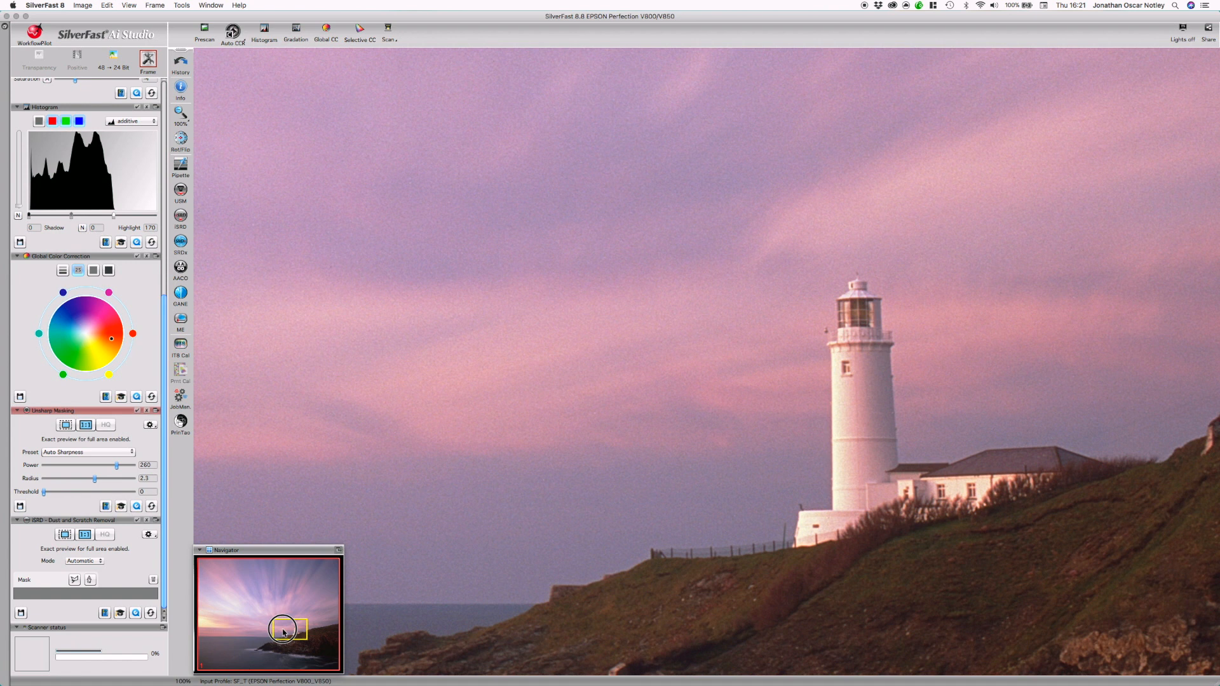
pyautogui.moveTo(285, 631); pyautogui.dragTo(302, 627)
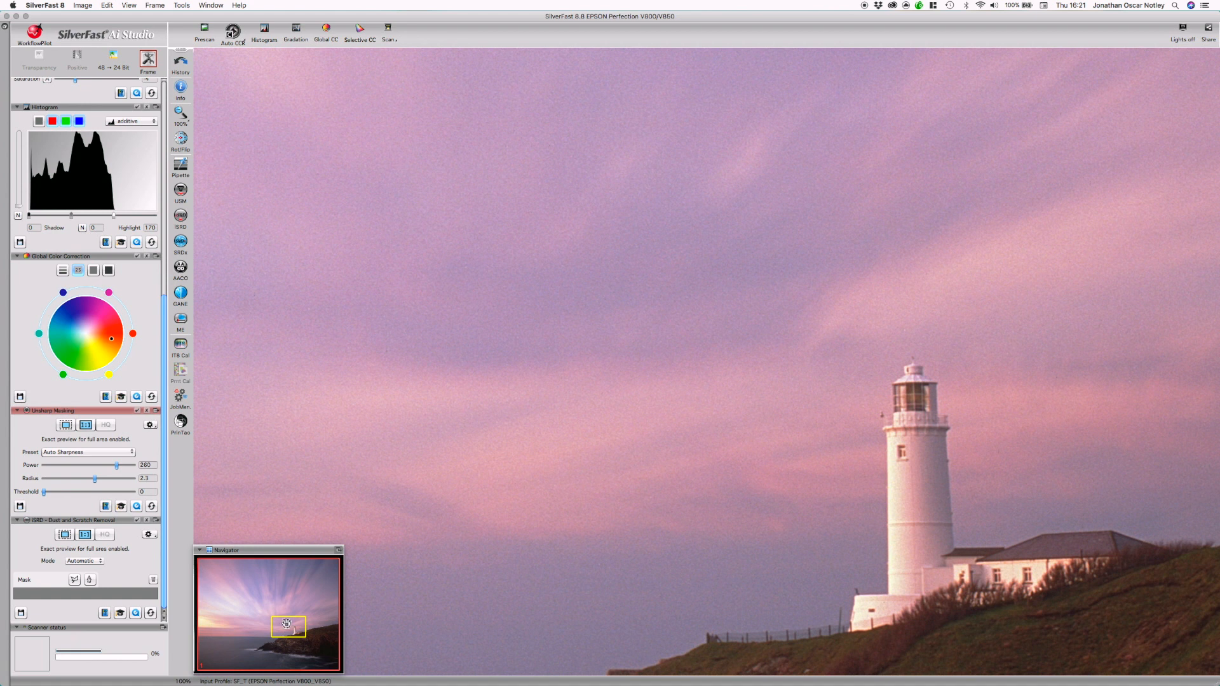
pyautogui.moveTo(222, 462)
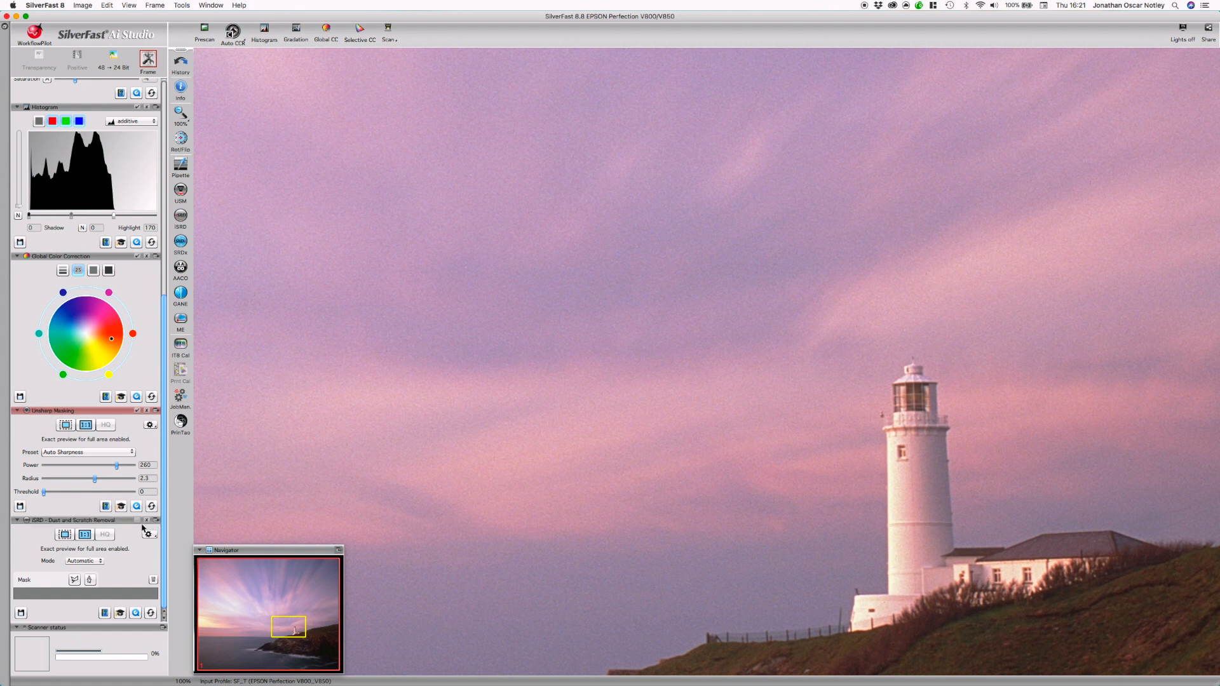
pyautogui.moveTo(531, 537)
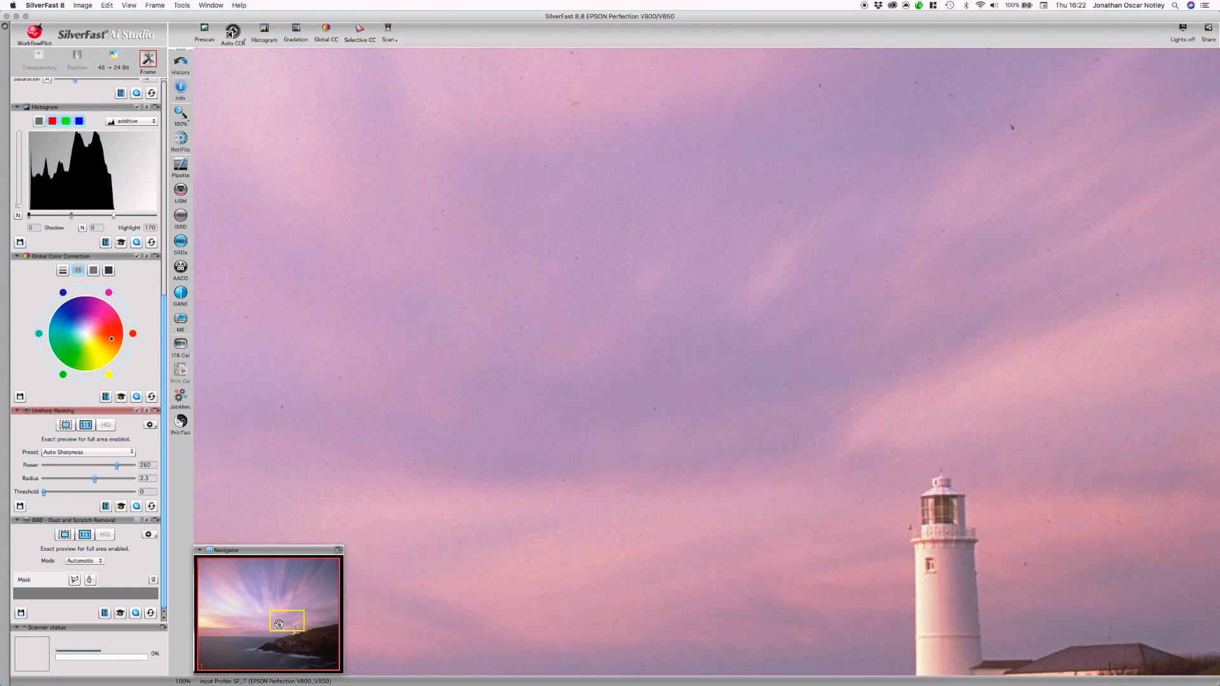
pyautogui.moveTo(280, 623); pyautogui.dragTo(288, 618)
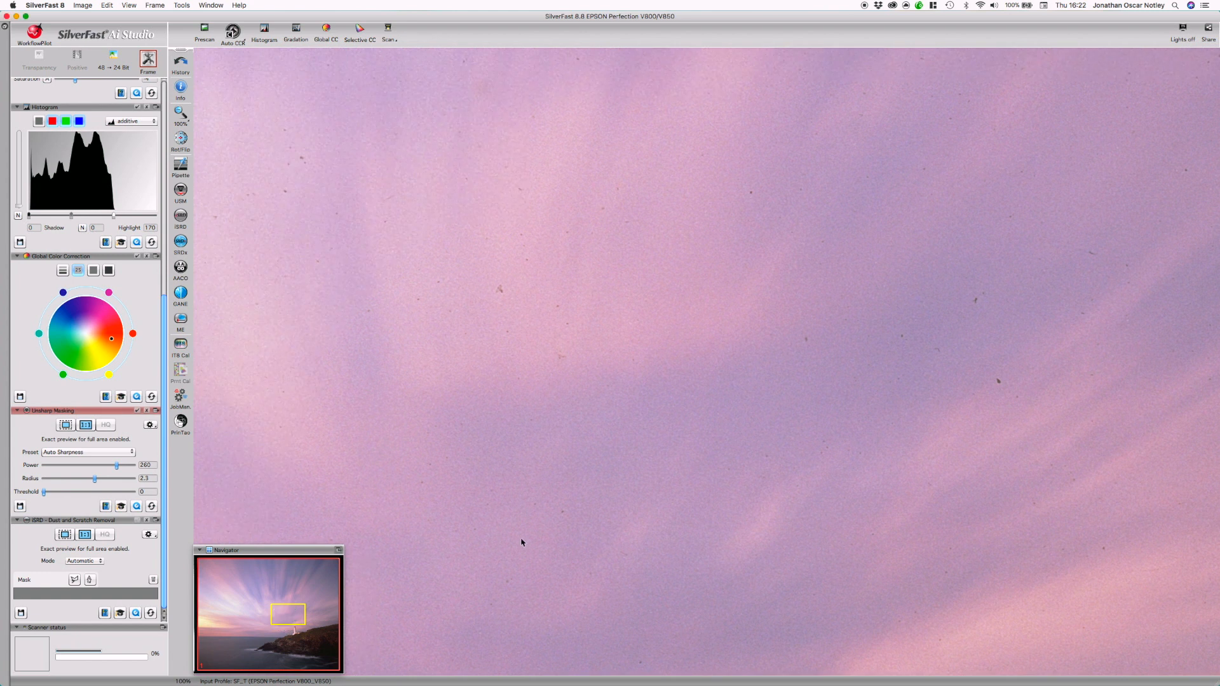
pyautogui.moveTo(578, 218)
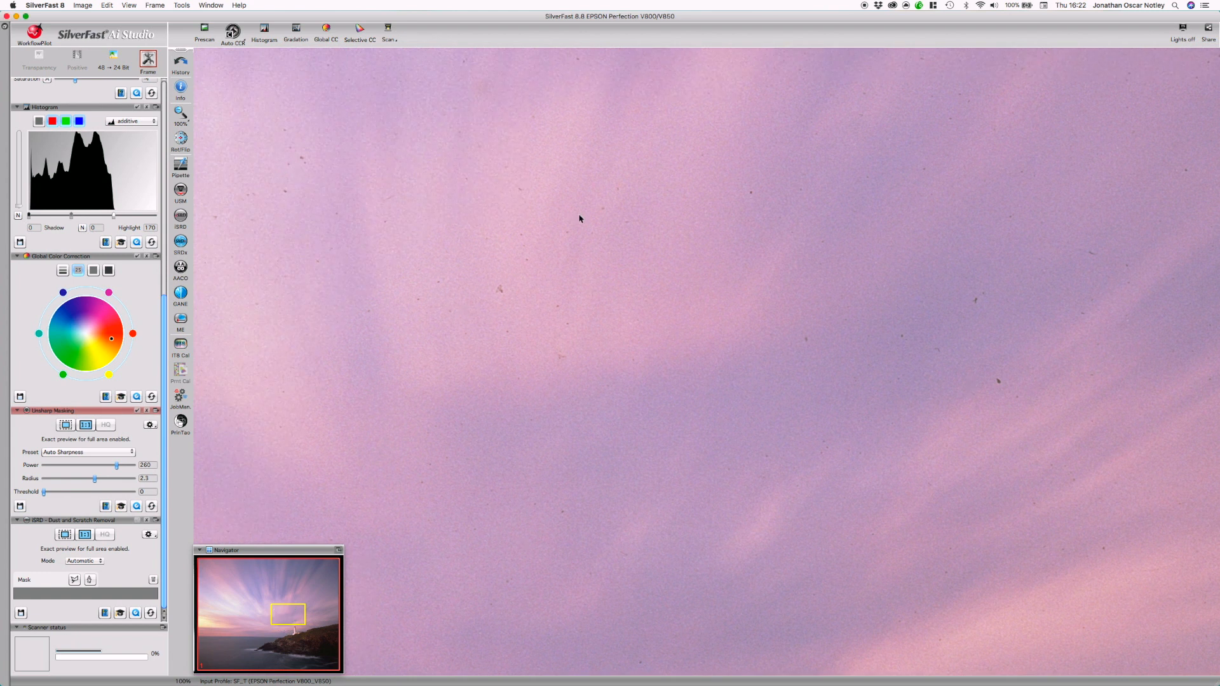
pyautogui.moveTo(983, 315)
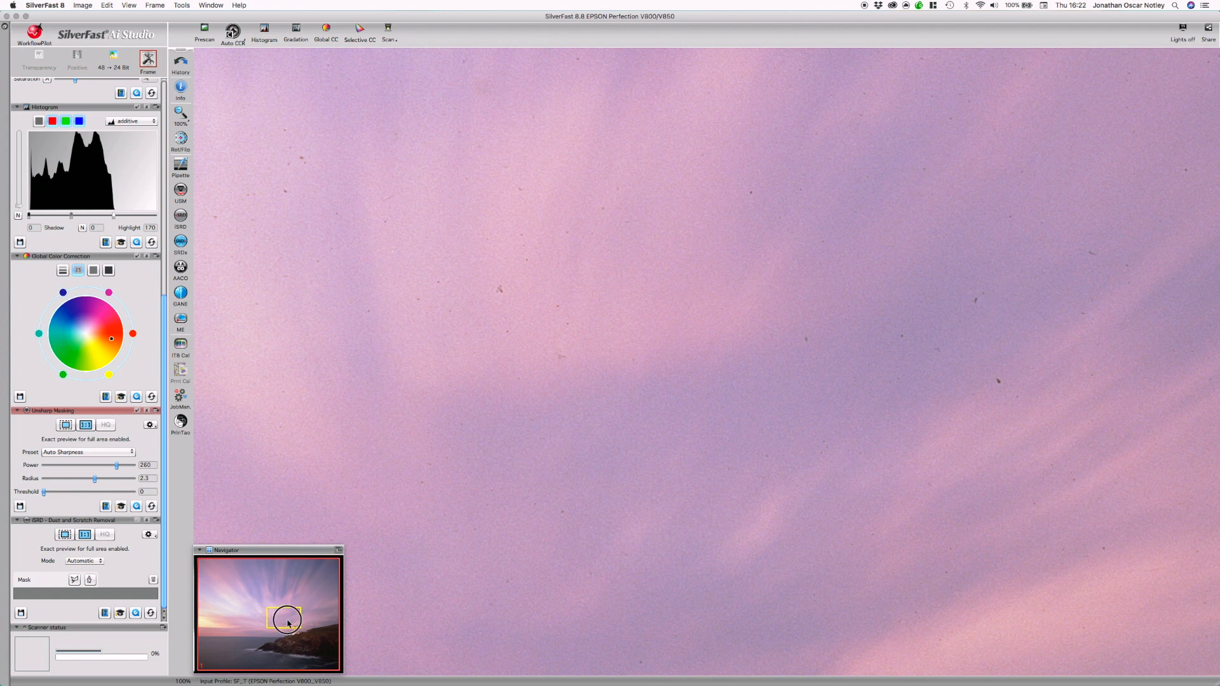
pyautogui.moveTo(286, 622); pyautogui.dragTo(271, 620)
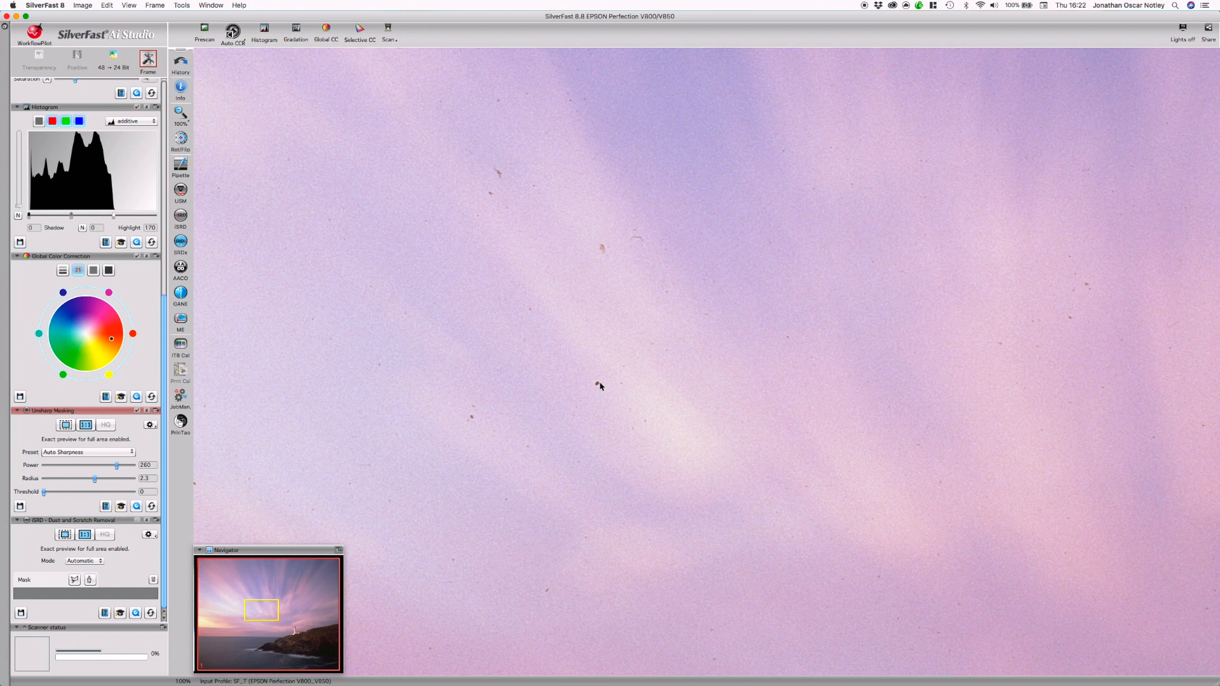
pyautogui.moveTo(599, 385)
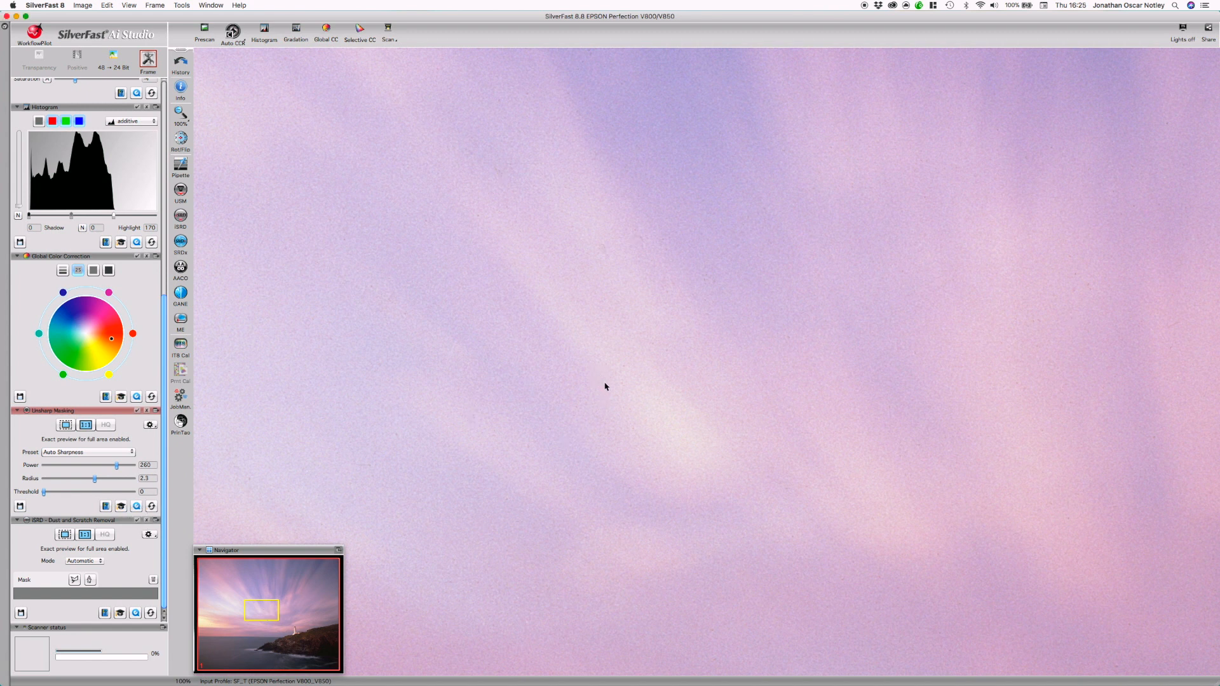
pyautogui.moveTo(272, 627)
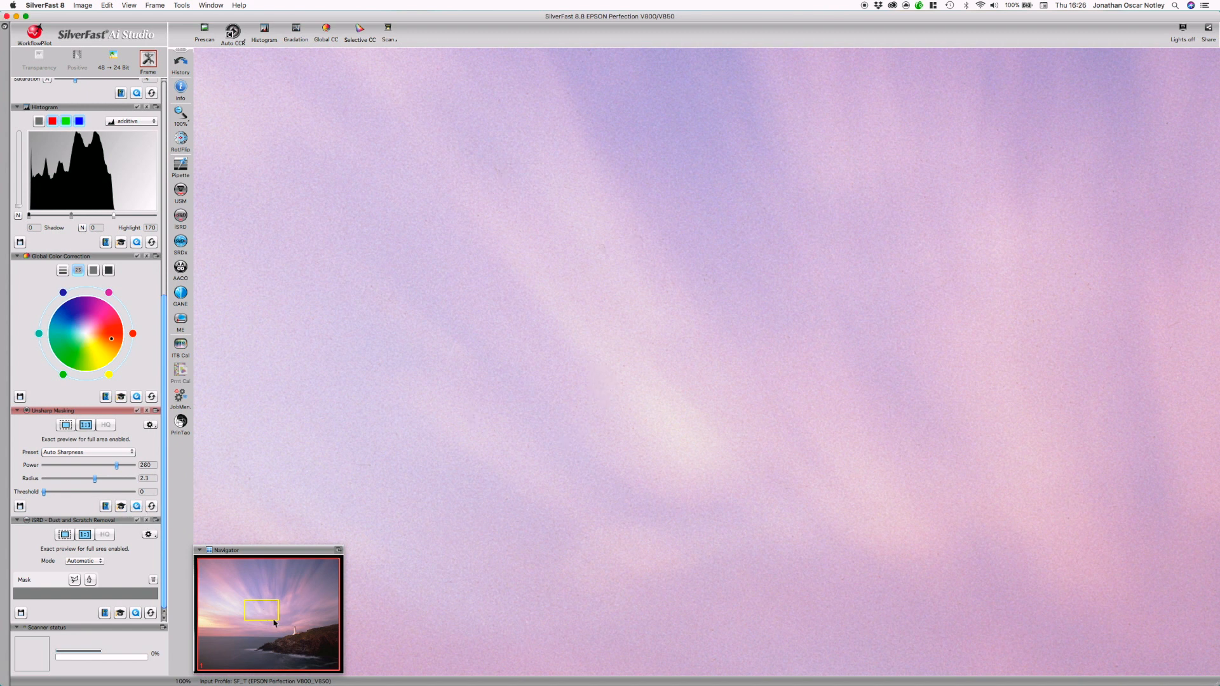
pyautogui.moveTo(263, 609); pyautogui.dragTo(264, 615)
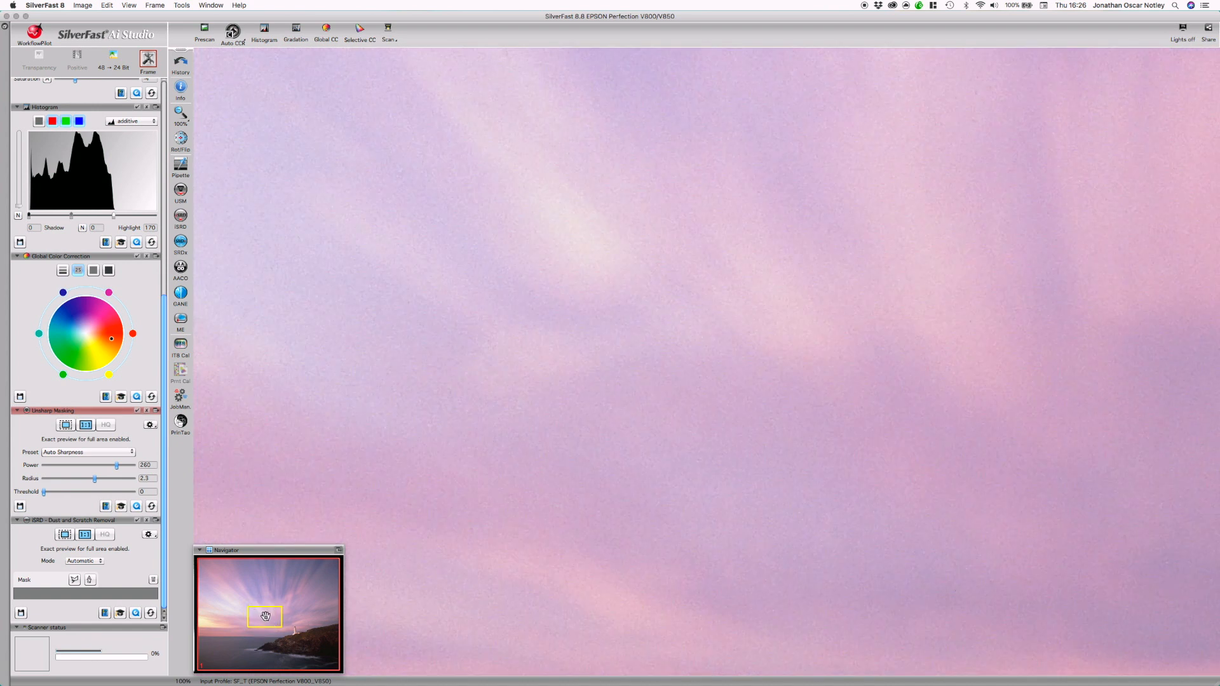
pyautogui.moveTo(265, 616); pyautogui.dragTo(293, 634)
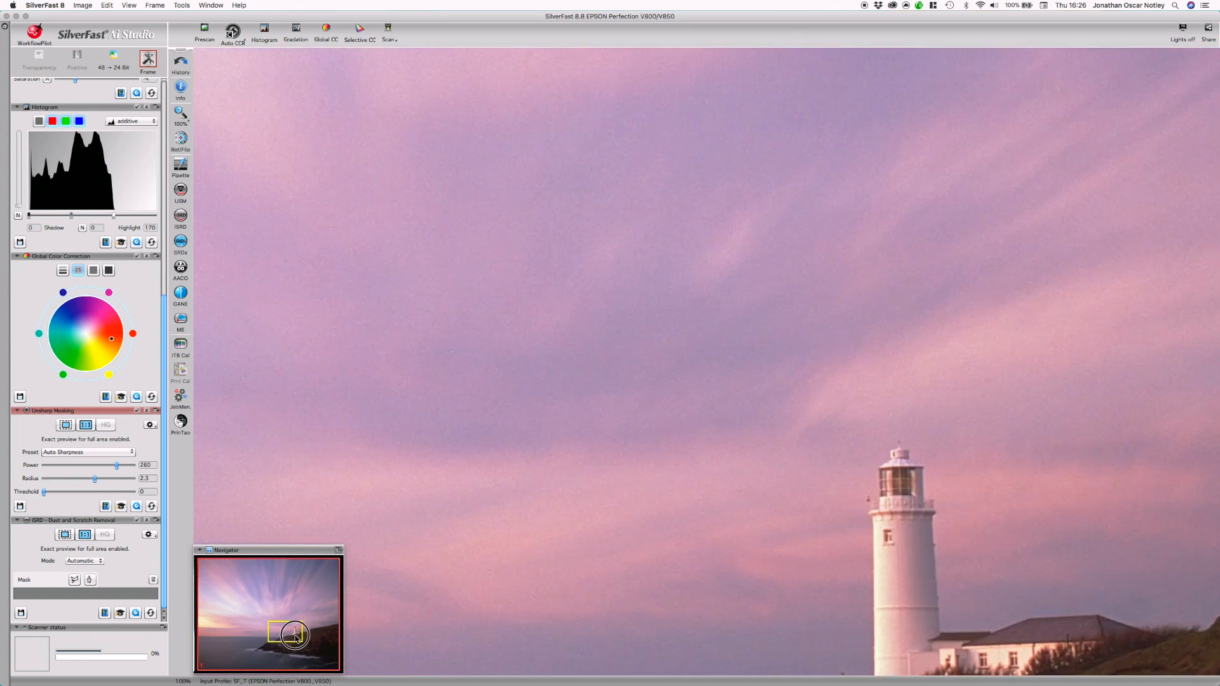
pyautogui.moveTo(292, 634); pyautogui.dragTo(276, 634)
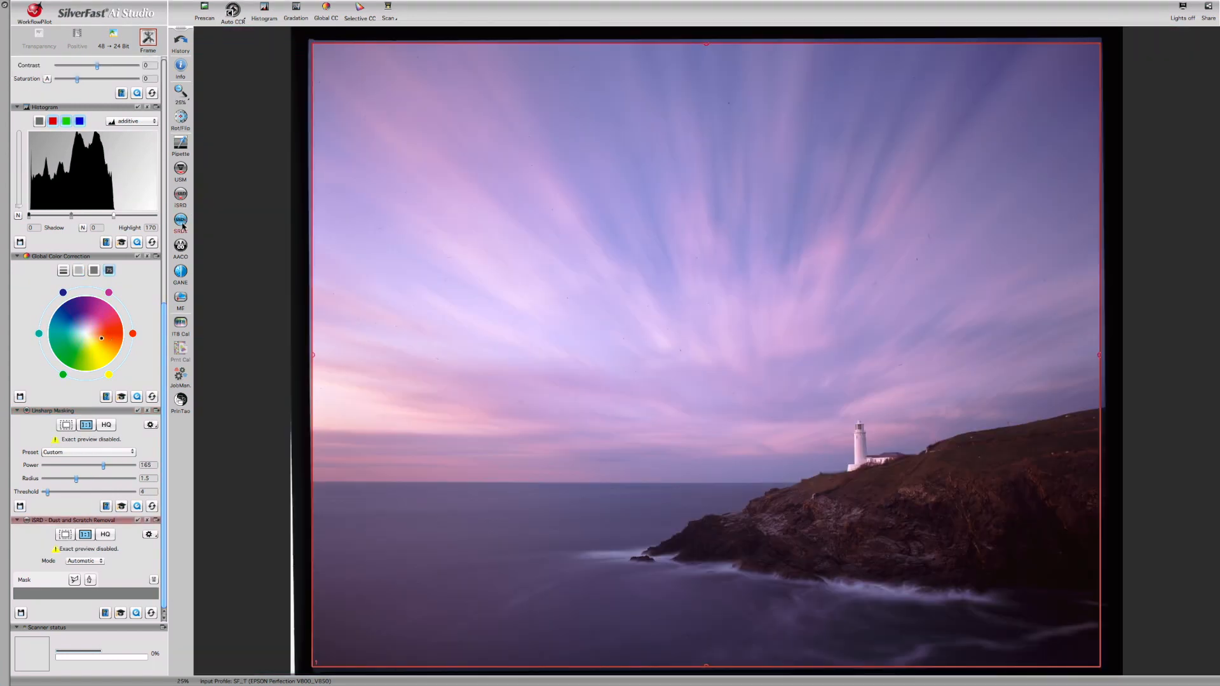
pyautogui.moveTo(180, 222)
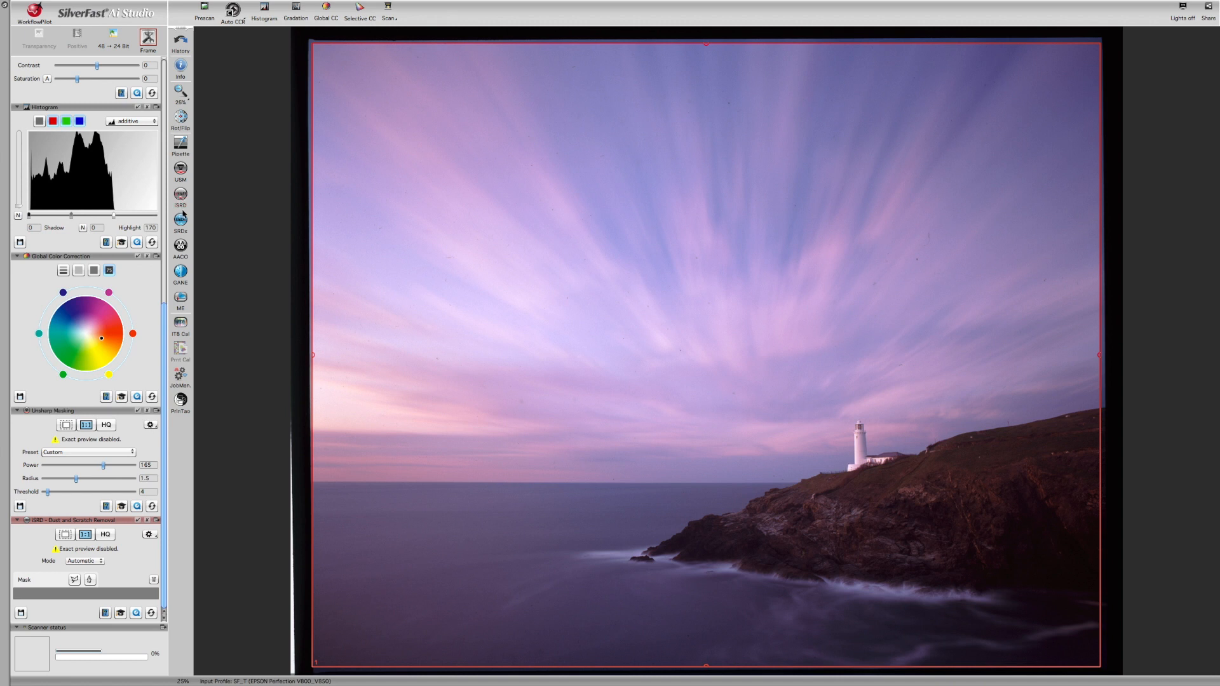
pyautogui.moveTo(181, 219)
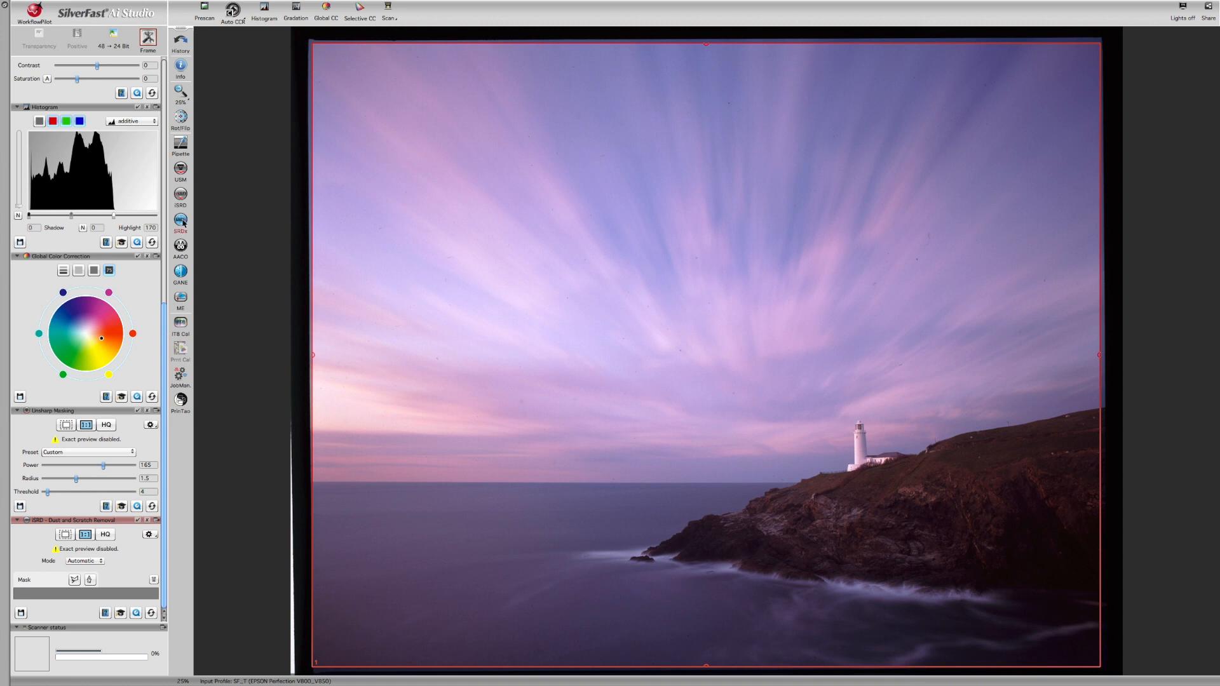
pyautogui.moveTo(180, 221)
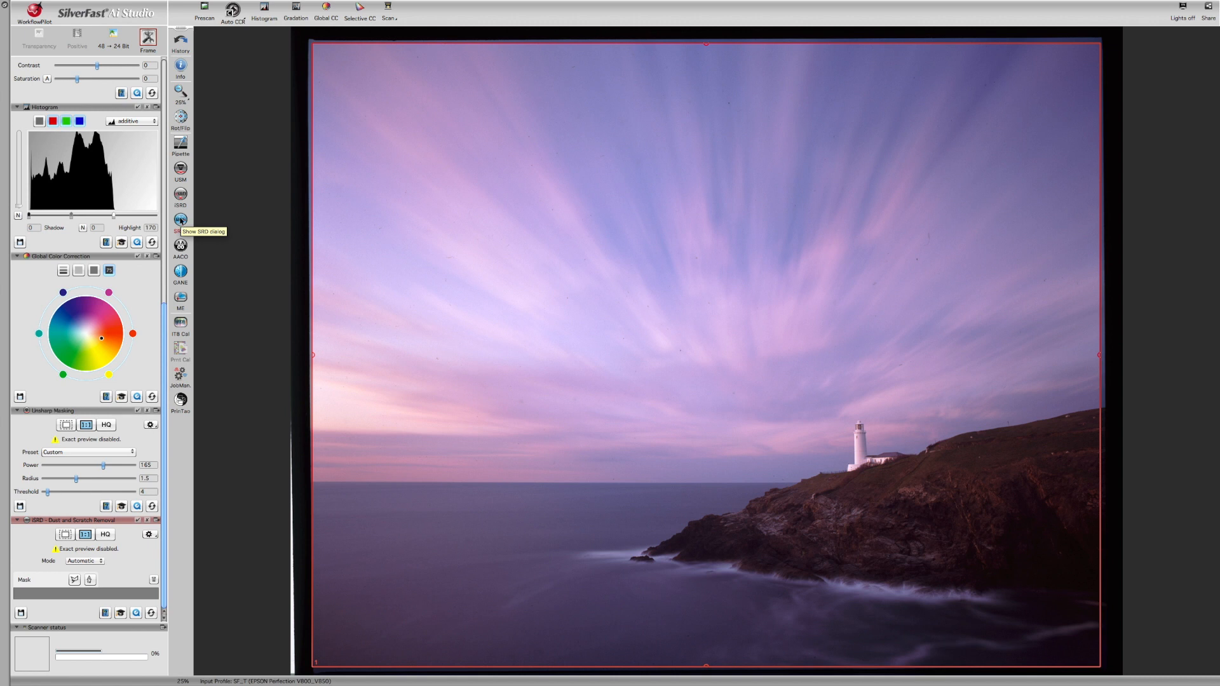
pyautogui.moveTo(179, 246)
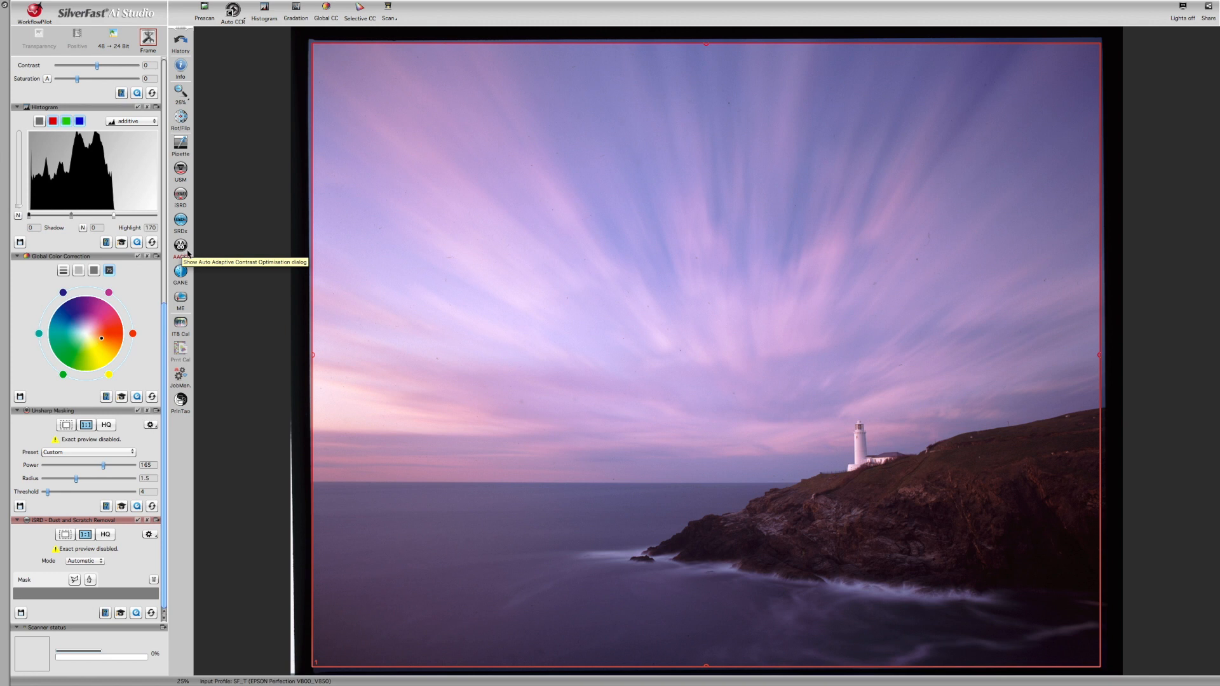
pyautogui.moveTo(1030, 557)
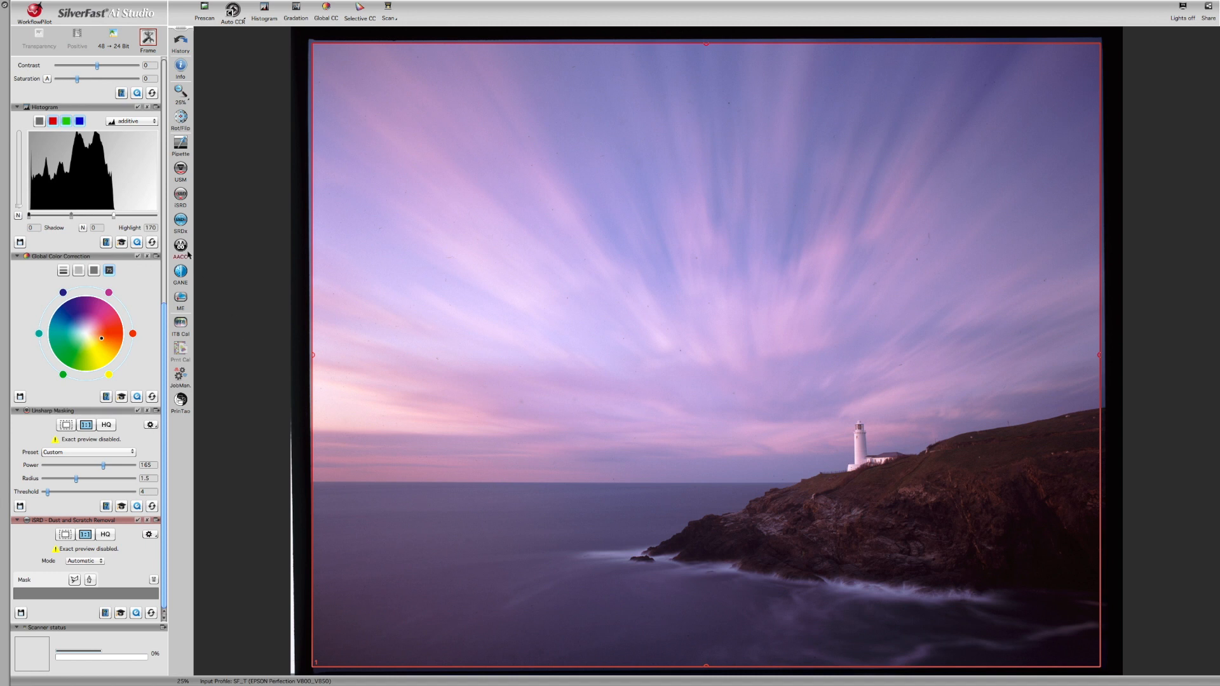
pyautogui.moveTo(990, 638)
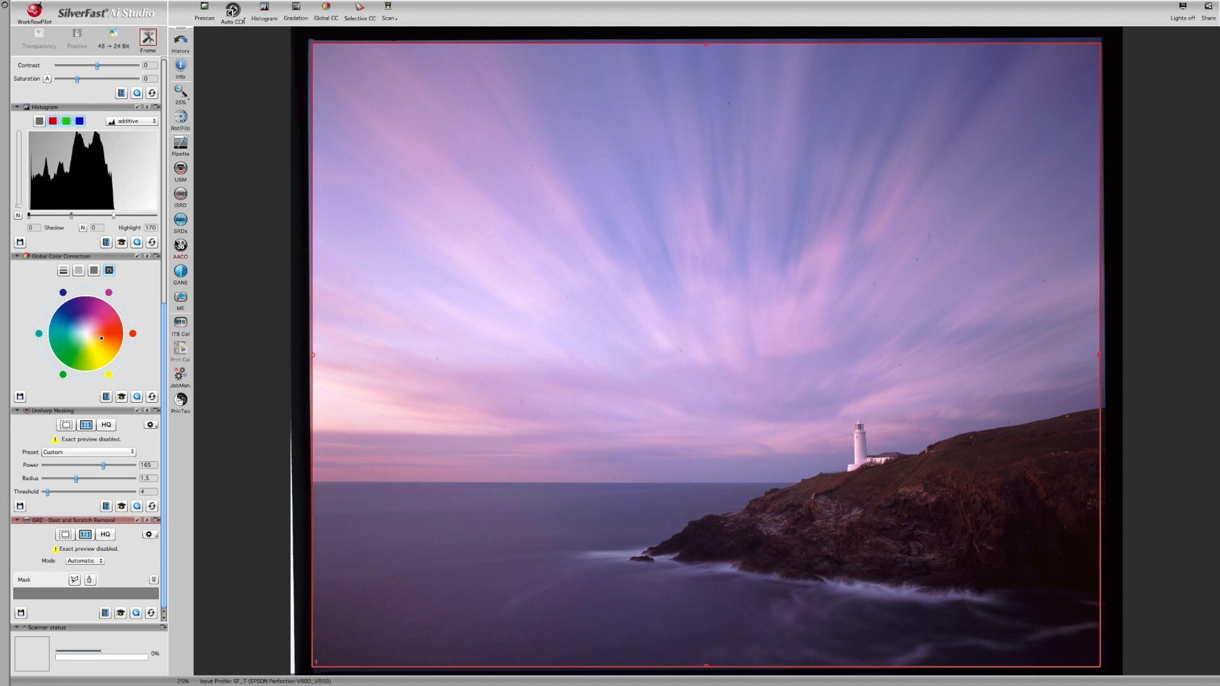
# - Enable adaptive contrast optimisation, testing strength 15 and shadow width 14 before widening it further
pyautogui.click(226, 17)
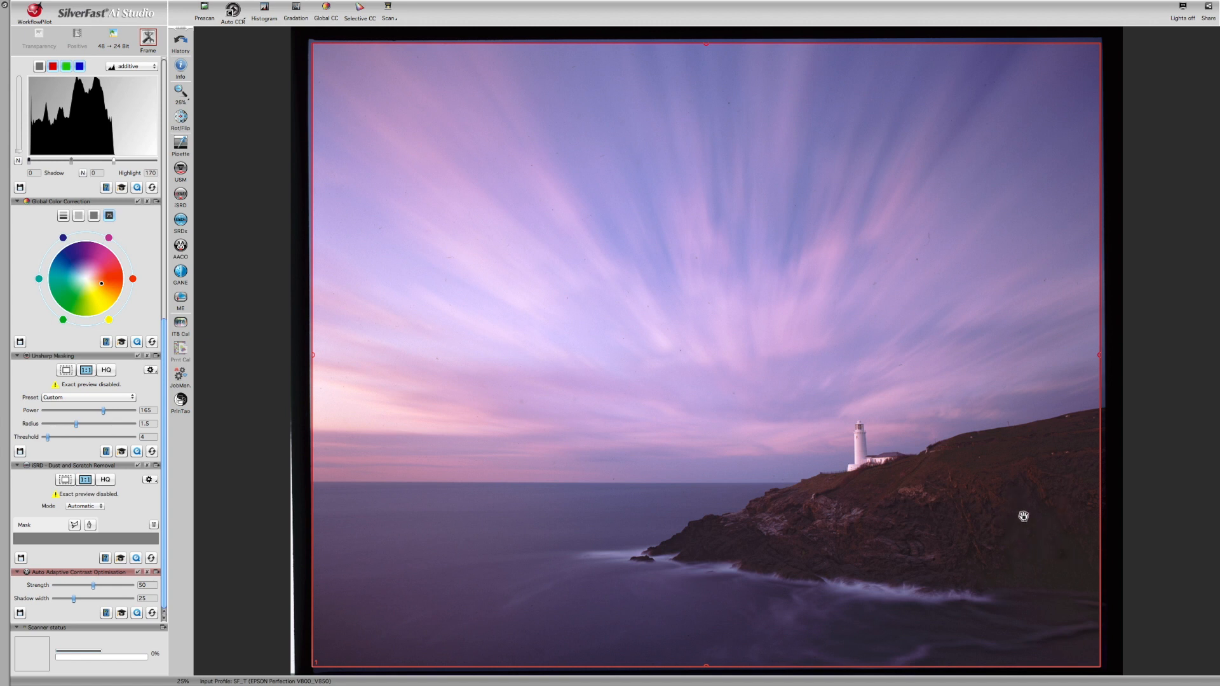
pyautogui.moveTo(1041, 538)
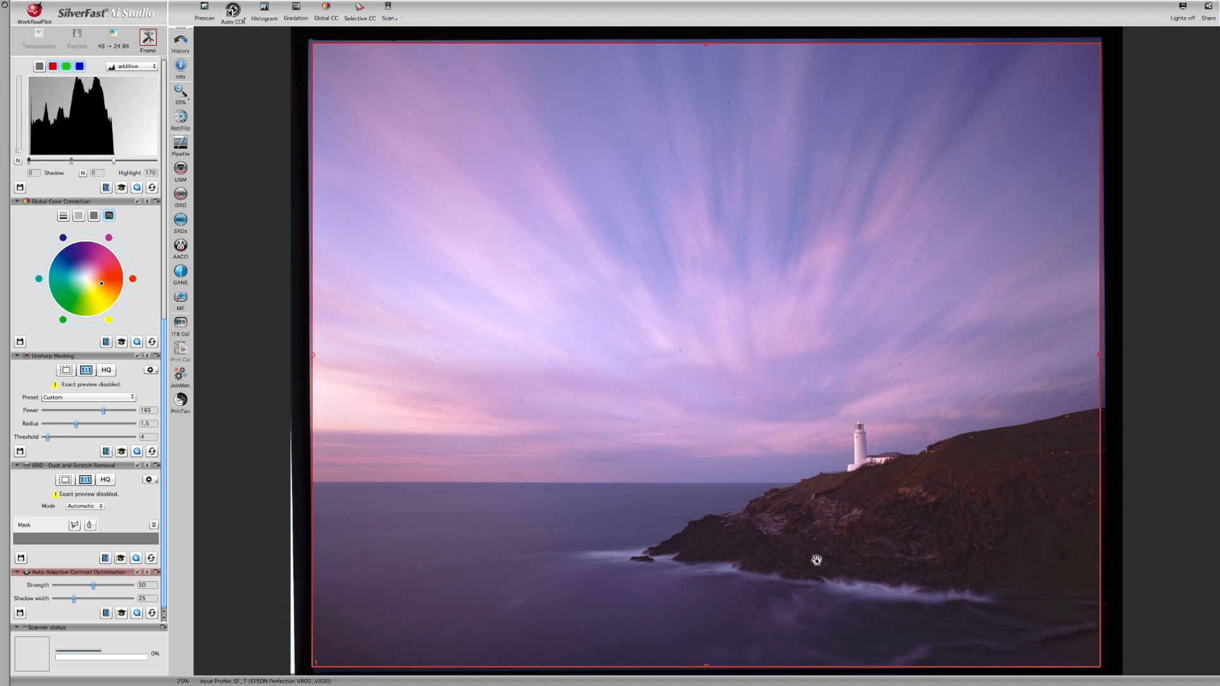
pyautogui.moveTo(93, 592)
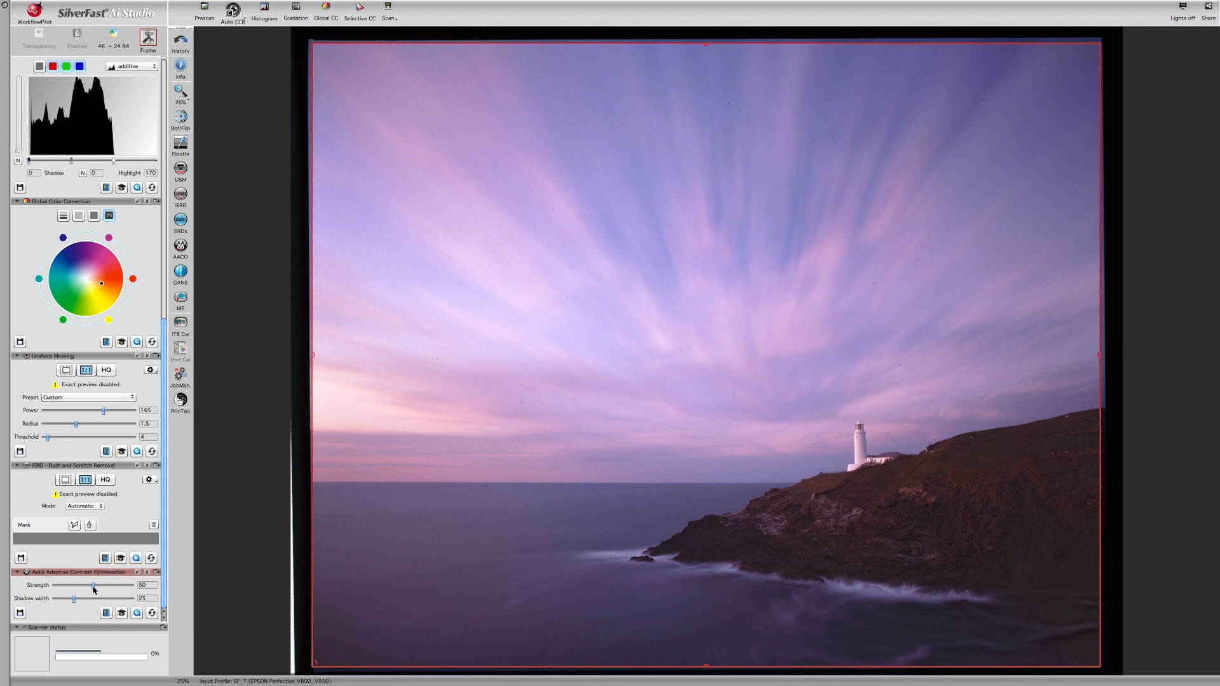
pyautogui.moveTo(95, 585); pyautogui.dragTo(64, 586)
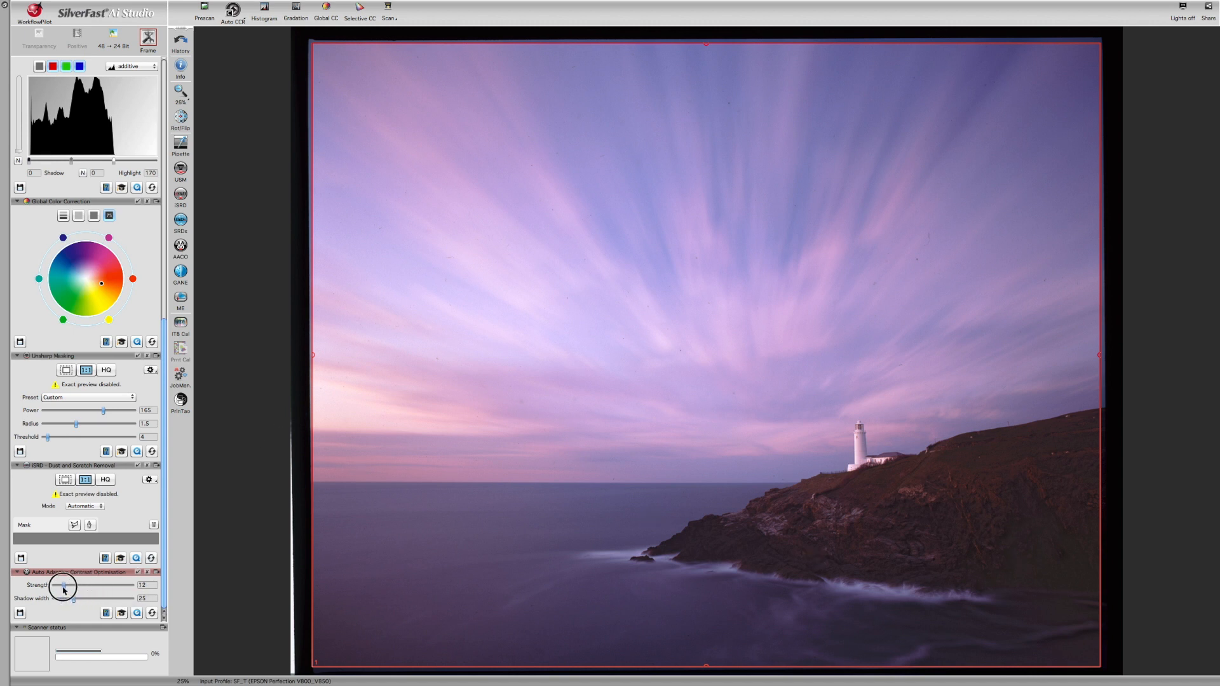
pyautogui.moveTo(61, 585); pyautogui.dragTo(72, 585)
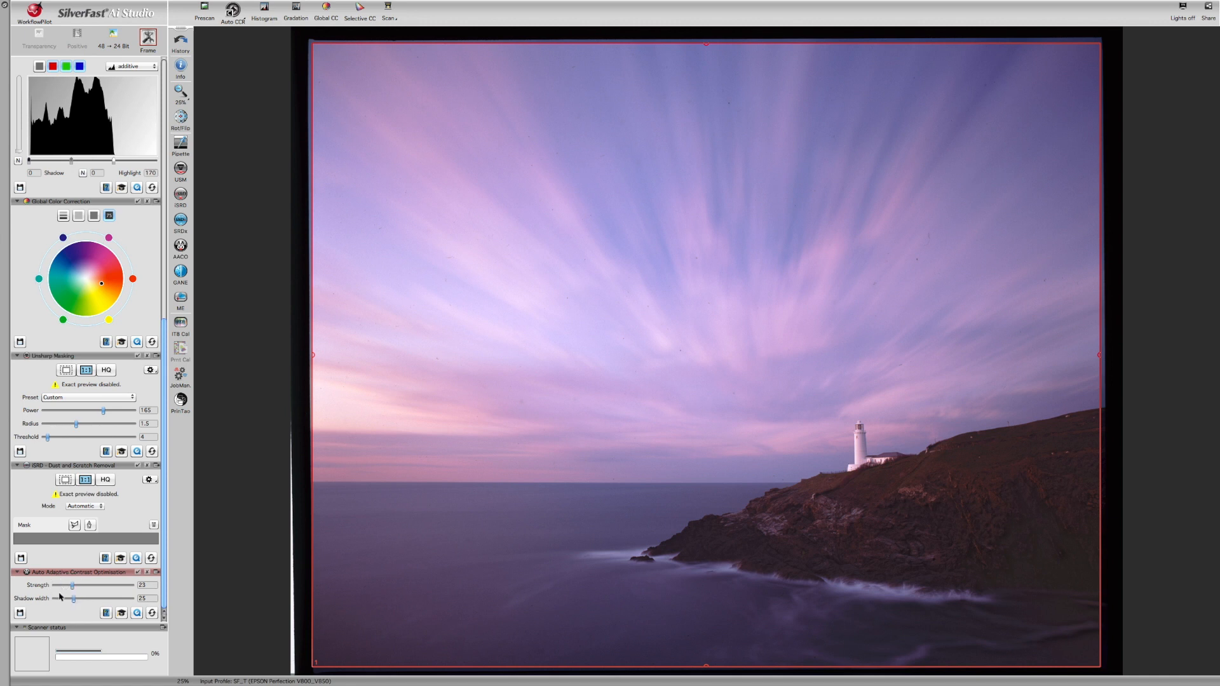
pyautogui.moveTo(73, 584); pyautogui.dragTo(66, 585)
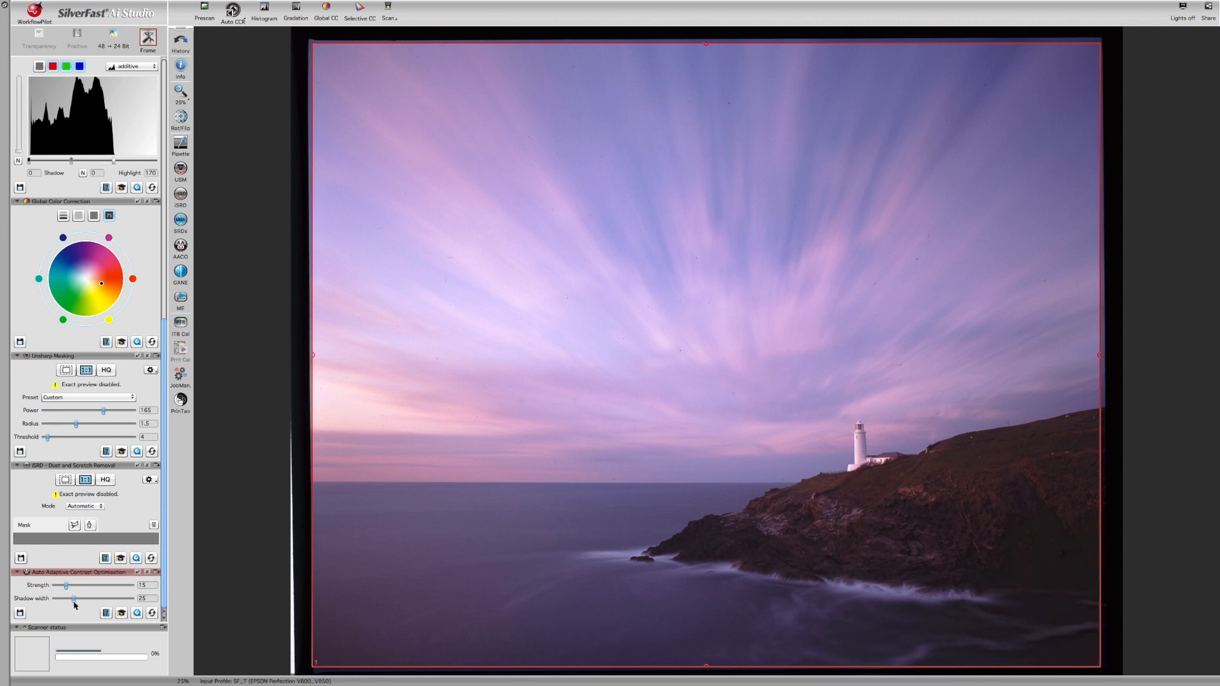
pyautogui.moveTo(101, 598); pyautogui.dragTo(56, 599)
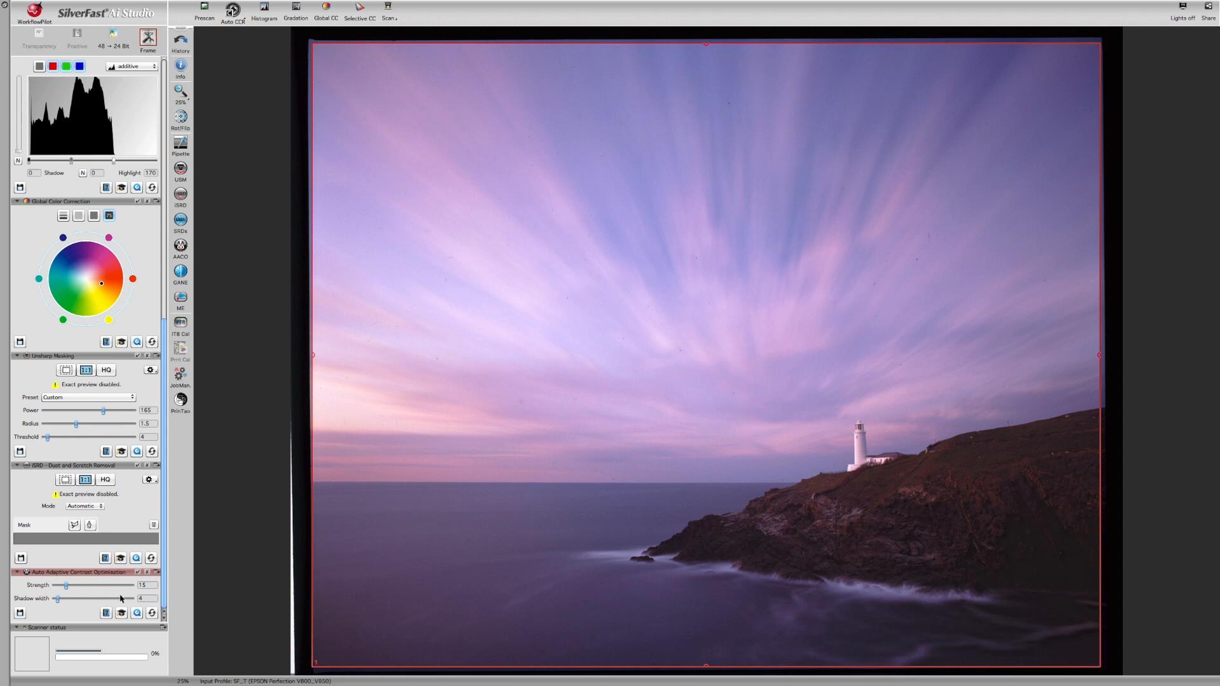
pyautogui.moveTo(57, 599); pyautogui.dragTo(66, 600)
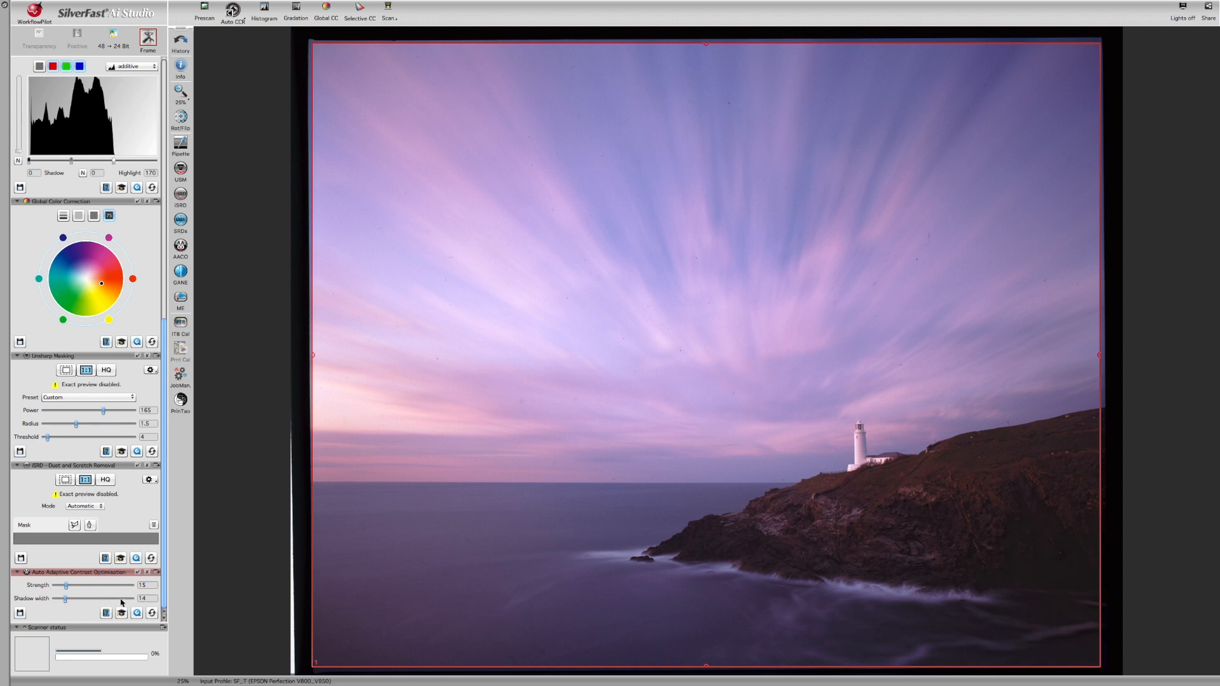
pyautogui.moveTo(65, 598); pyautogui.dragTo(120, 599)
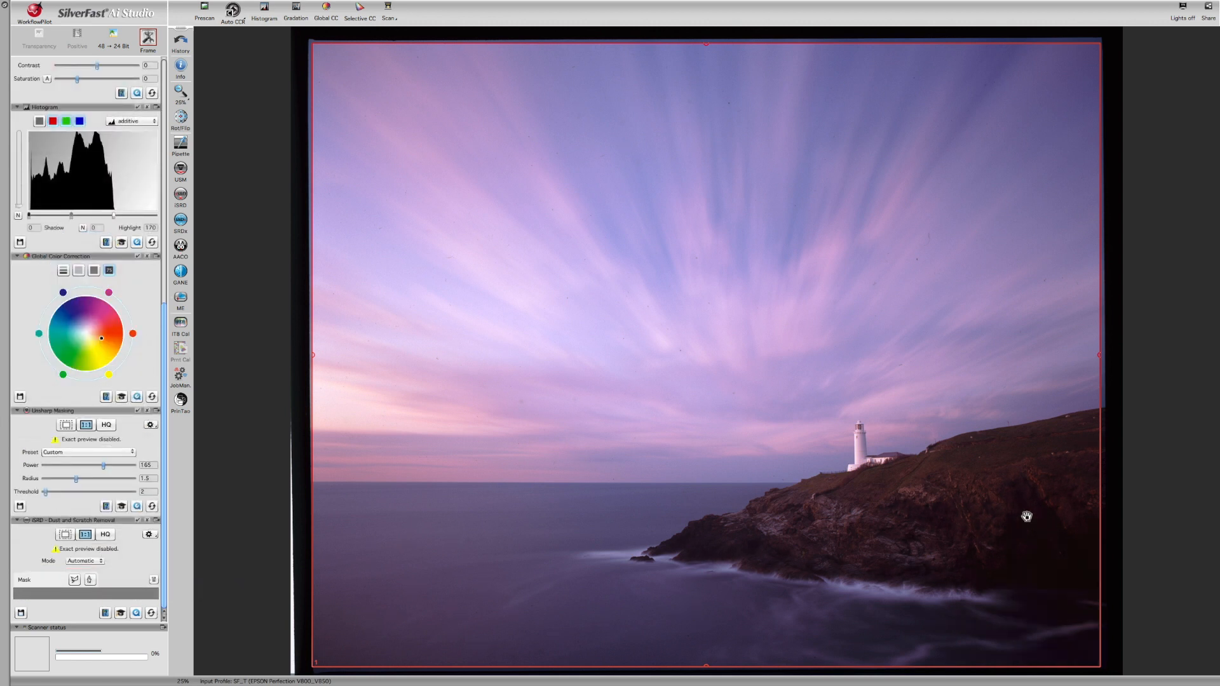
pyautogui.moveTo(294, 374)
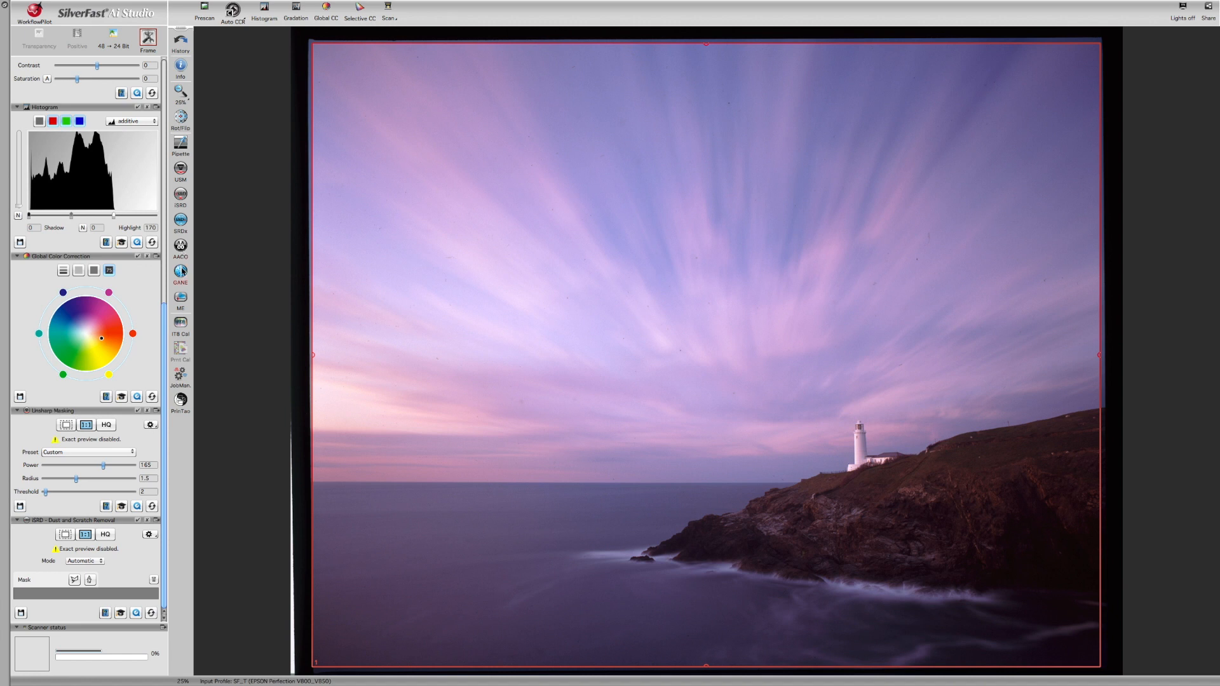
pyautogui.moveTo(180, 271)
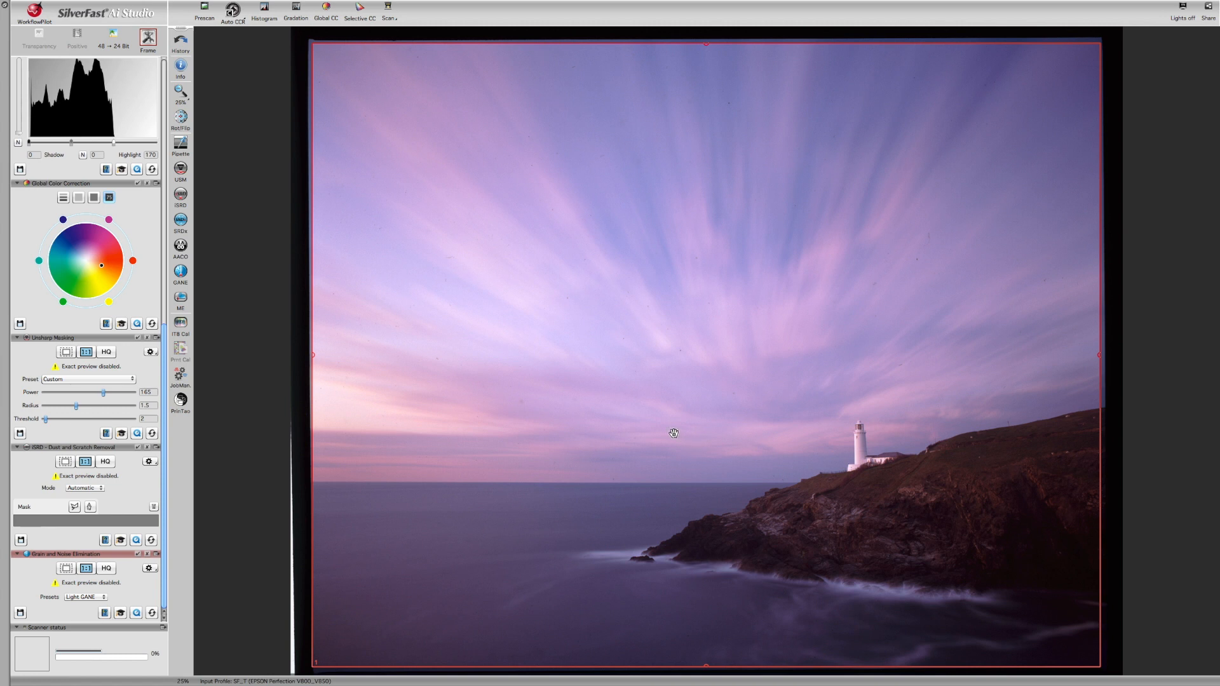
pyautogui.moveTo(821, 435)
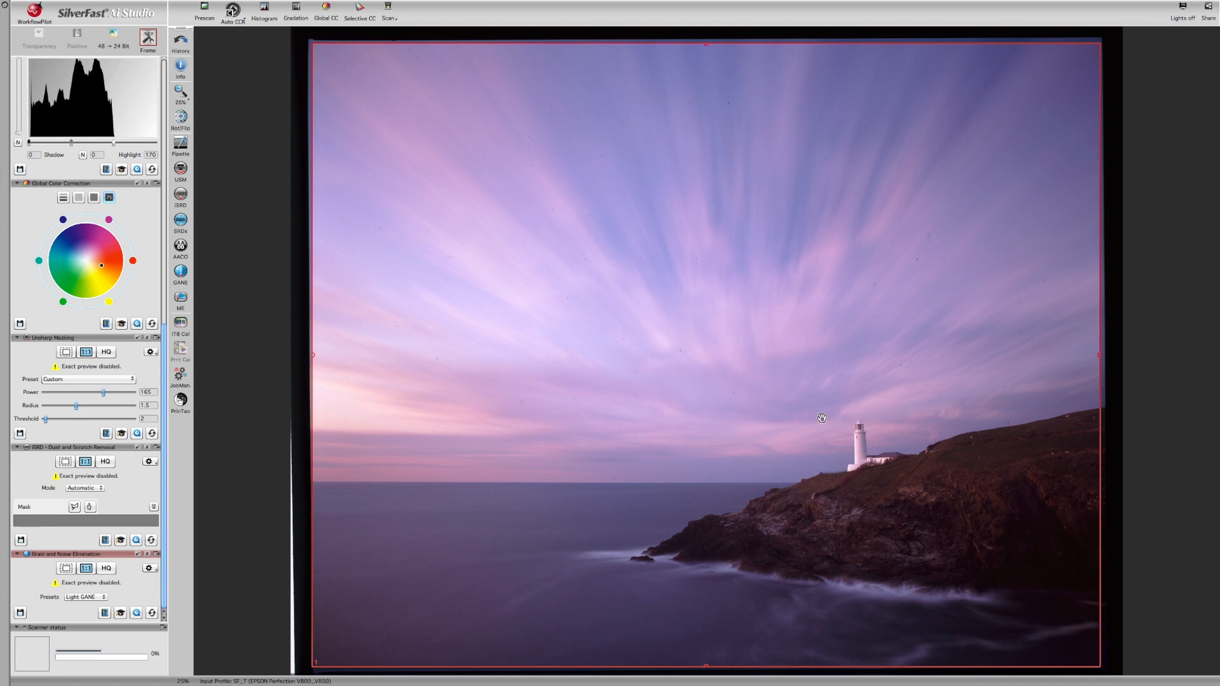
pyautogui.moveTo(195, 290)
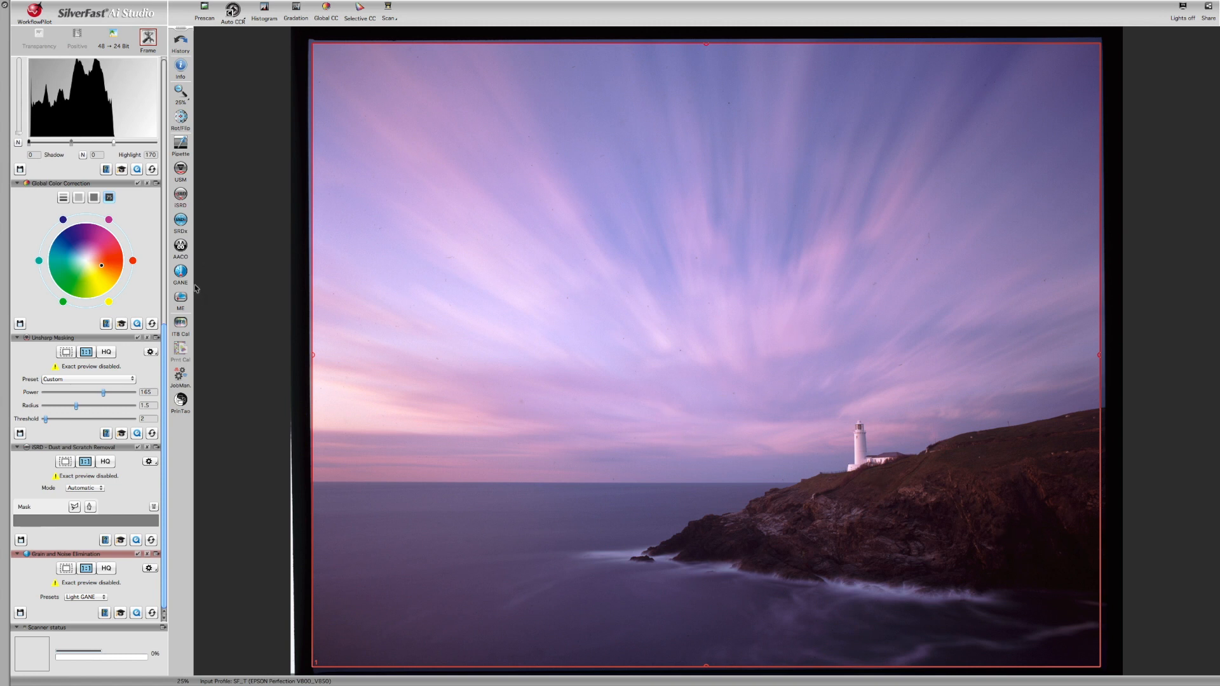
pyautogui.moveTo(147, 554)
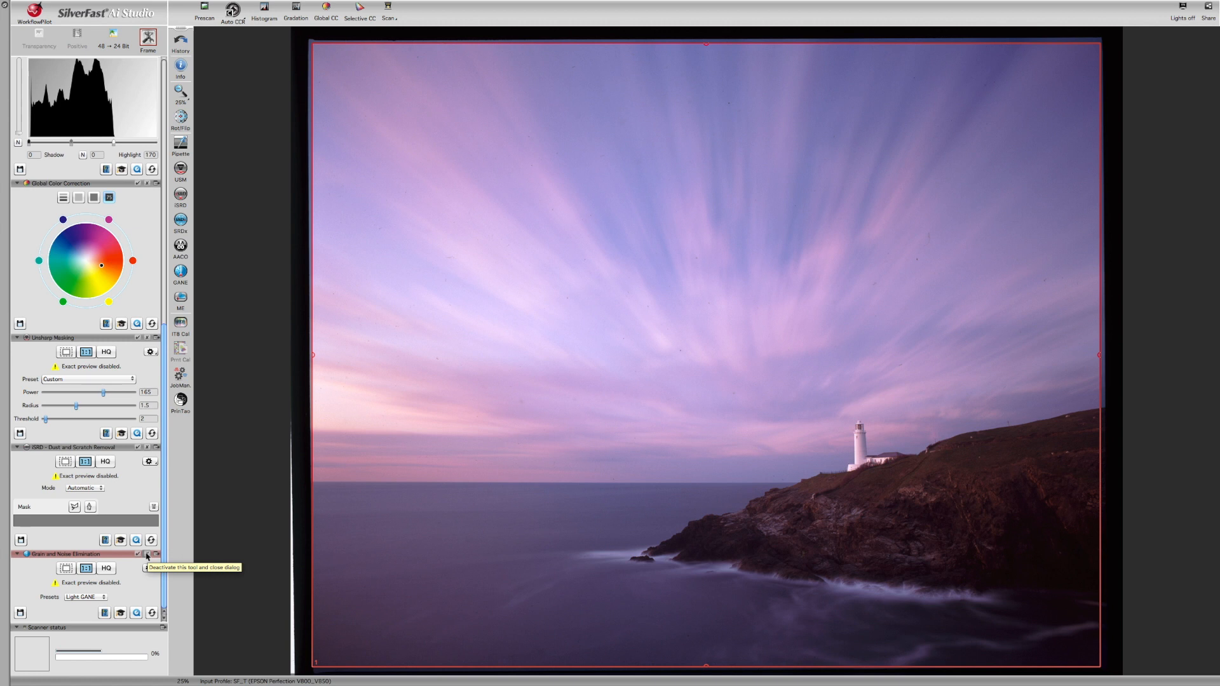
pyautogui.moveTo(129, 574)
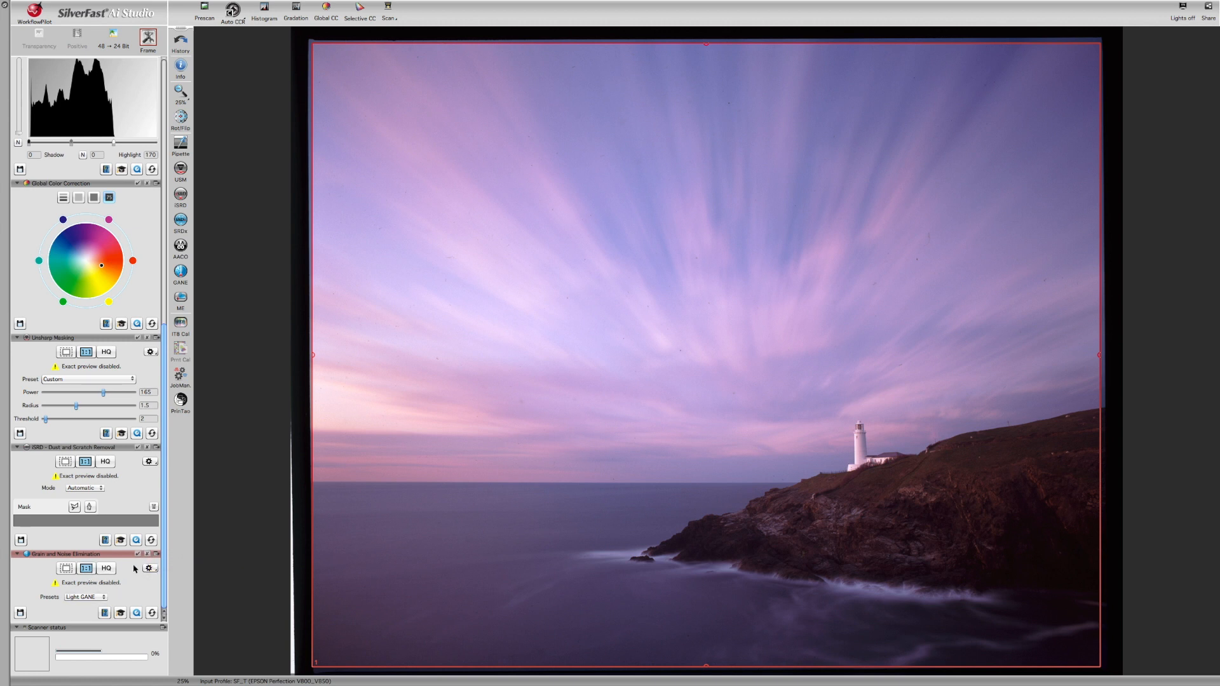
pyautogui.moveTo(146, 554)
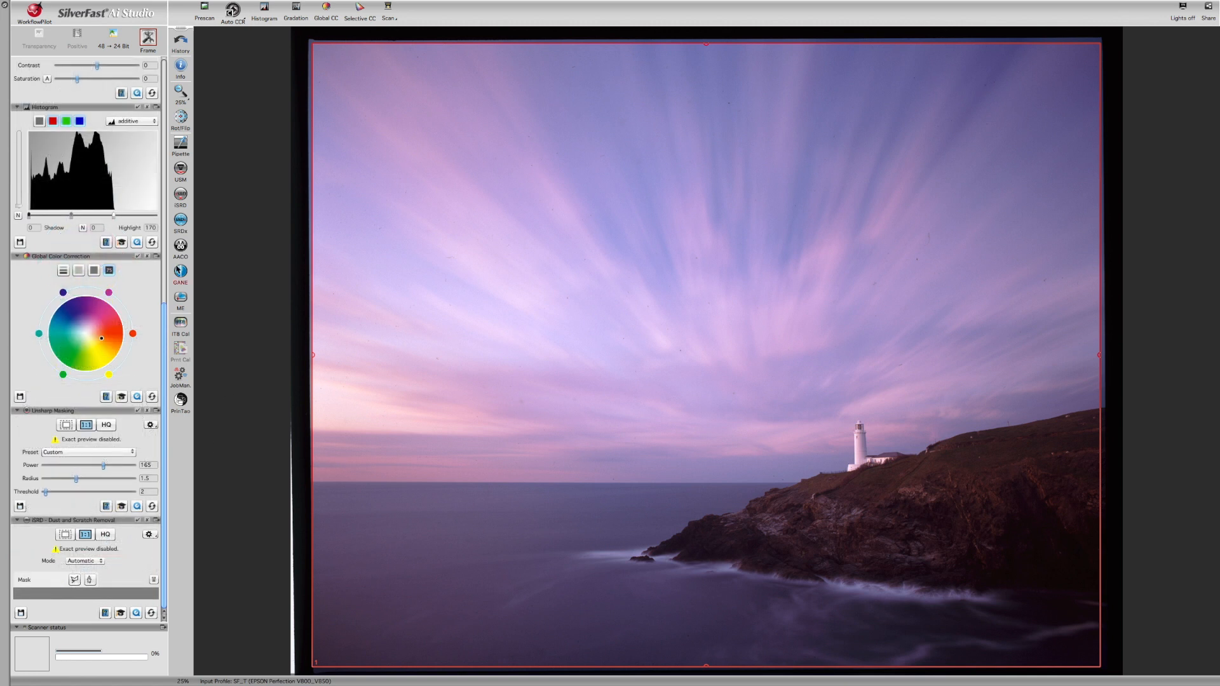
pyautogui.moveTo(181, 322)
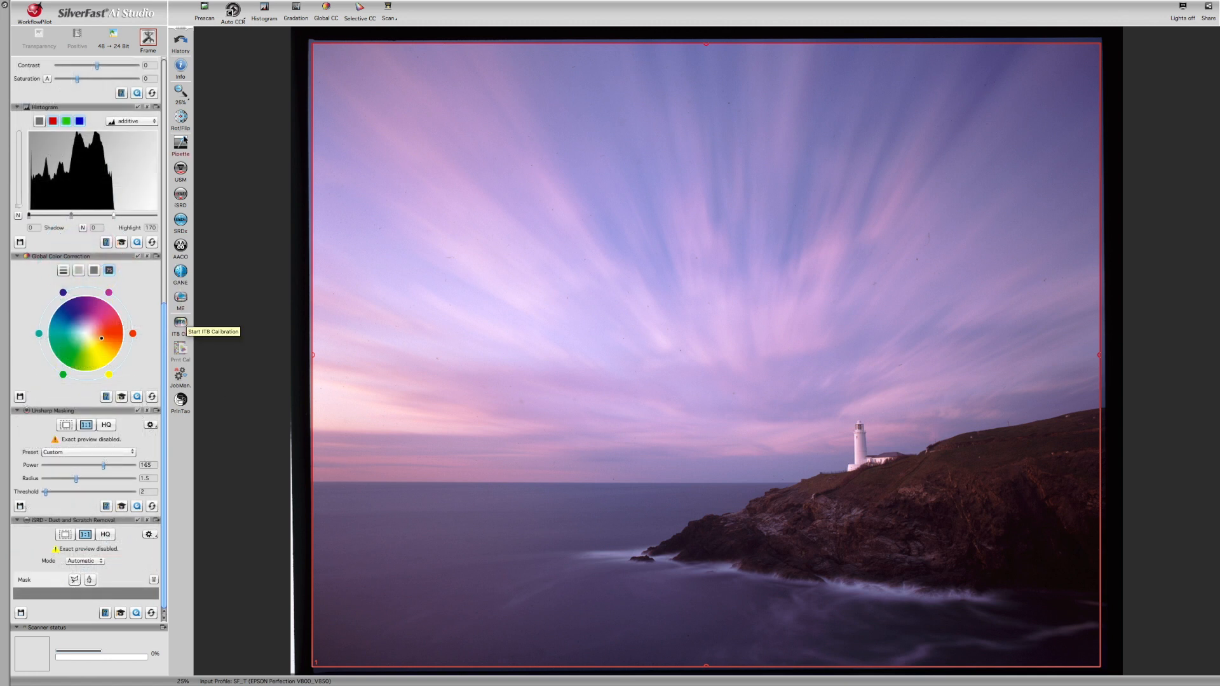
pyautogui.moveTo(180, 298)
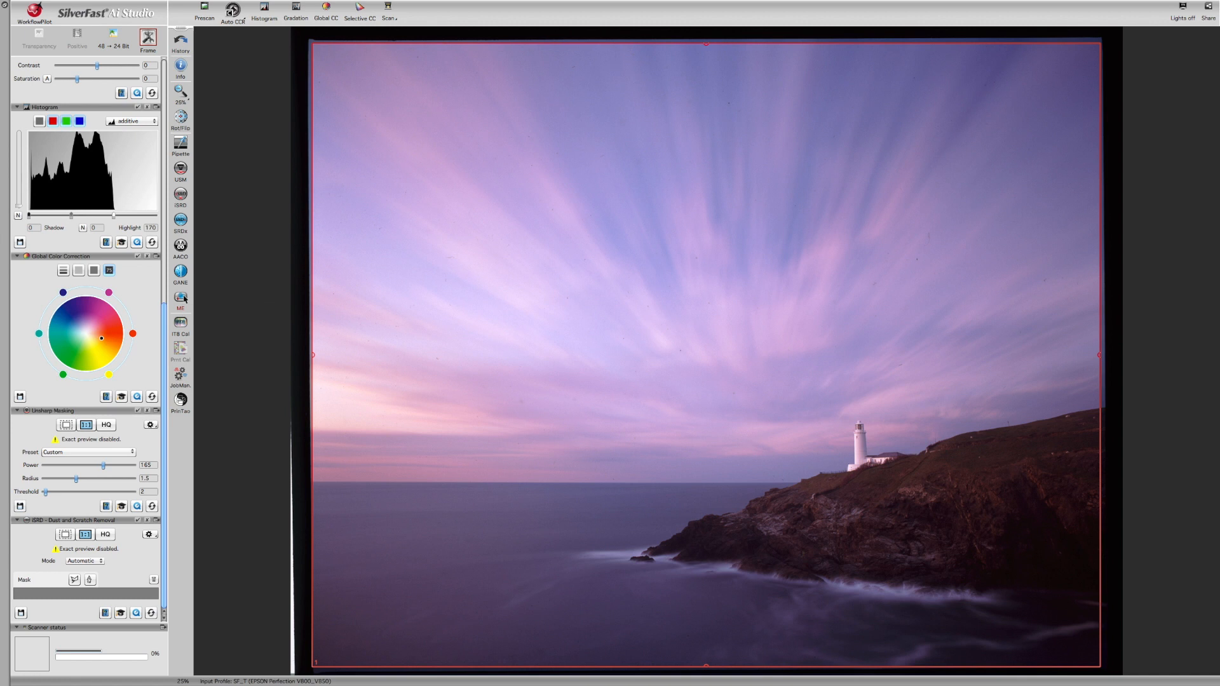
pyautogui.moveTo(180, 297)
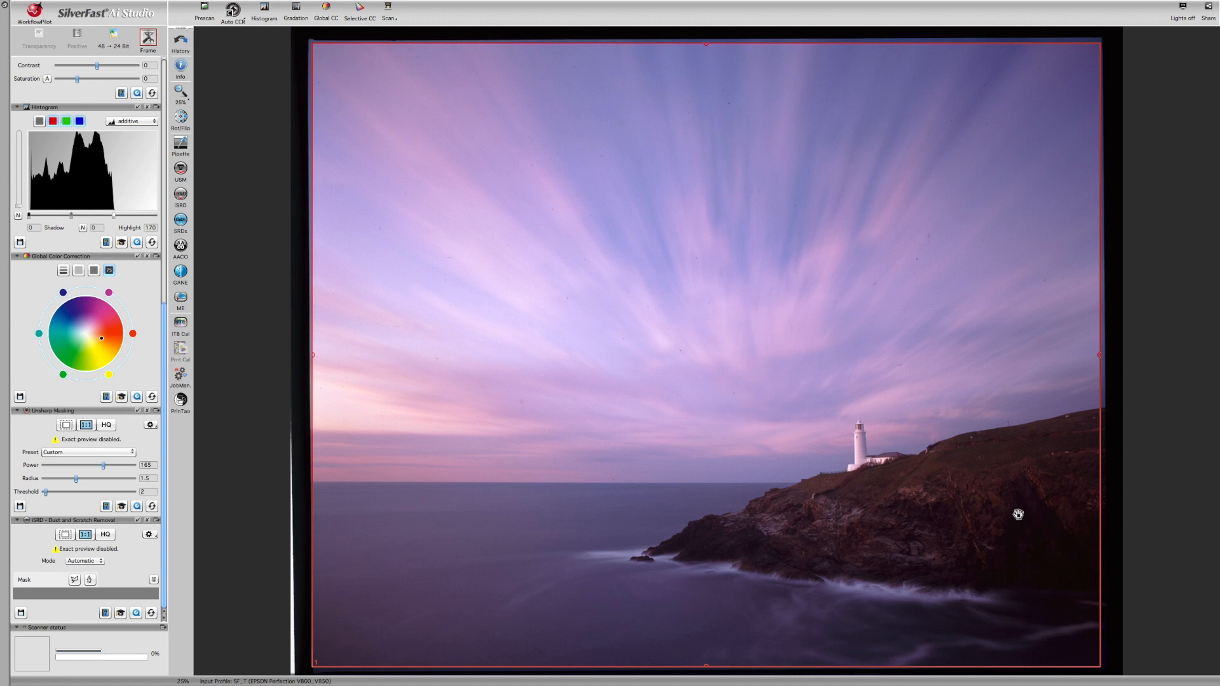
pyautogui.moveTo(1071, 564)
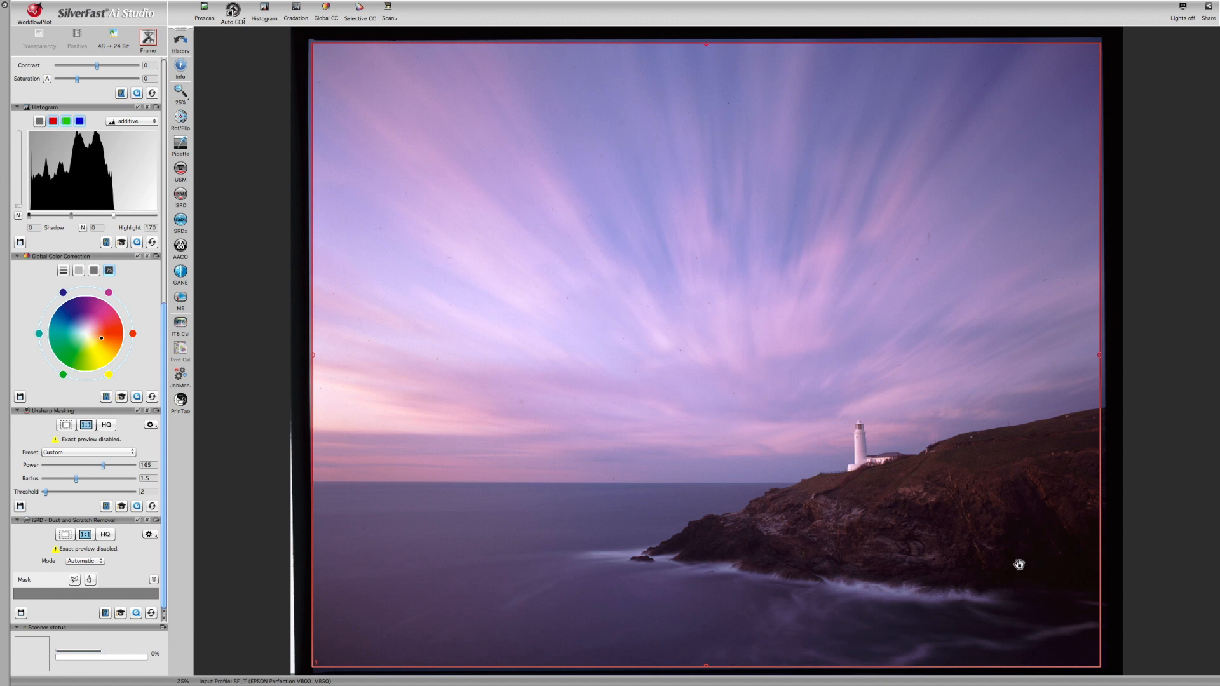
pyautogui.moveTo(1014, 594)
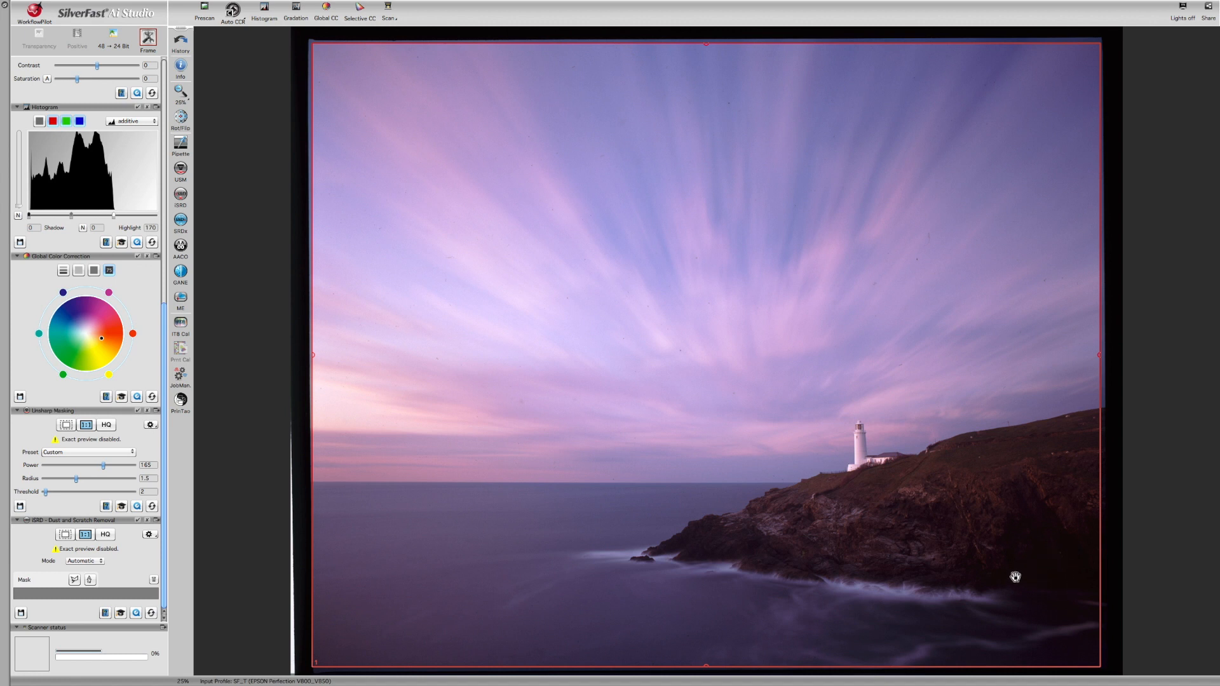
pyautogui.moveTo(152, 276)
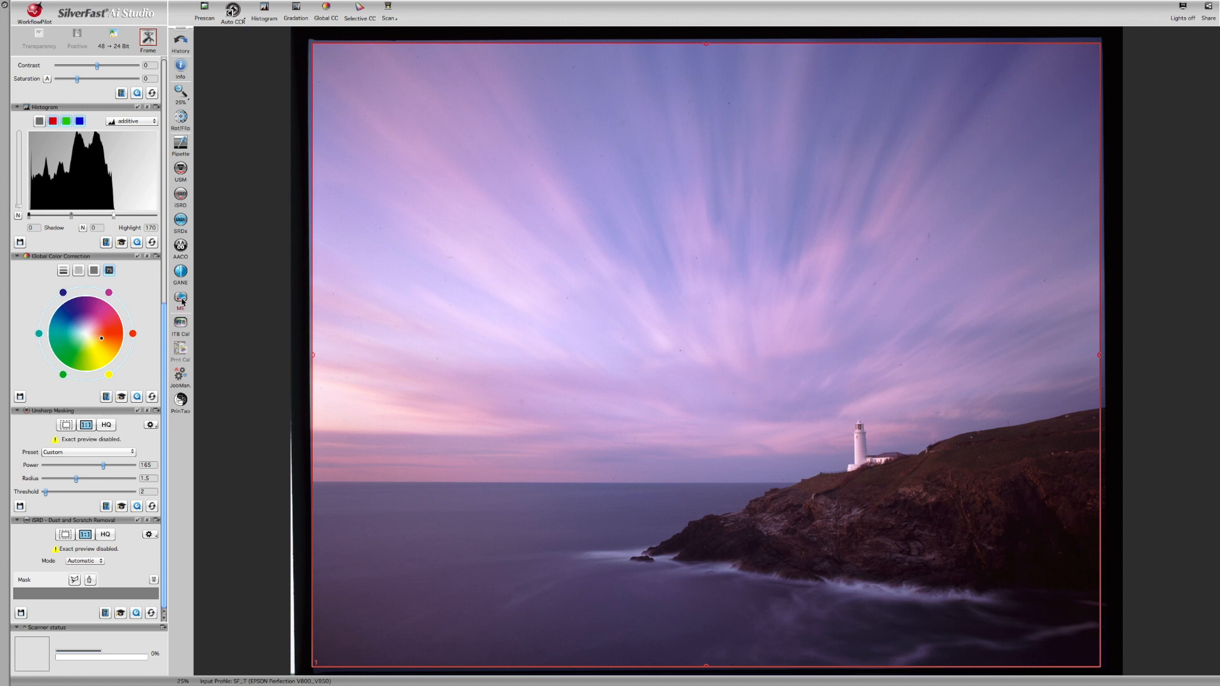
pyautogui.moveTo(180, 299)
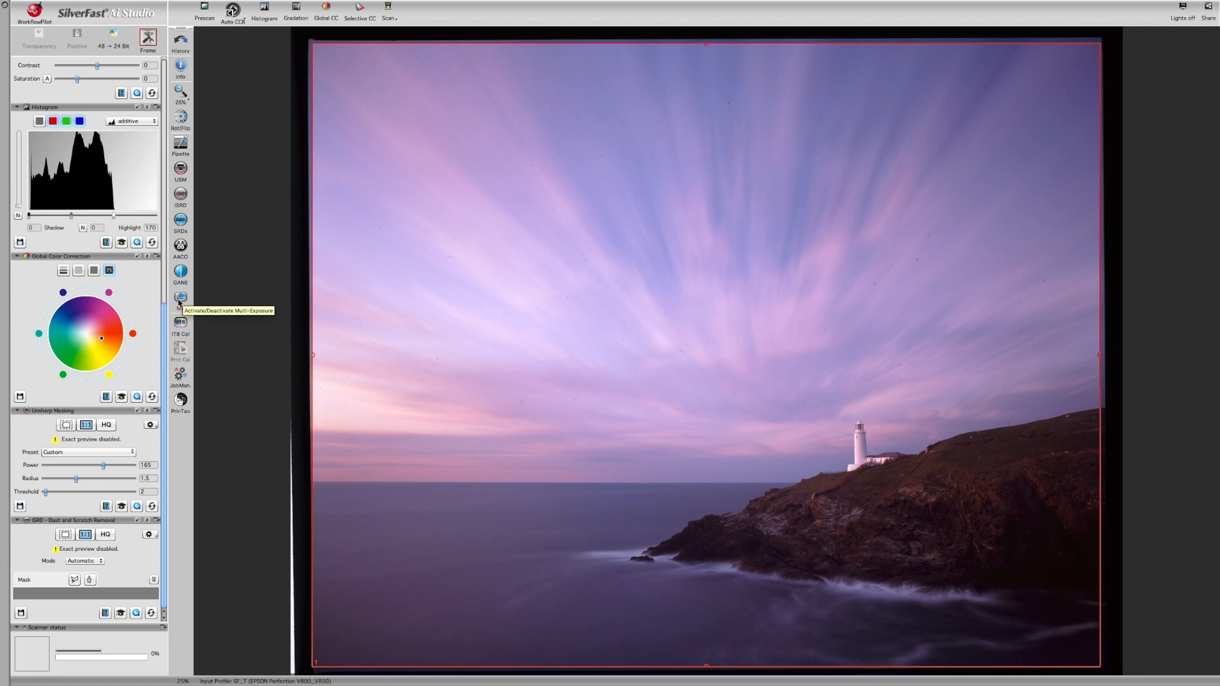
pyautogui.moveTo(181, 324)
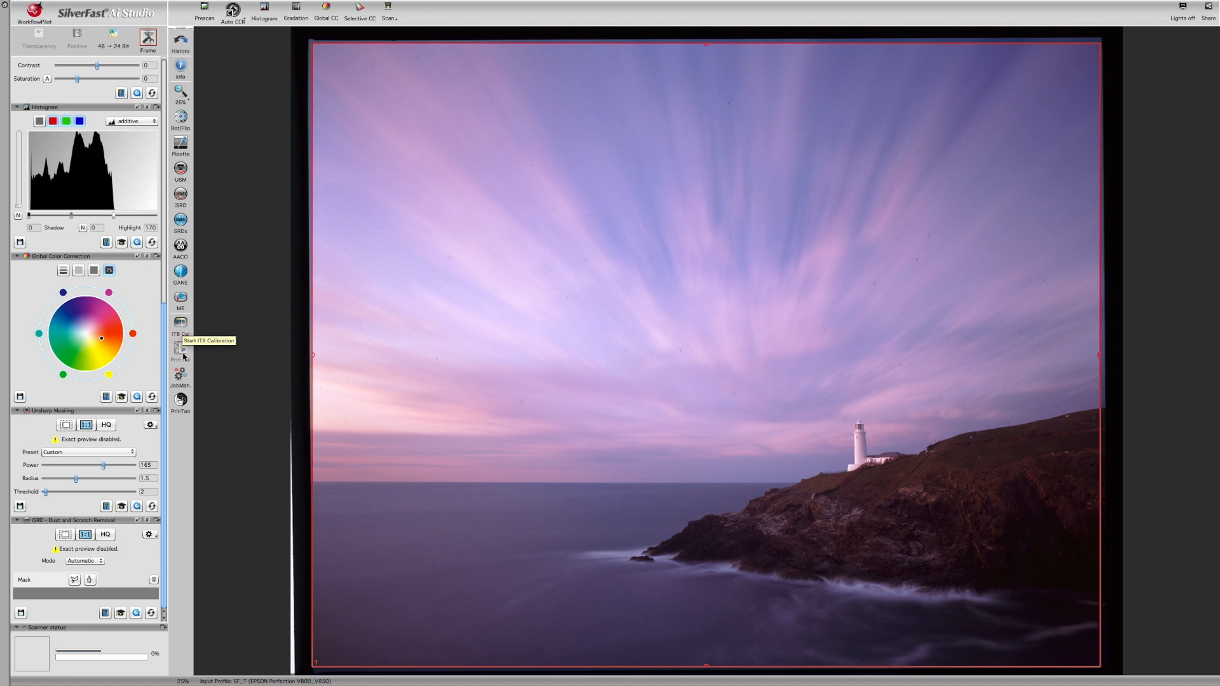
pyautogui.moveTo(181, 376)
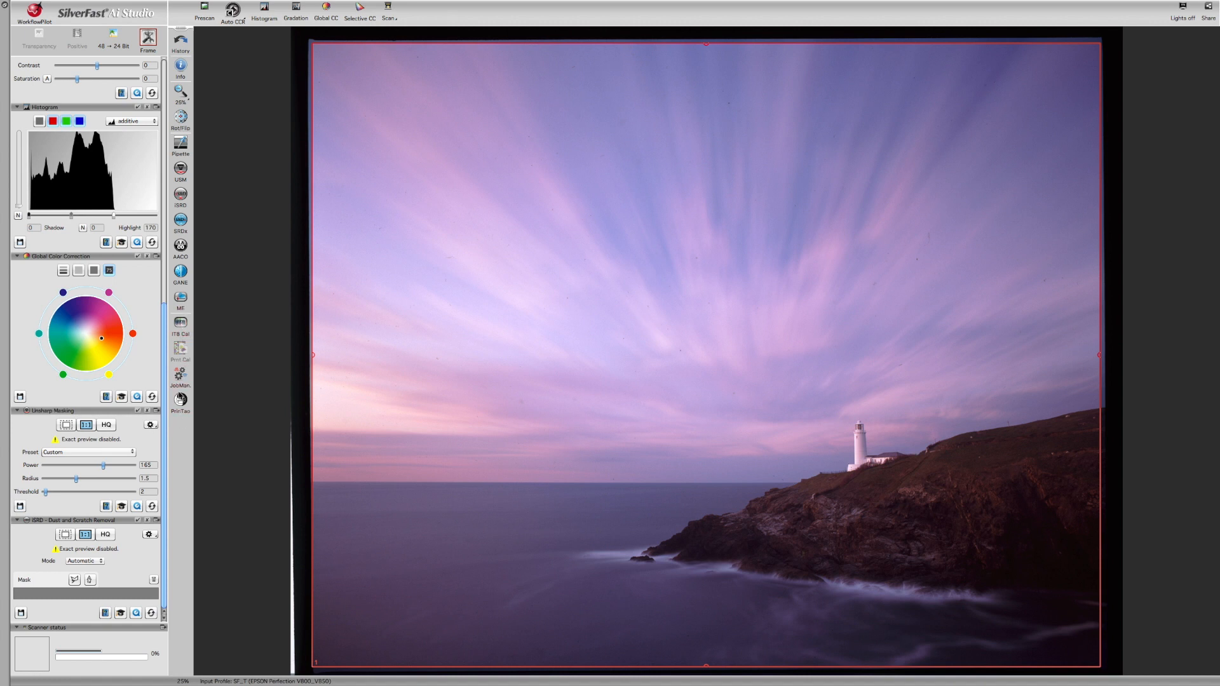
pyautogui.moveTo(180, 271)
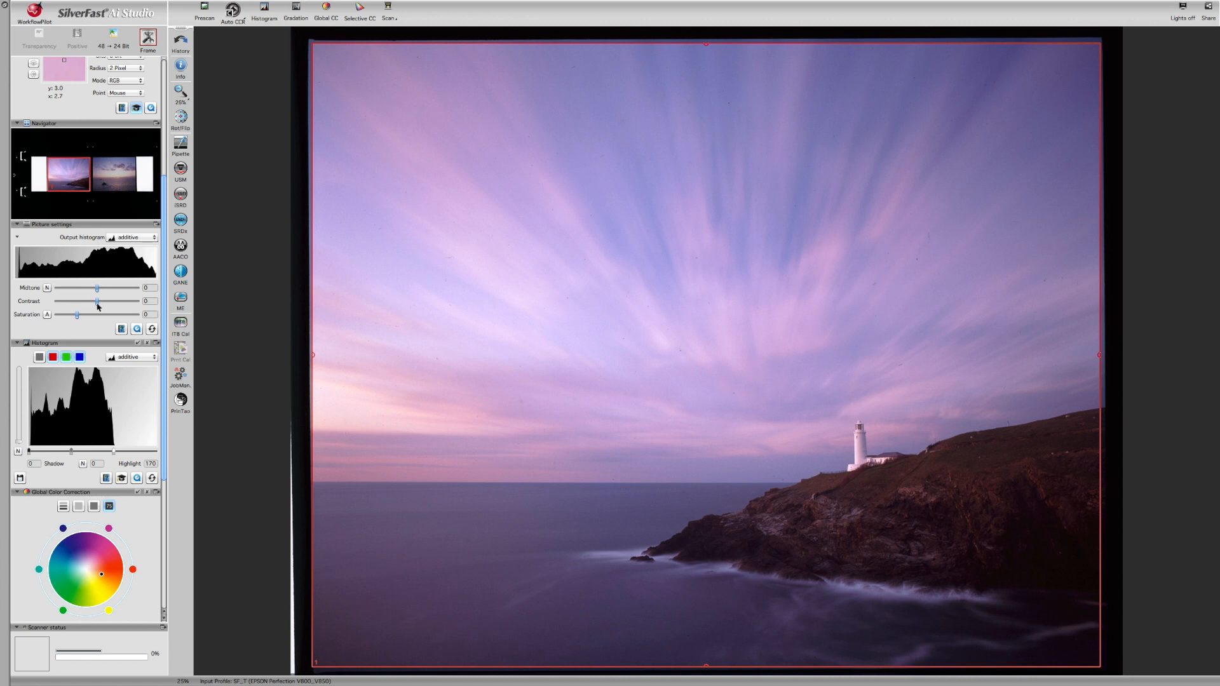
# - Nudge the lighthouse image contrast up to 9, then ease it back to 6
pyautogui.moveTo(96, 301); pyautogui.dragTo(104, 302)
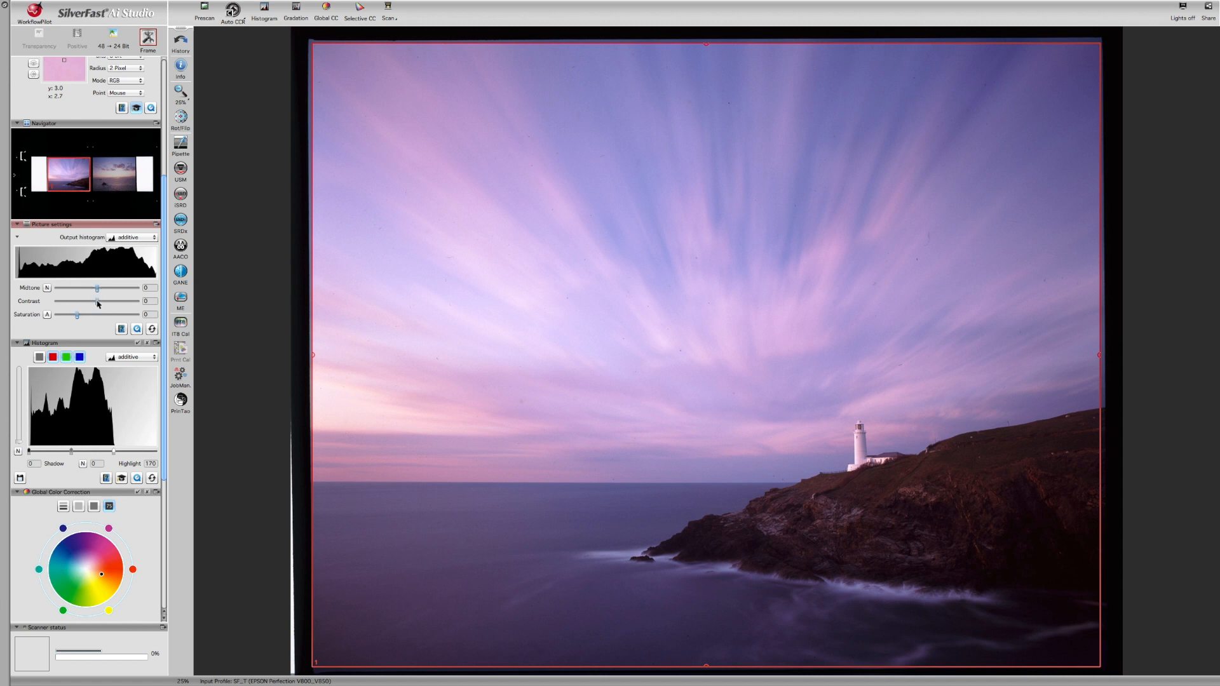
pyautogui.moveTo(97, 301); pyautogui.dragTo(104, 301)
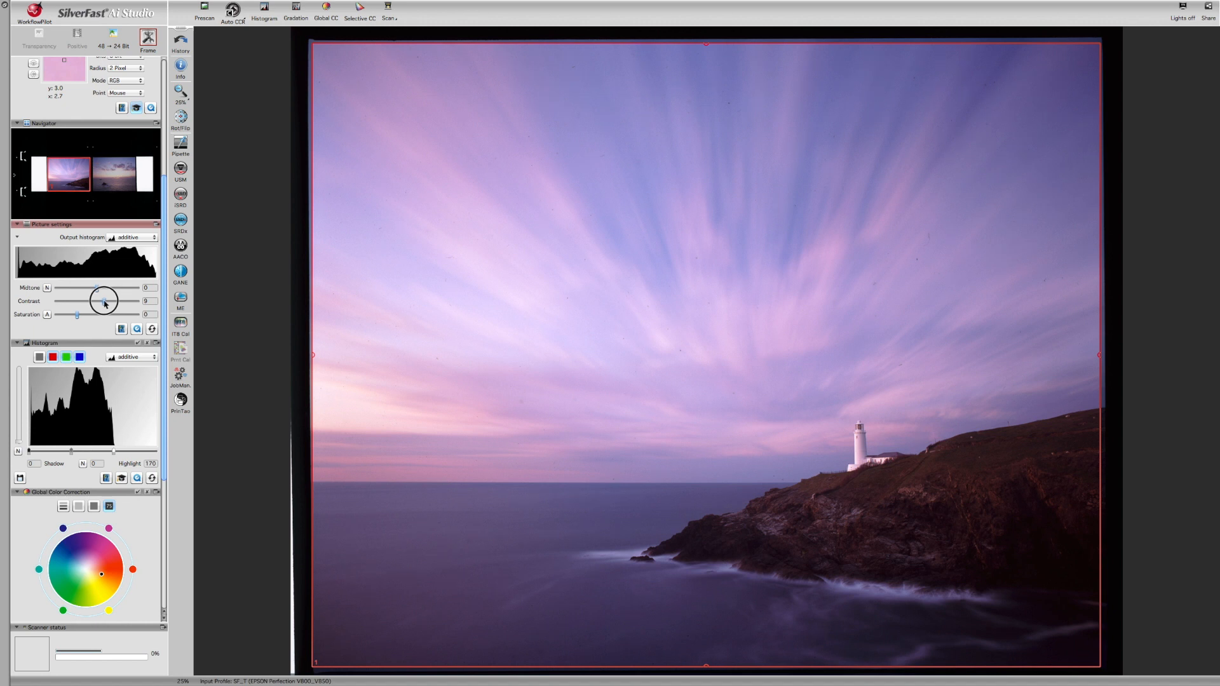
pyautogui.moveTo(104, 302); pyautogui.dragTo(97, 301)
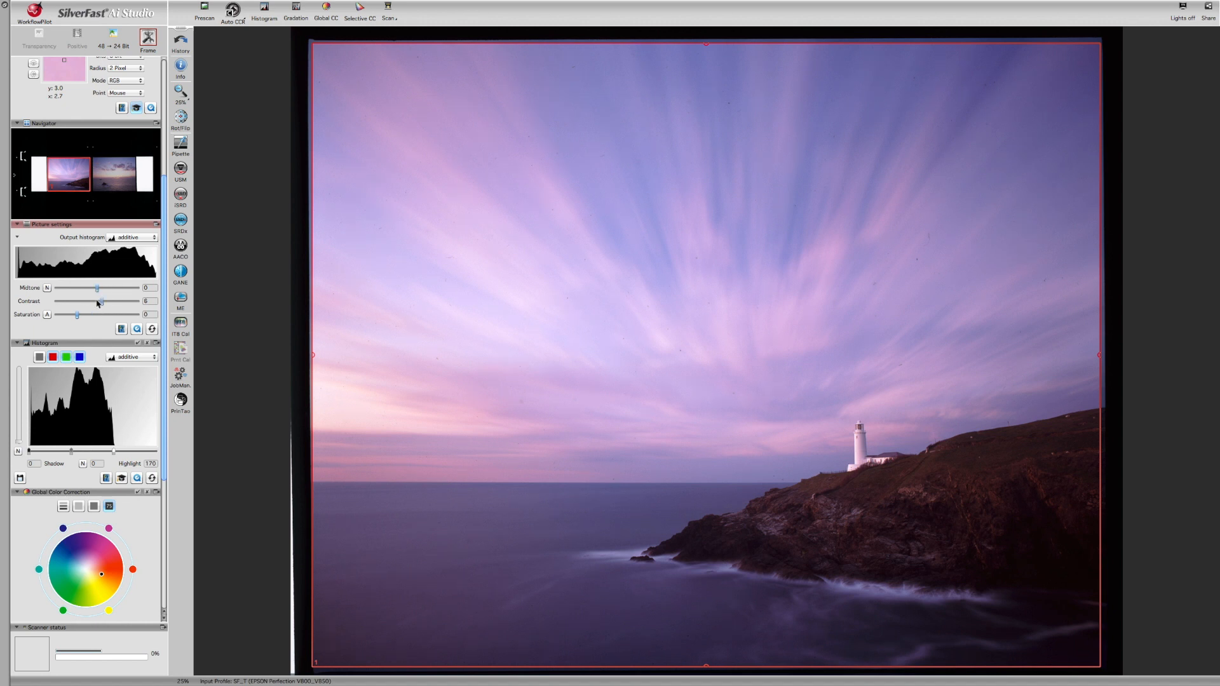
pyautogui.moveTo(102, 309)
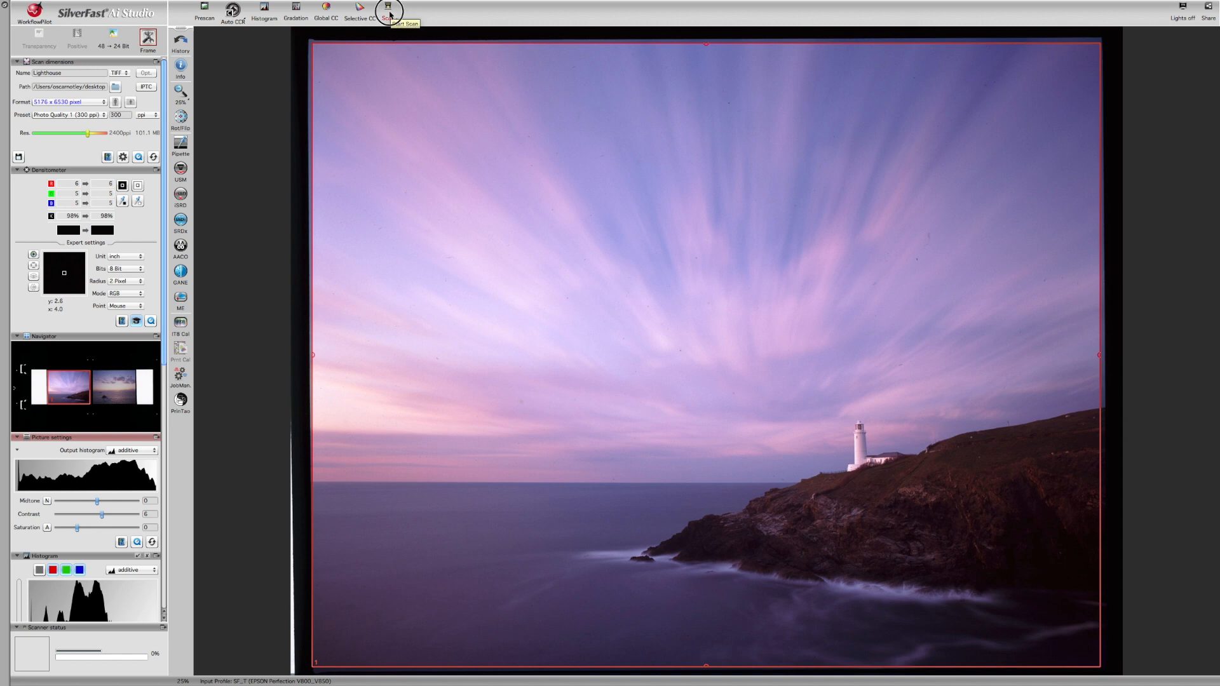
# - Start the final 2400 ppi scan of the slide to Lighthouse.tif on the desktop
pyautogui.click(391, 12)
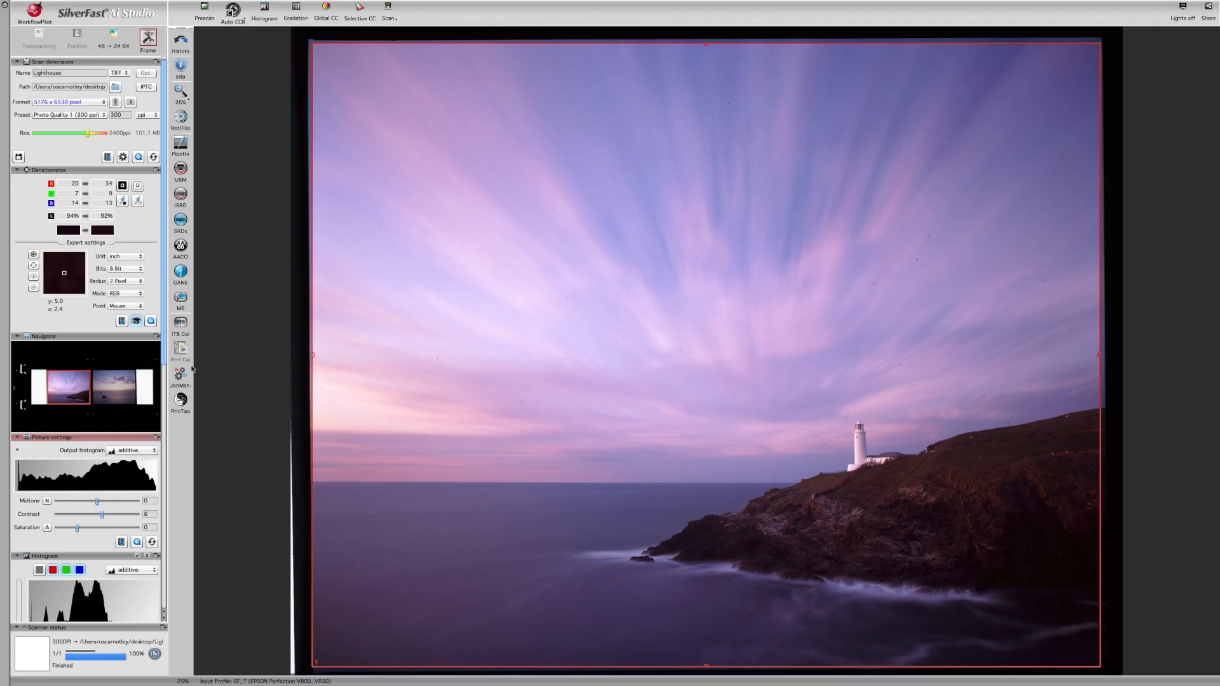
pyautogui.moveTo(181, 591)
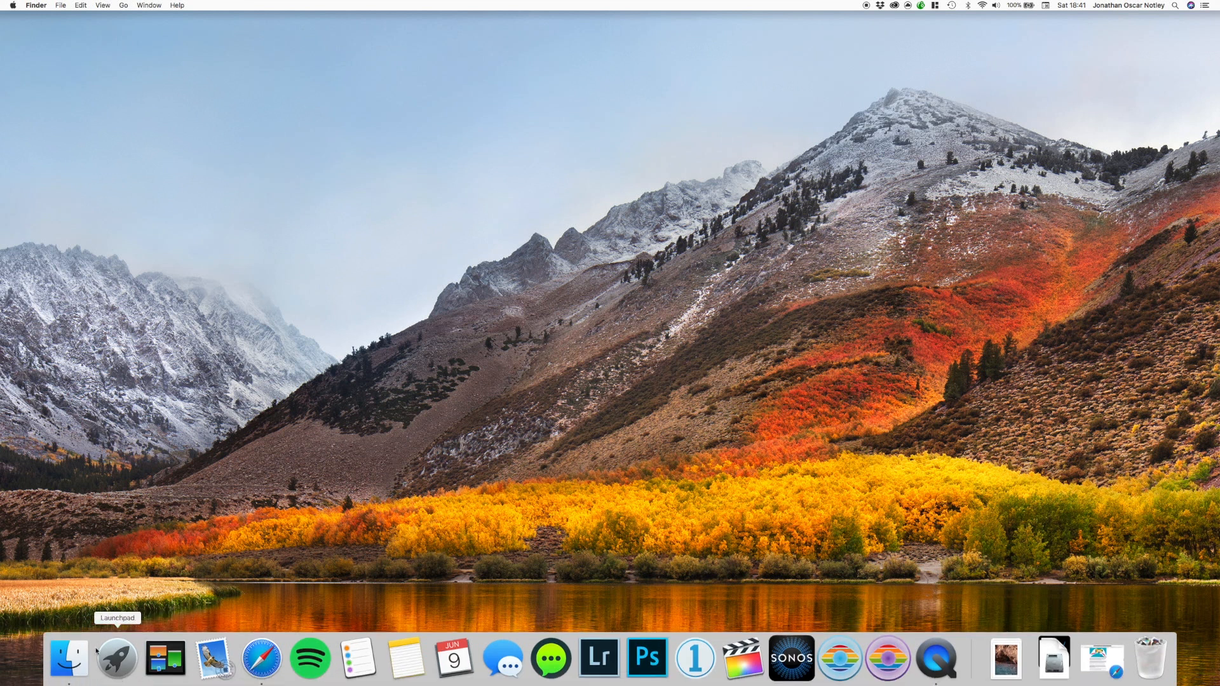
# - Open Lighthouse.tif from the Desktop folder in Preview, then close the Finder window
pyautogui.click(66, 662)
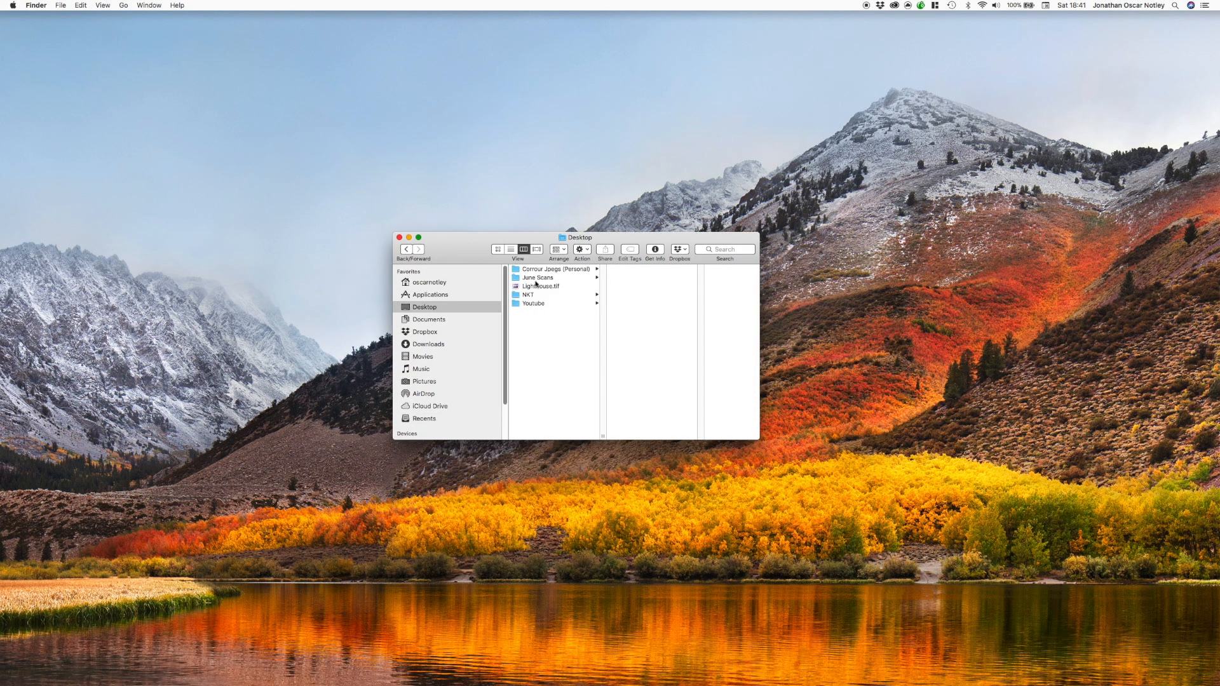
pyautogui.rightClick(539, 285)
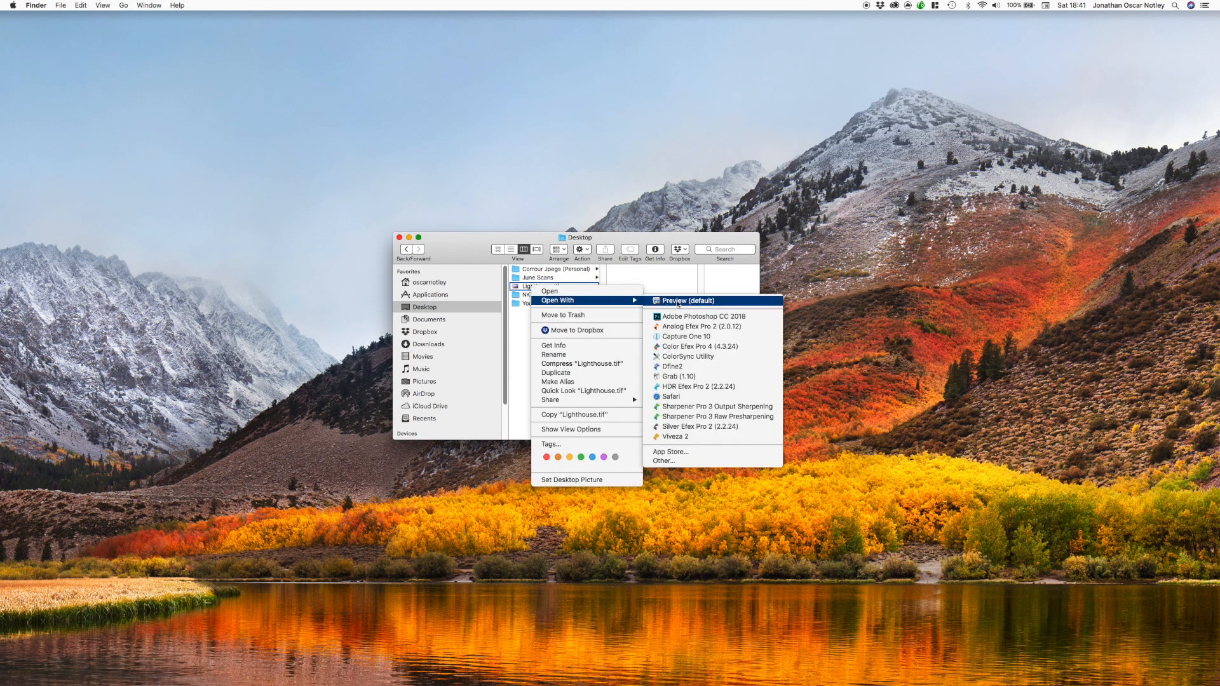
pyautogui.click(686, 301)
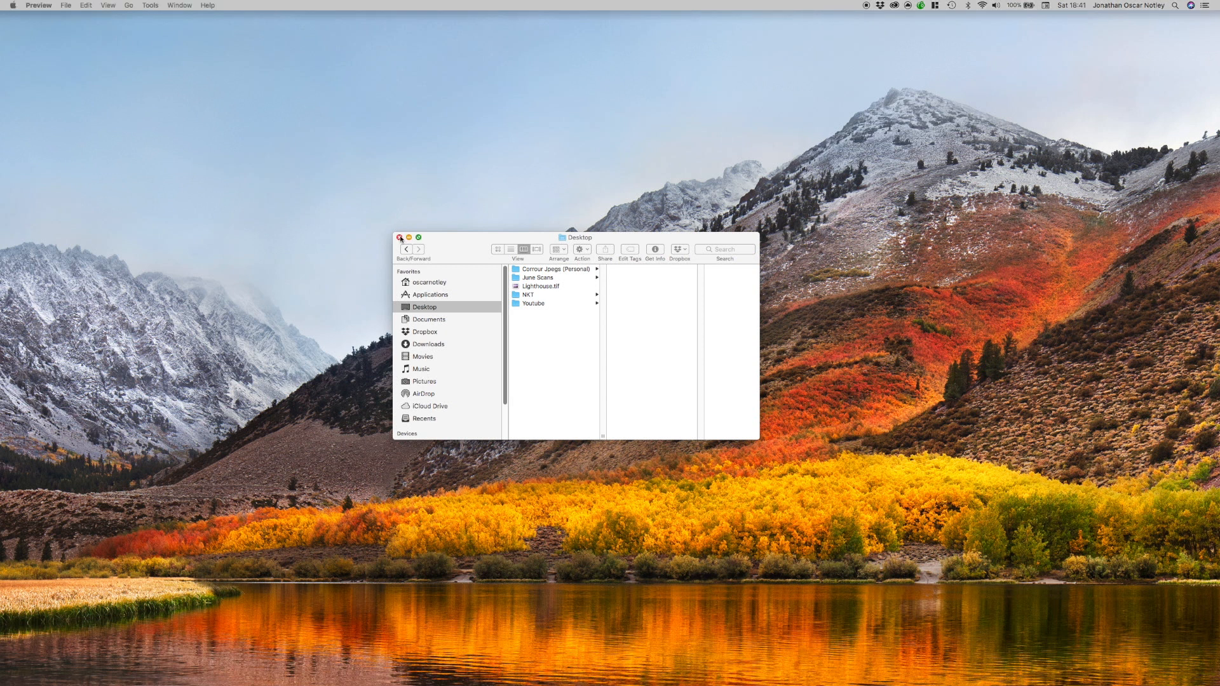
pyautogui.click(401, 237)
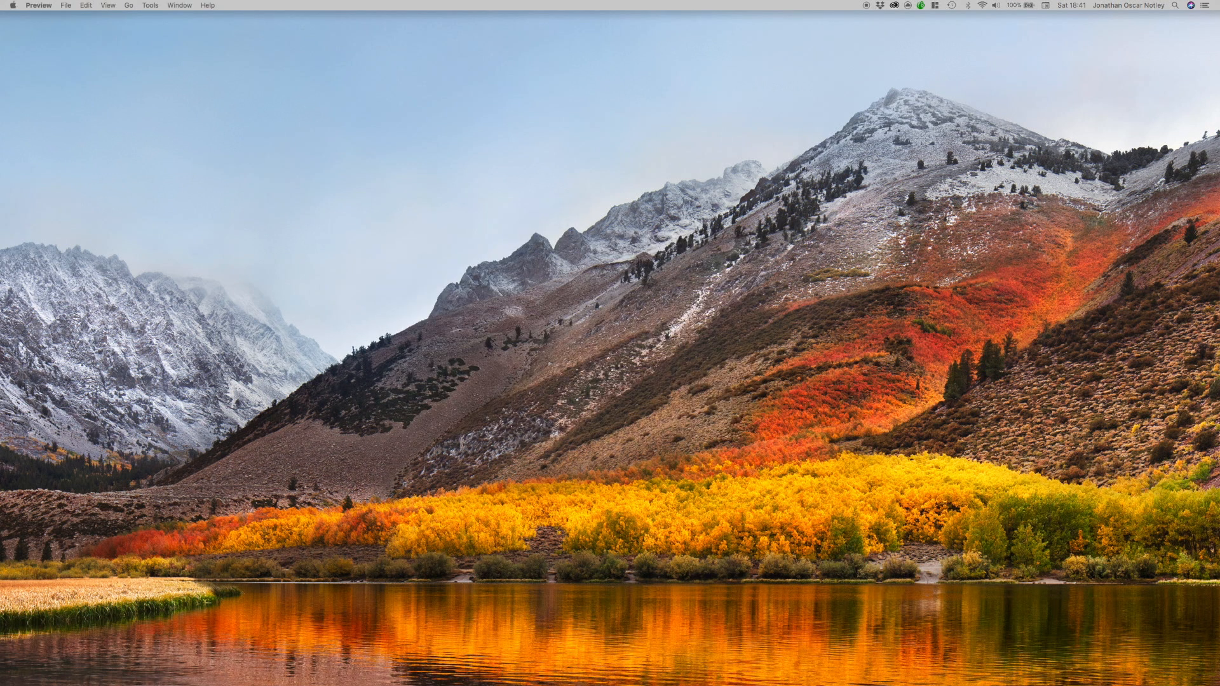